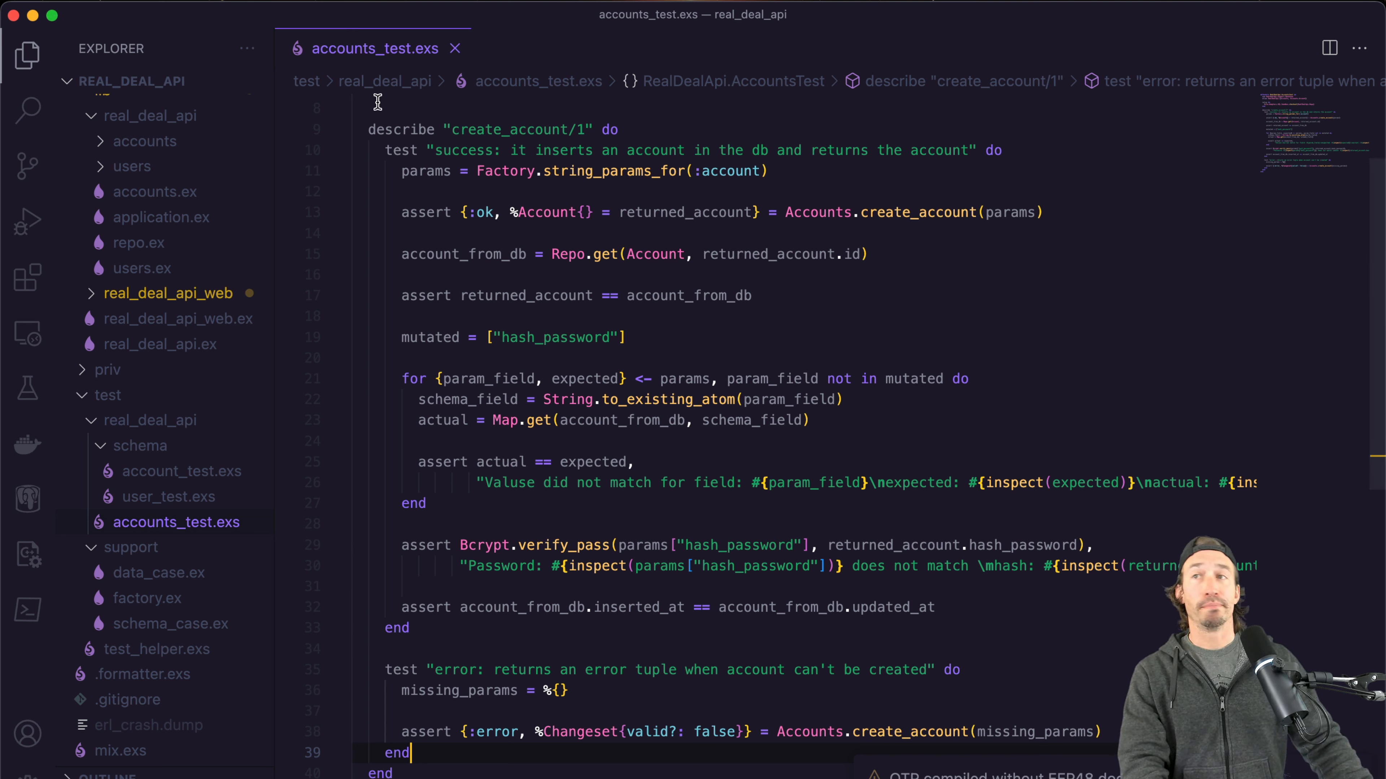
mouse_move(375, 48)
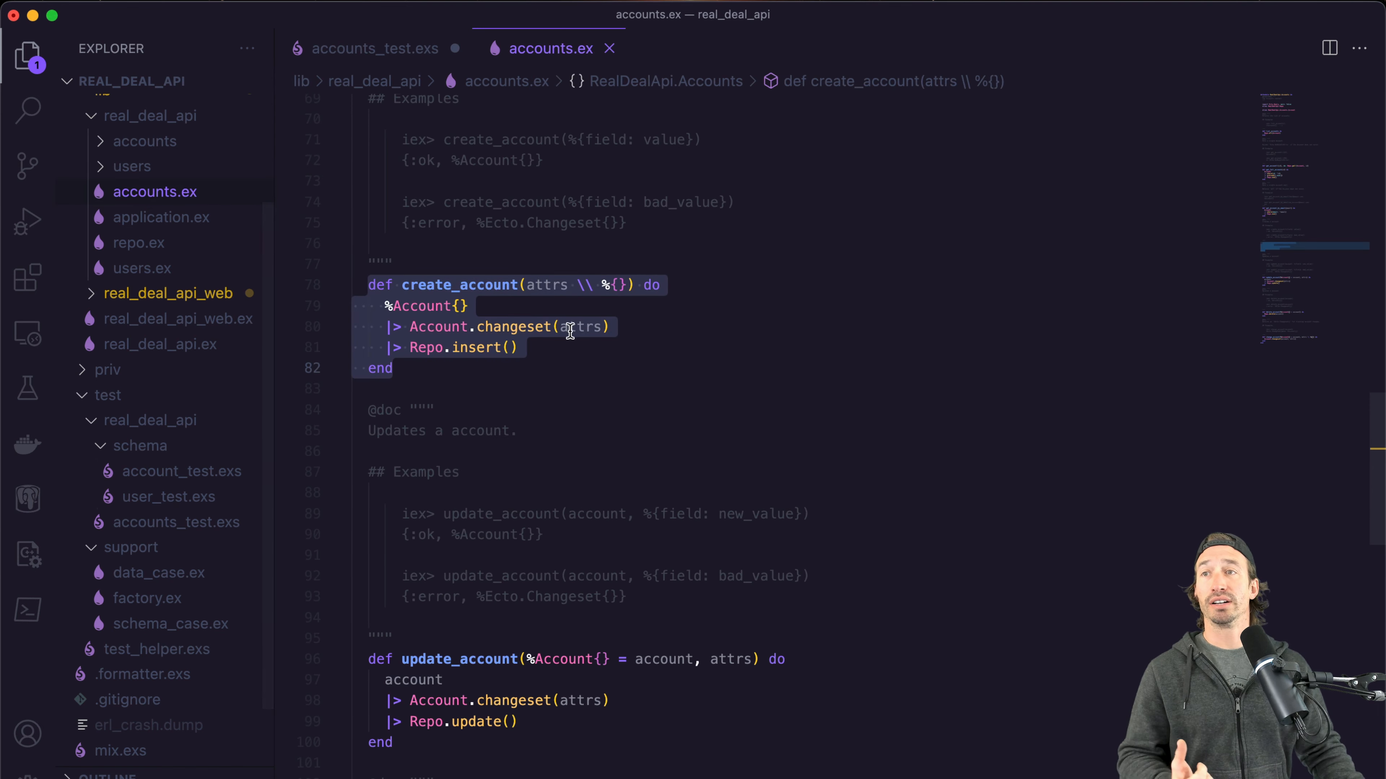
Review the get_account!/1 definition and docstring in accounts.ex.
left_click(395, 284)
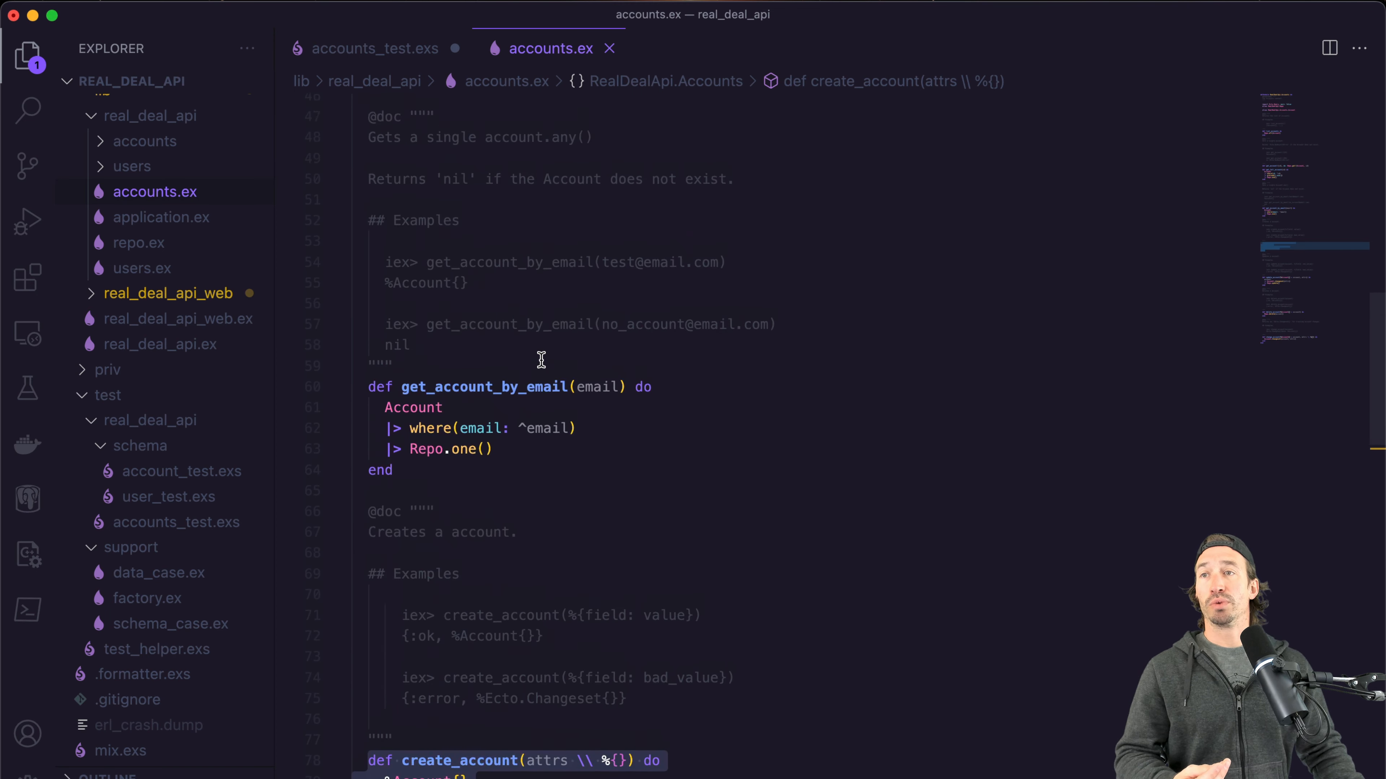
scroll("up", 3)
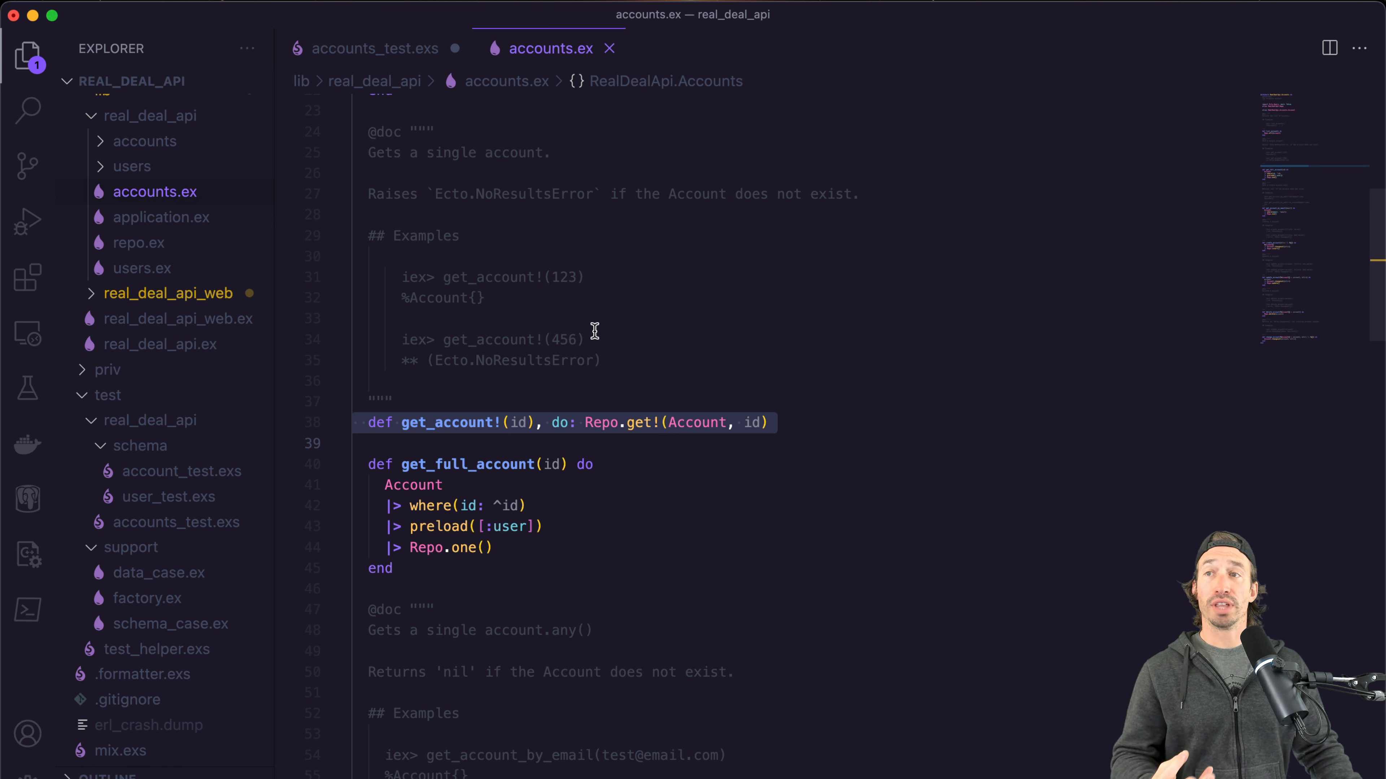
mouse_move(728, 372)
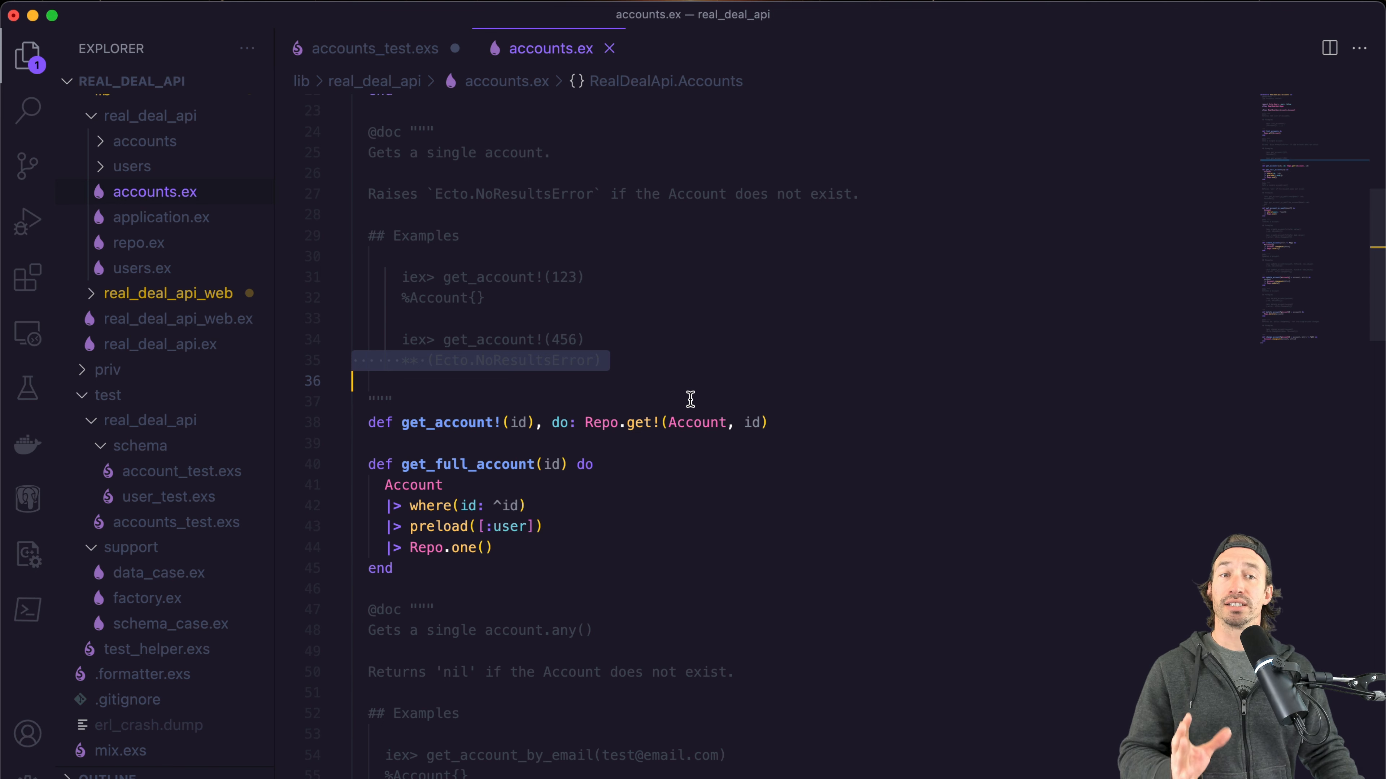
scroll("down", 3)
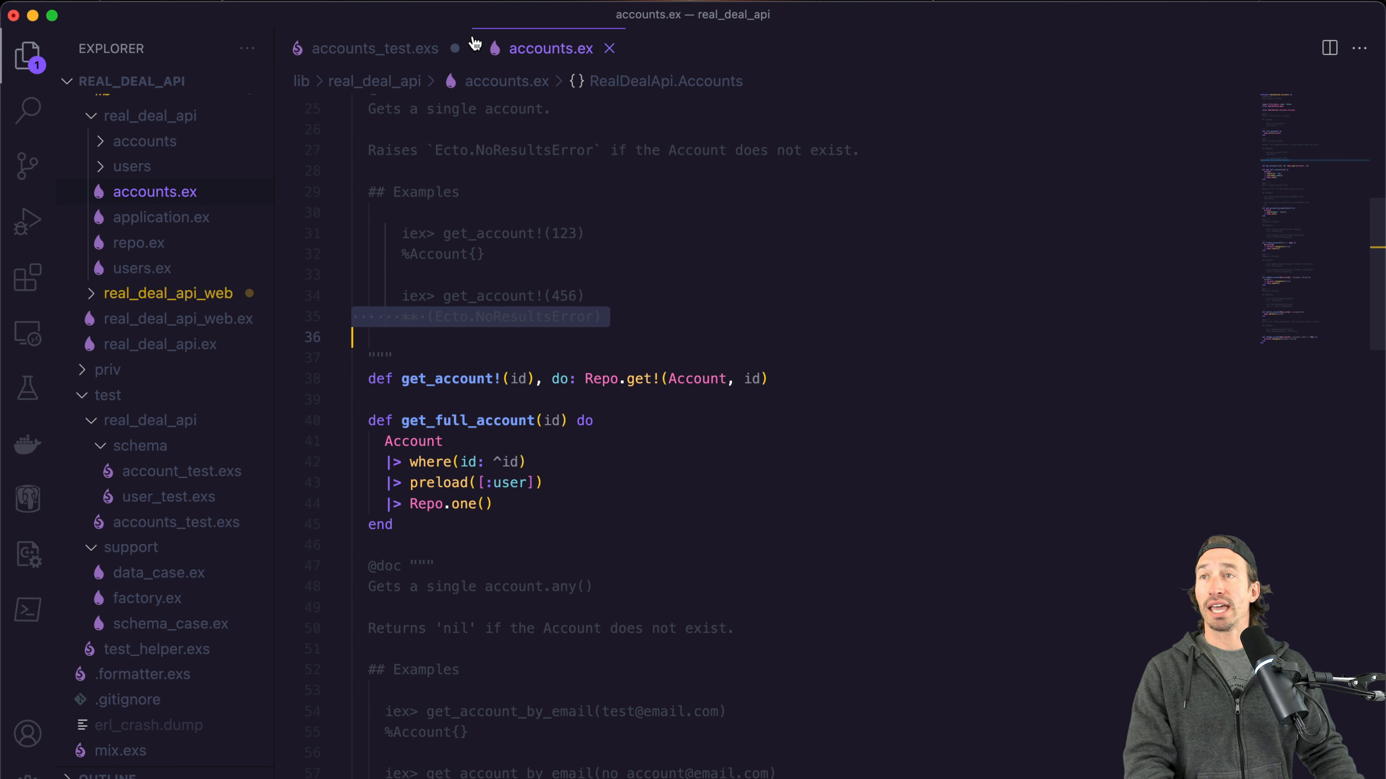
mouse_move(374, 48)
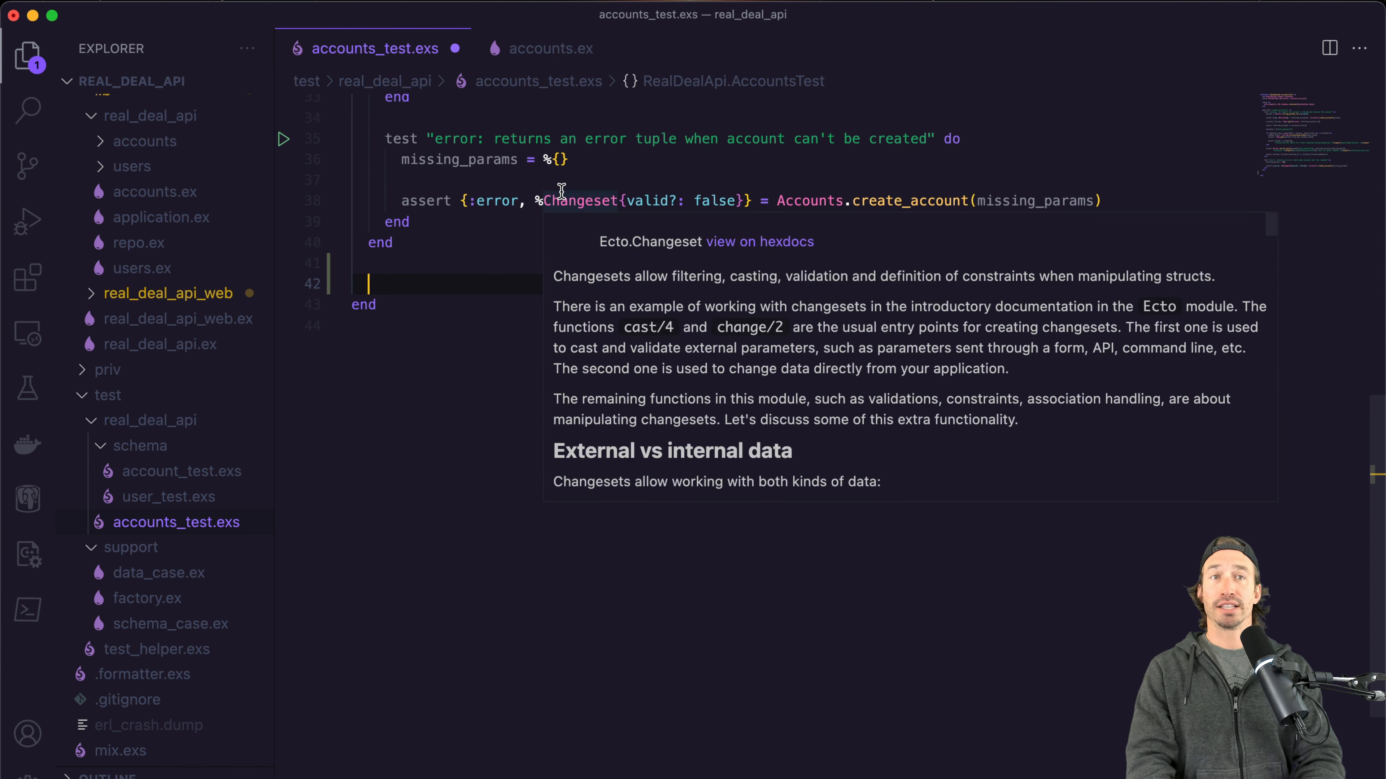
Write the describe "get_account/1" do block in accounts_test.exs.
type("d")
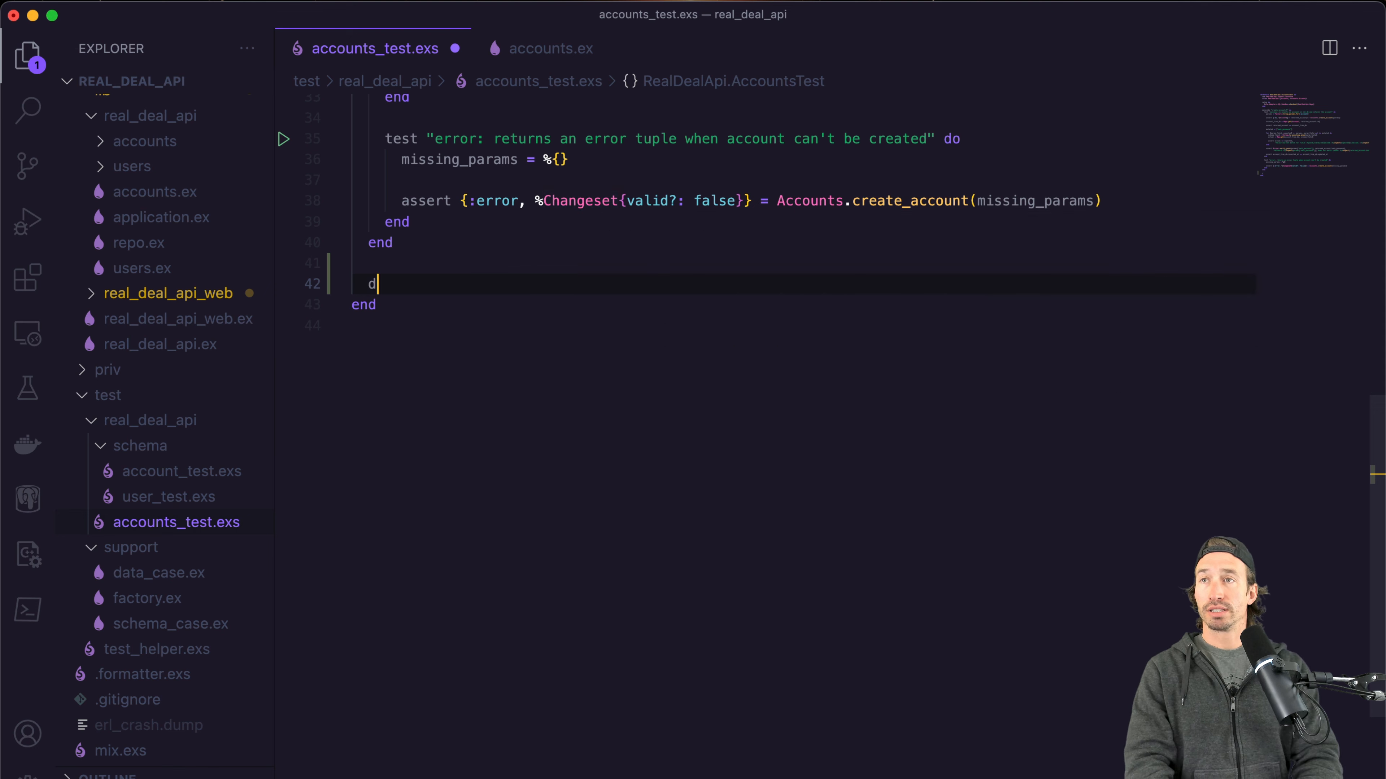
type("escribe \"\"")
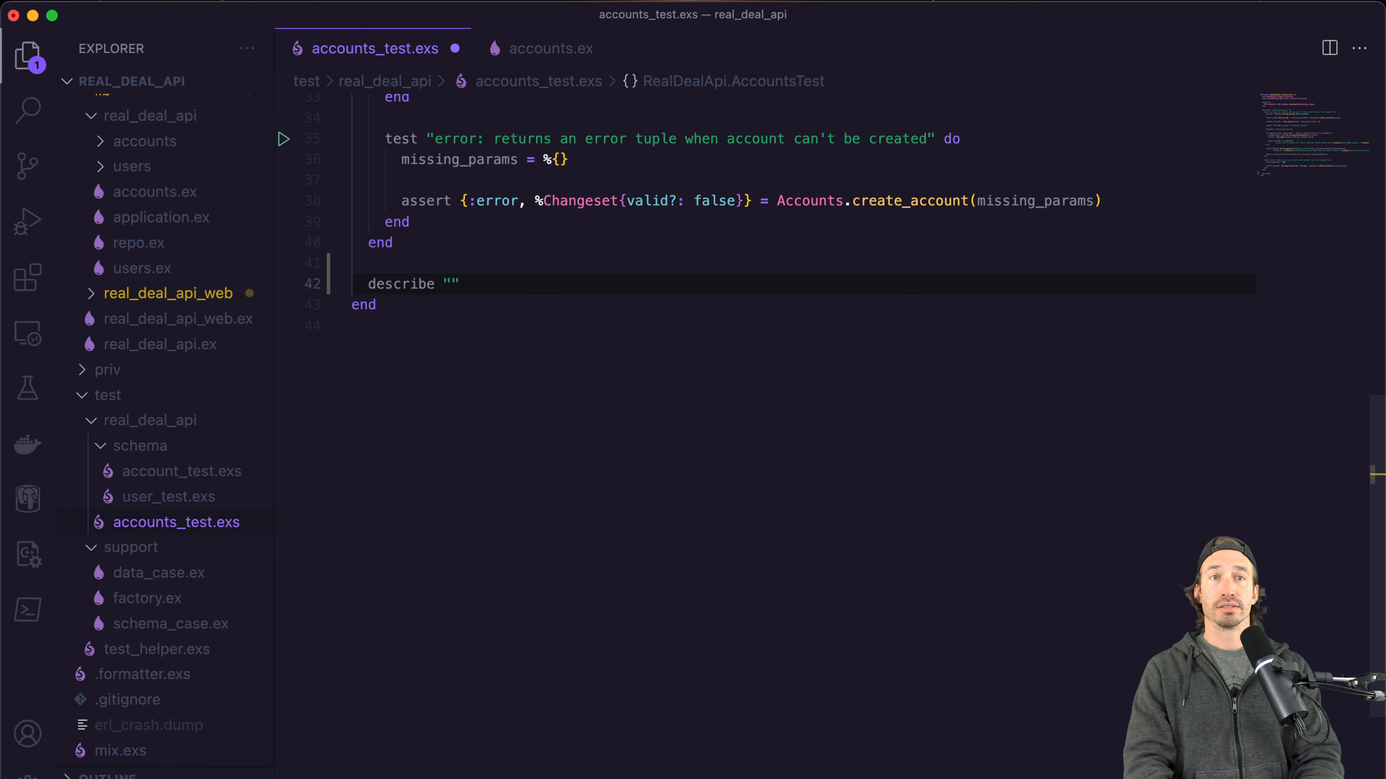
type("get_accou")
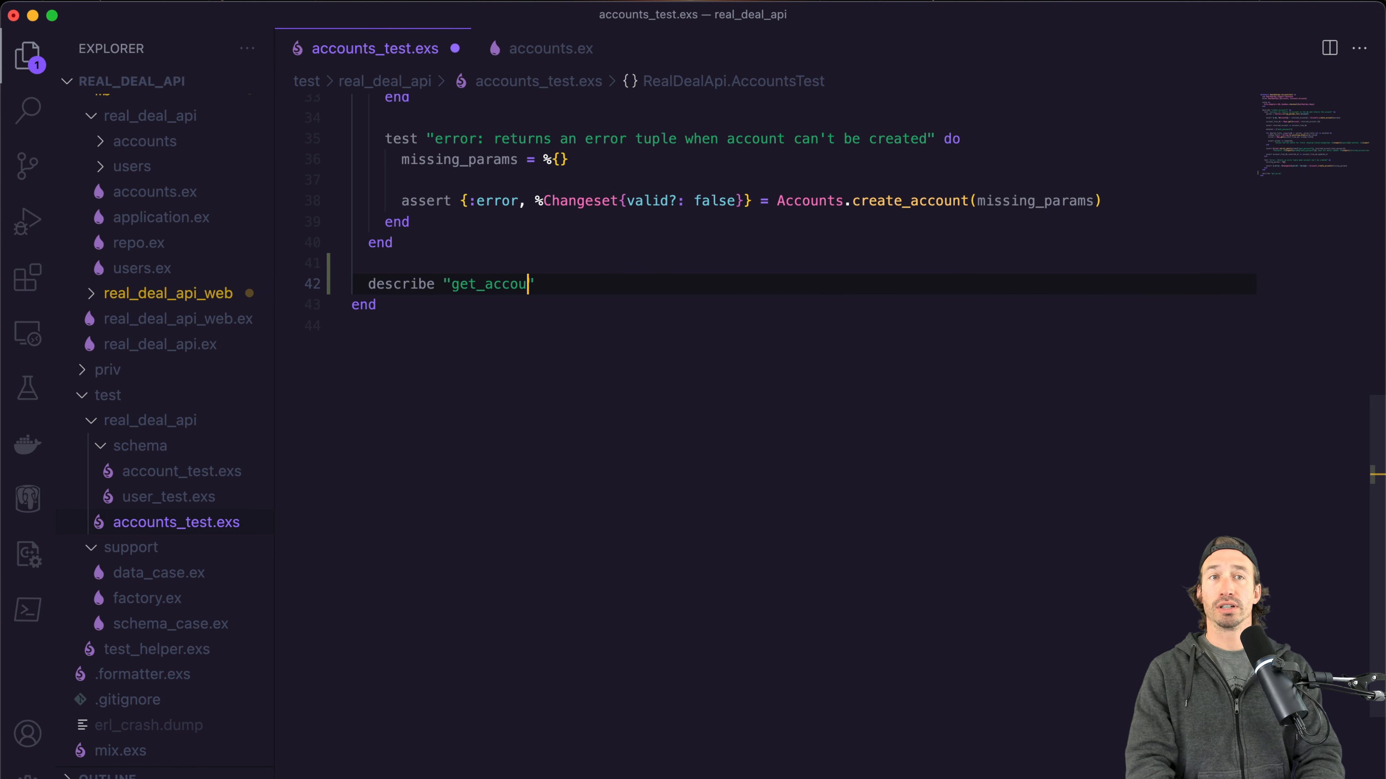
type("nt/1")
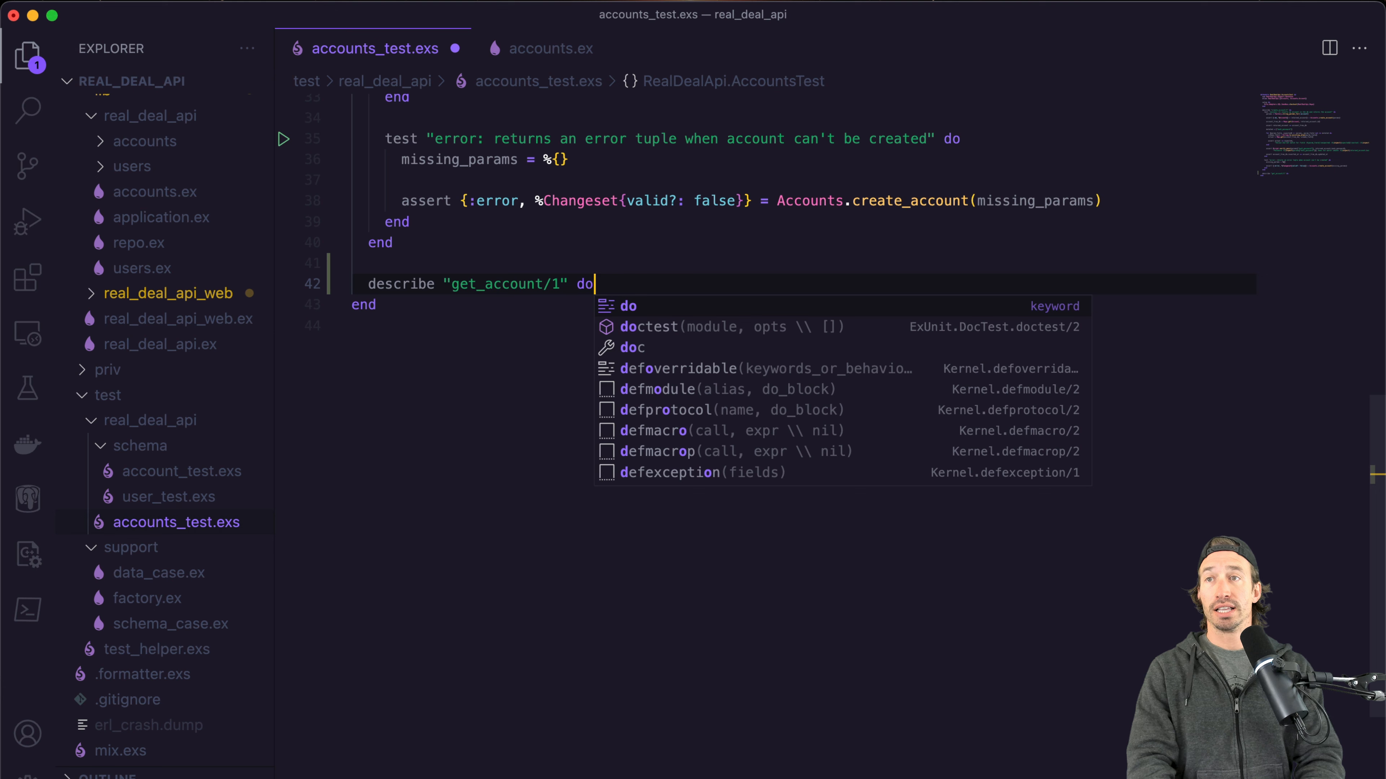
key("enter")
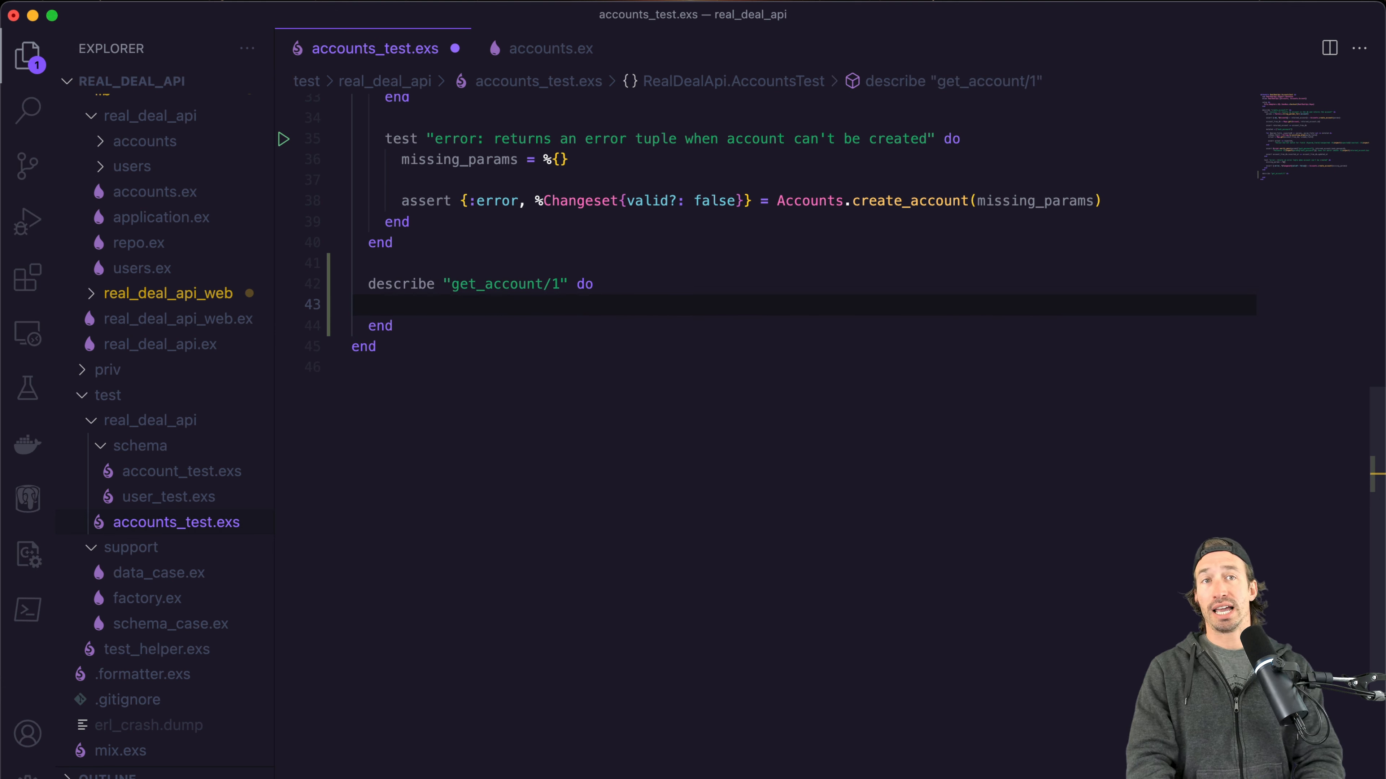
Add an empty test "success: it returns an account when given a valid UUID".
type("test \"success: it returns a")
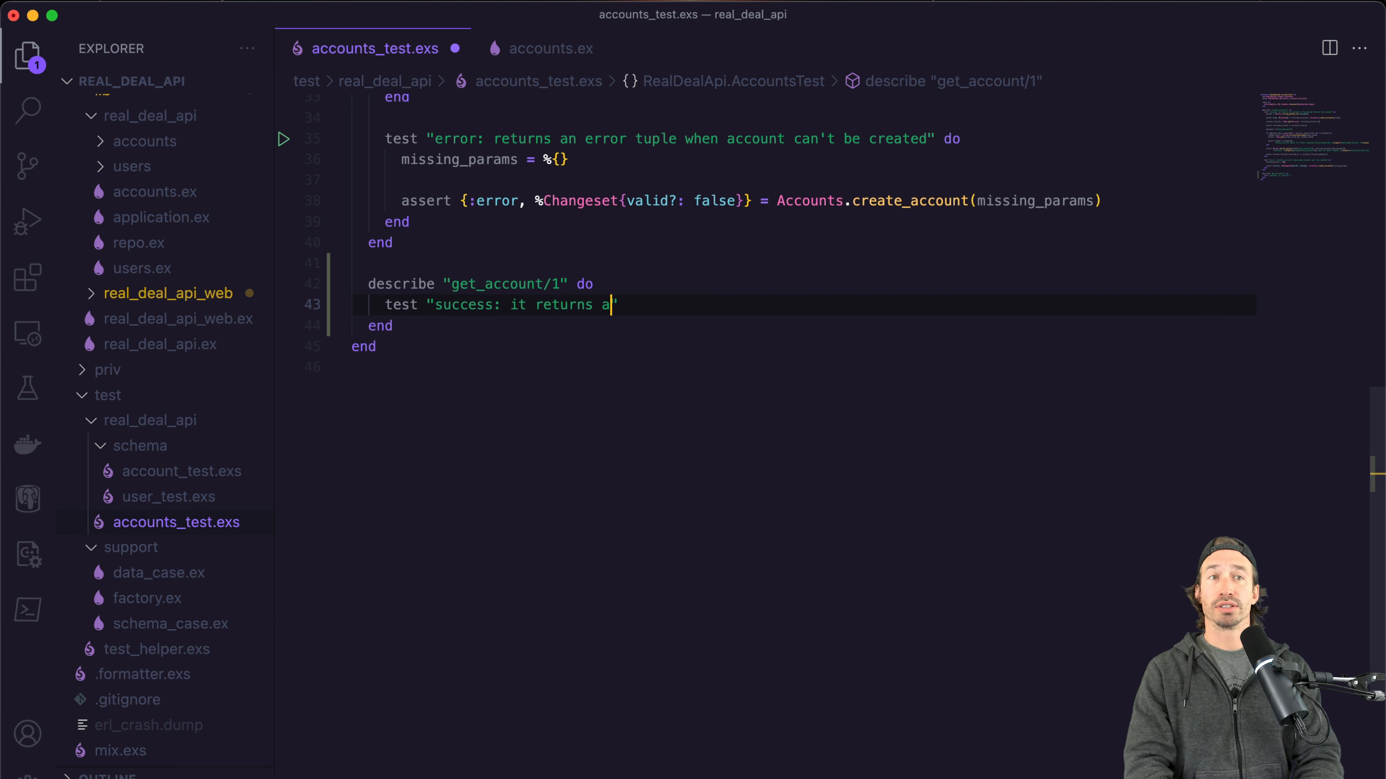
type("n account when given a valid UUID")
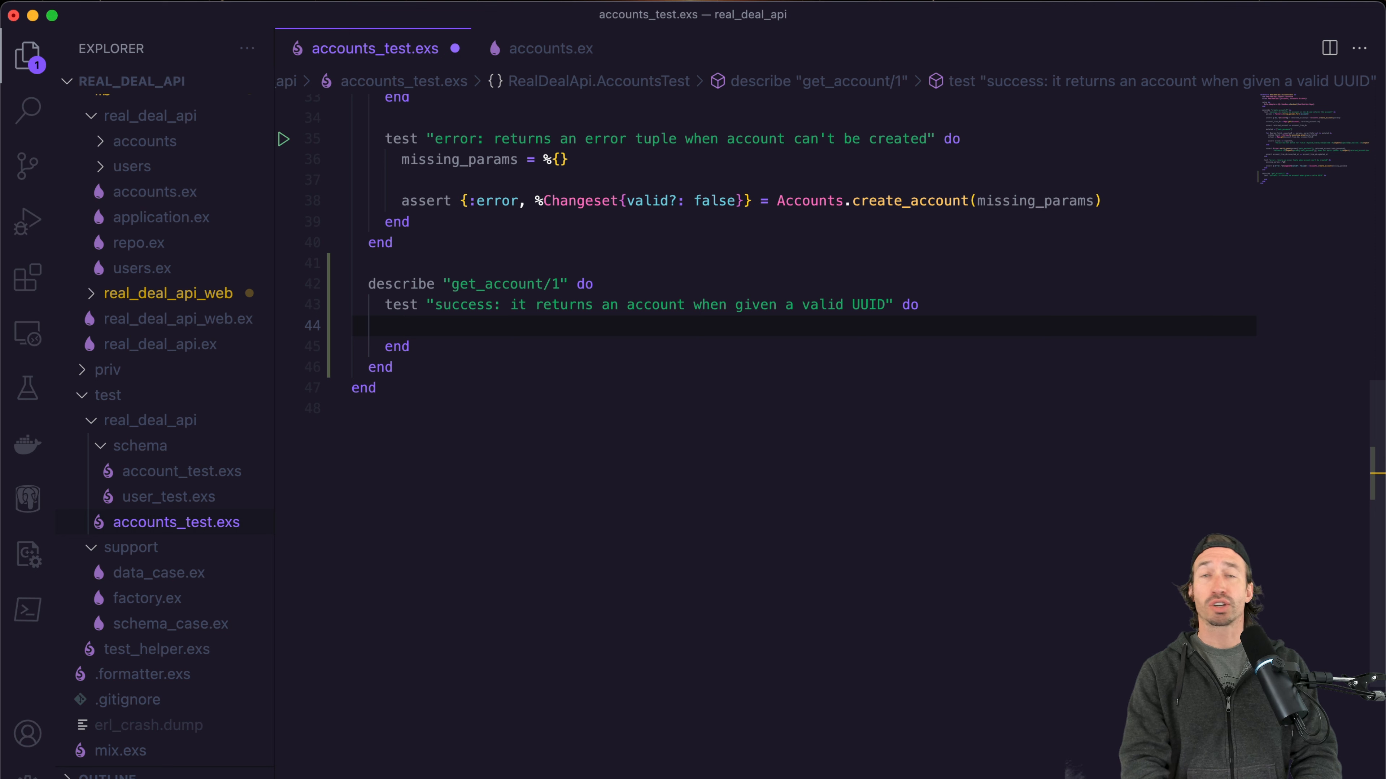
Begin the success test with existing_account = Factory.insert(:account).
type("existing_account =")
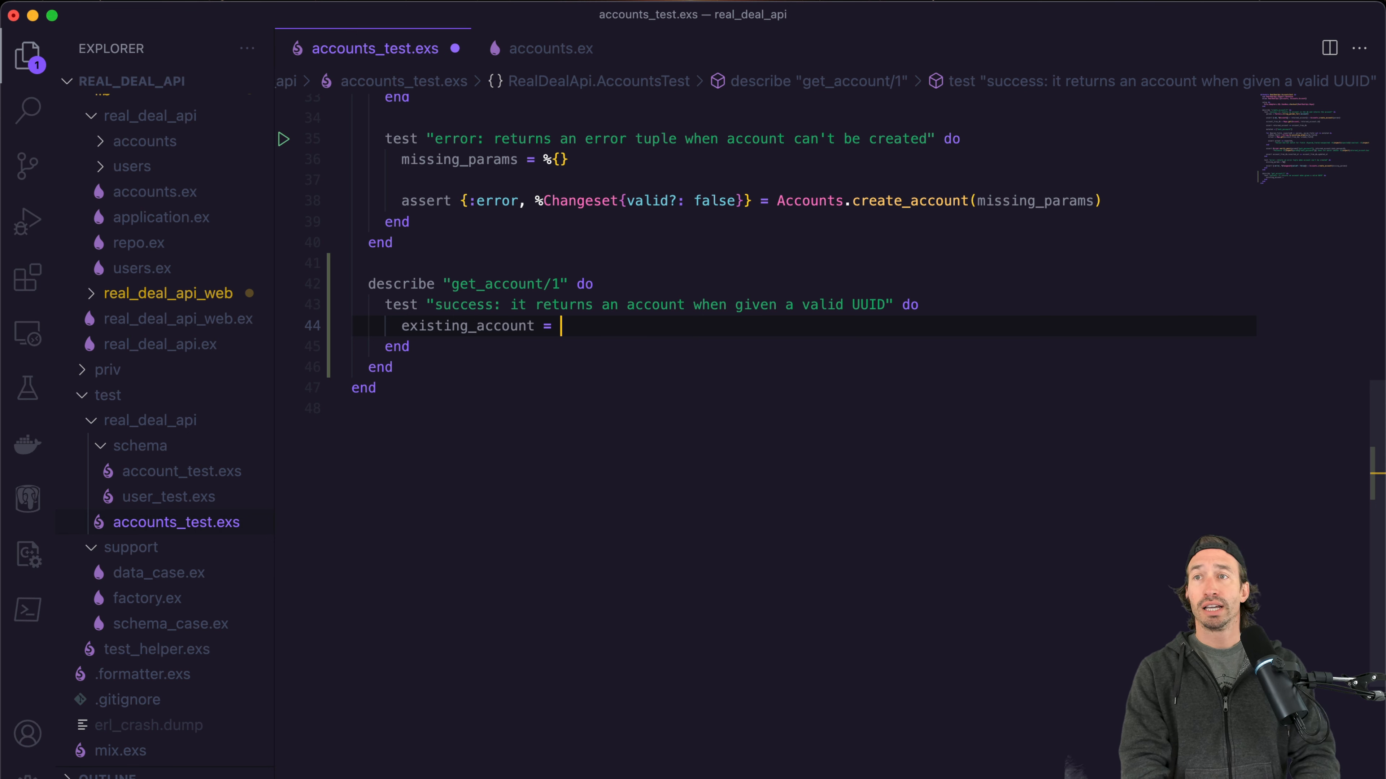
type("Factory")
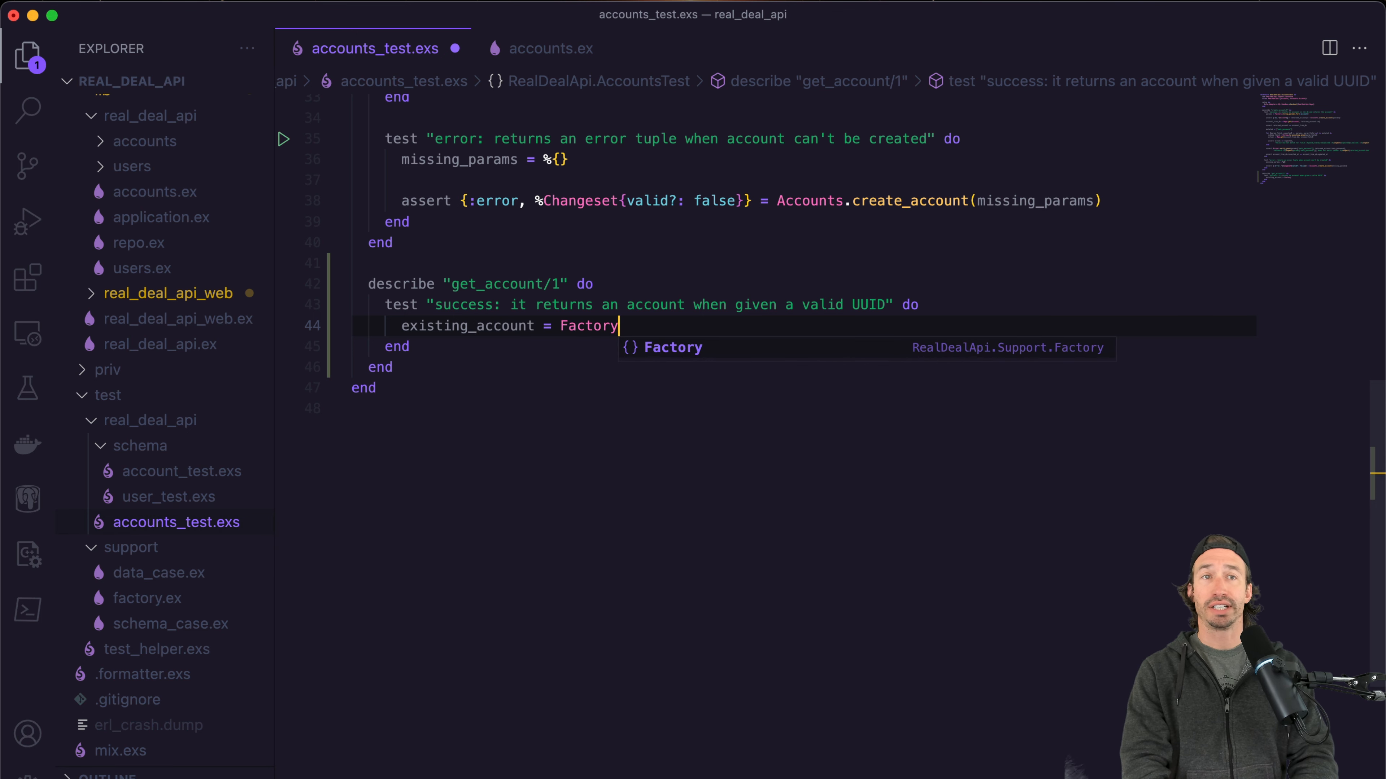
type(".")
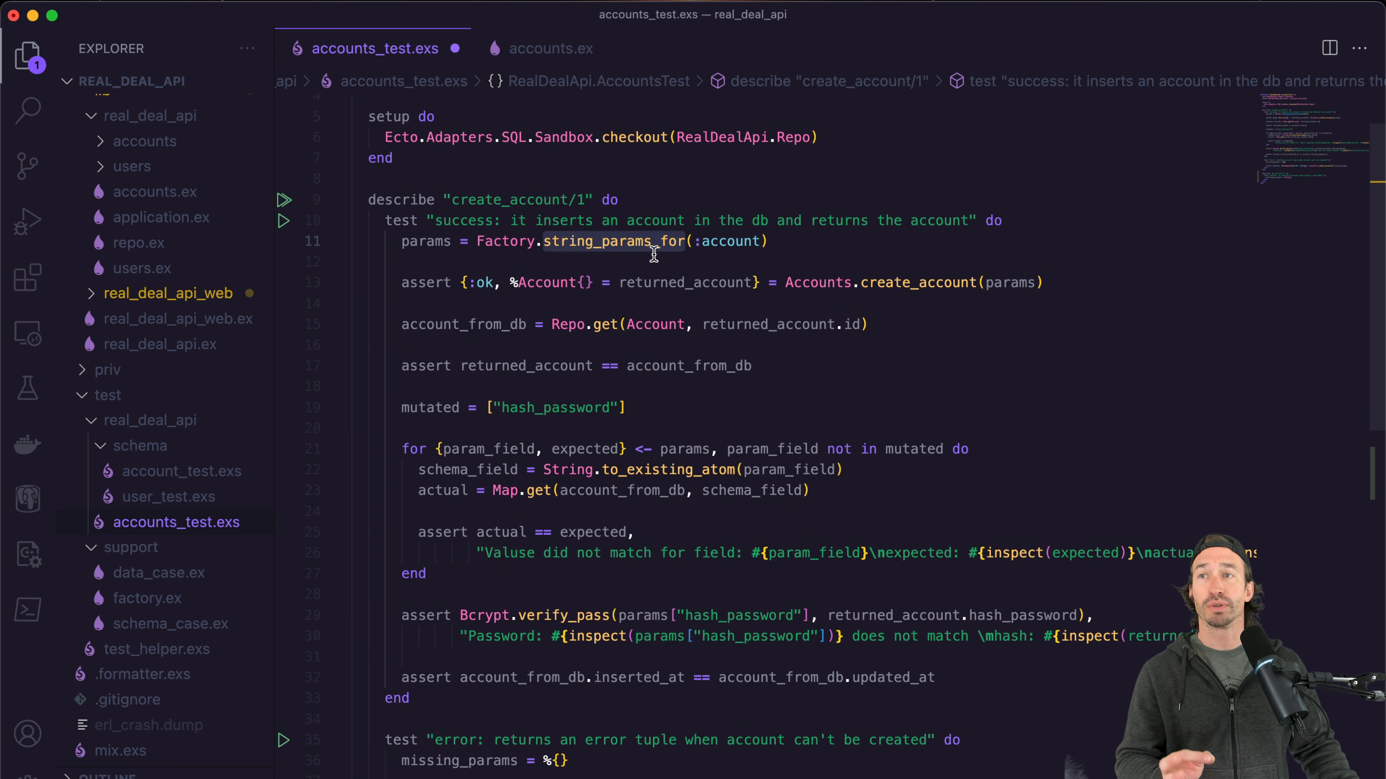
left_click(432, 241)
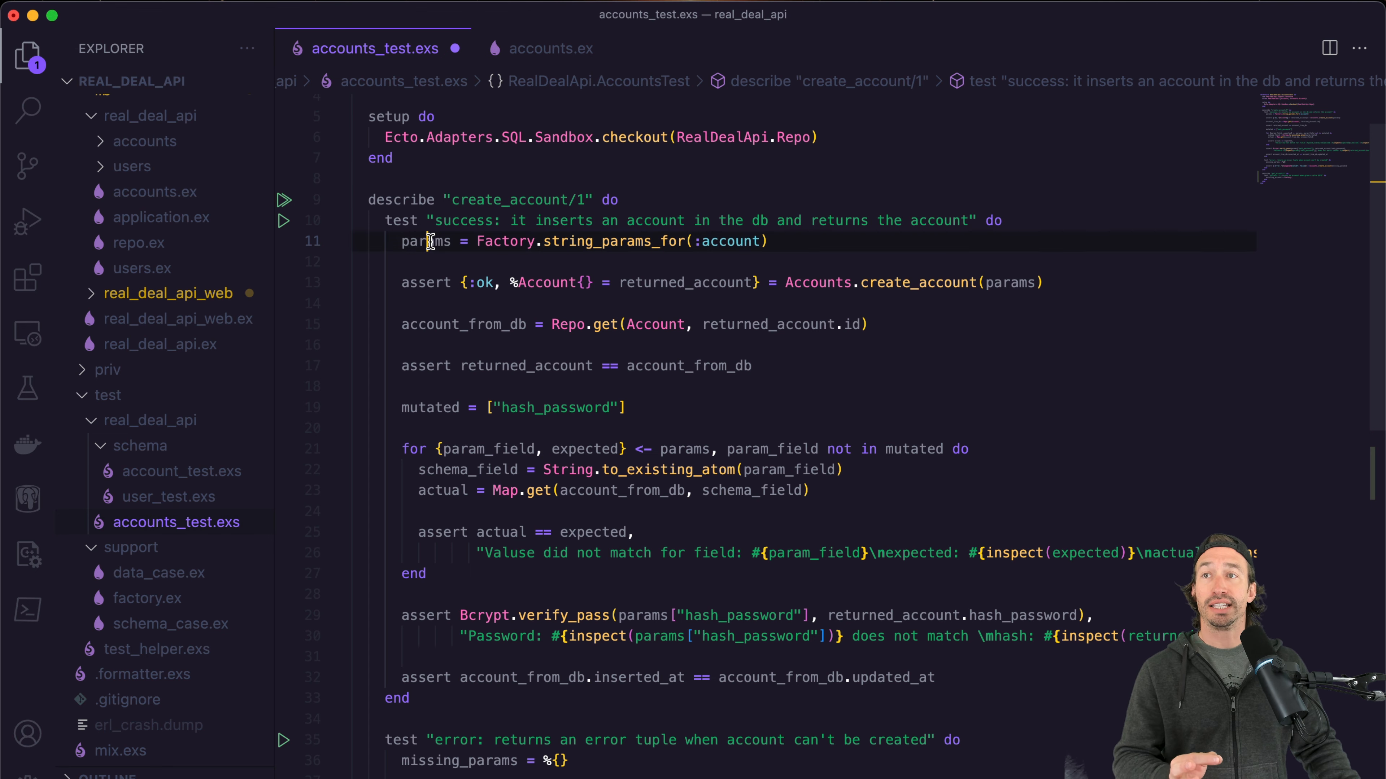
scroll("down", 3)
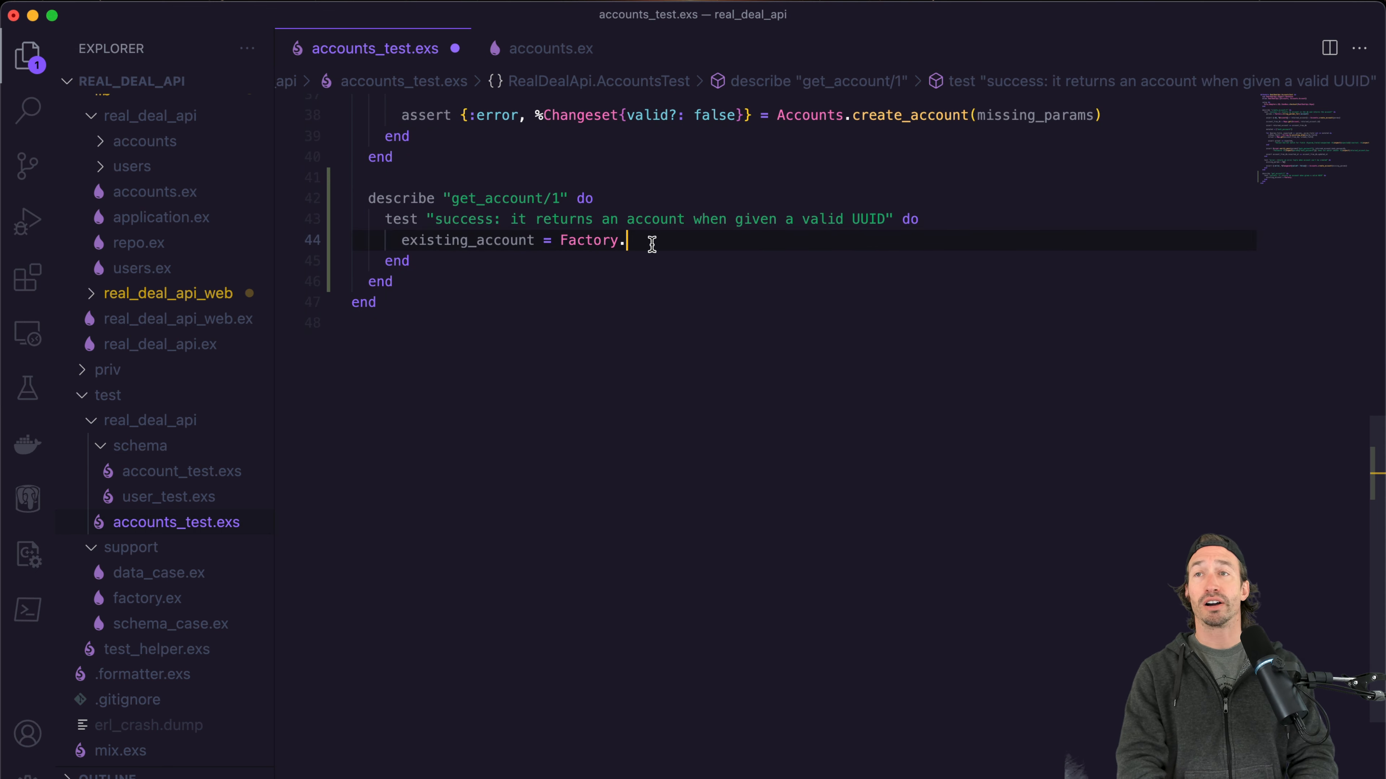
type("insert")
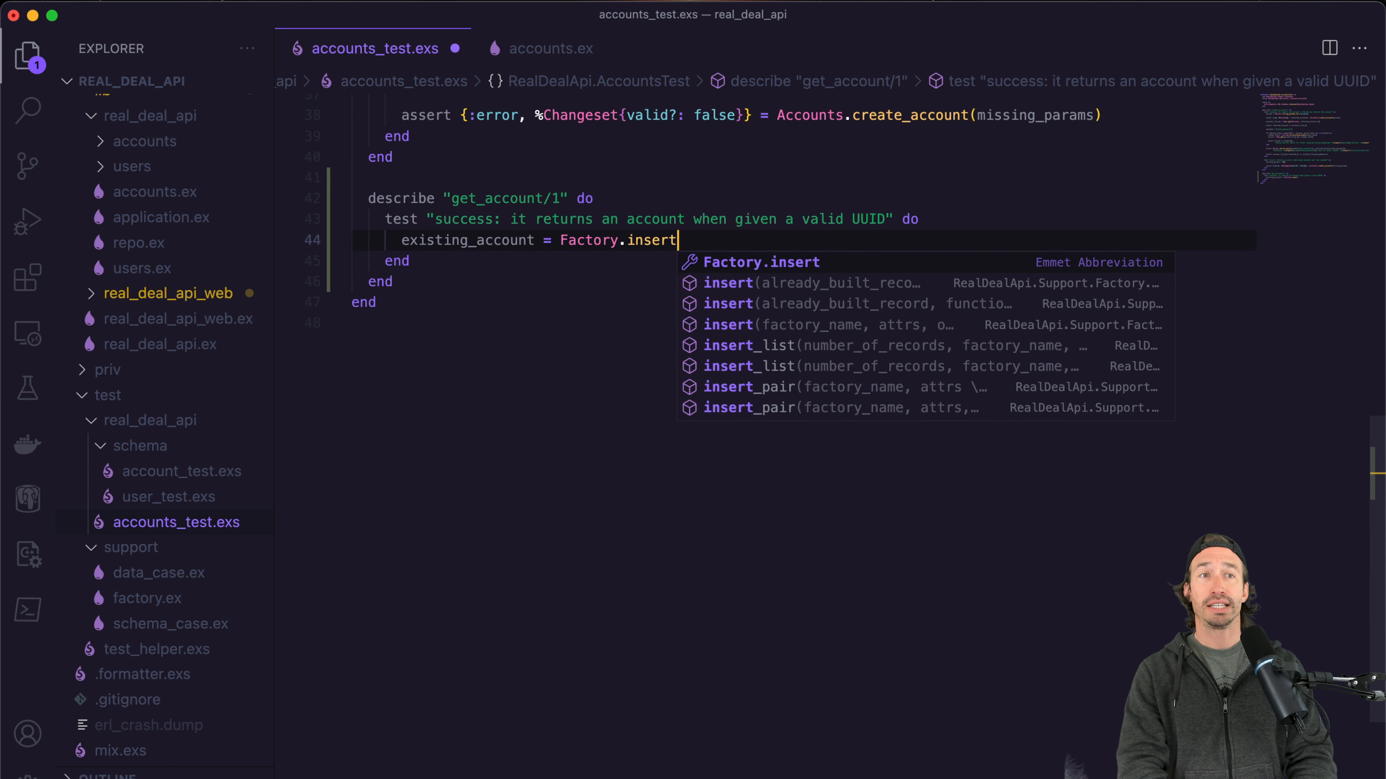
type("(:")
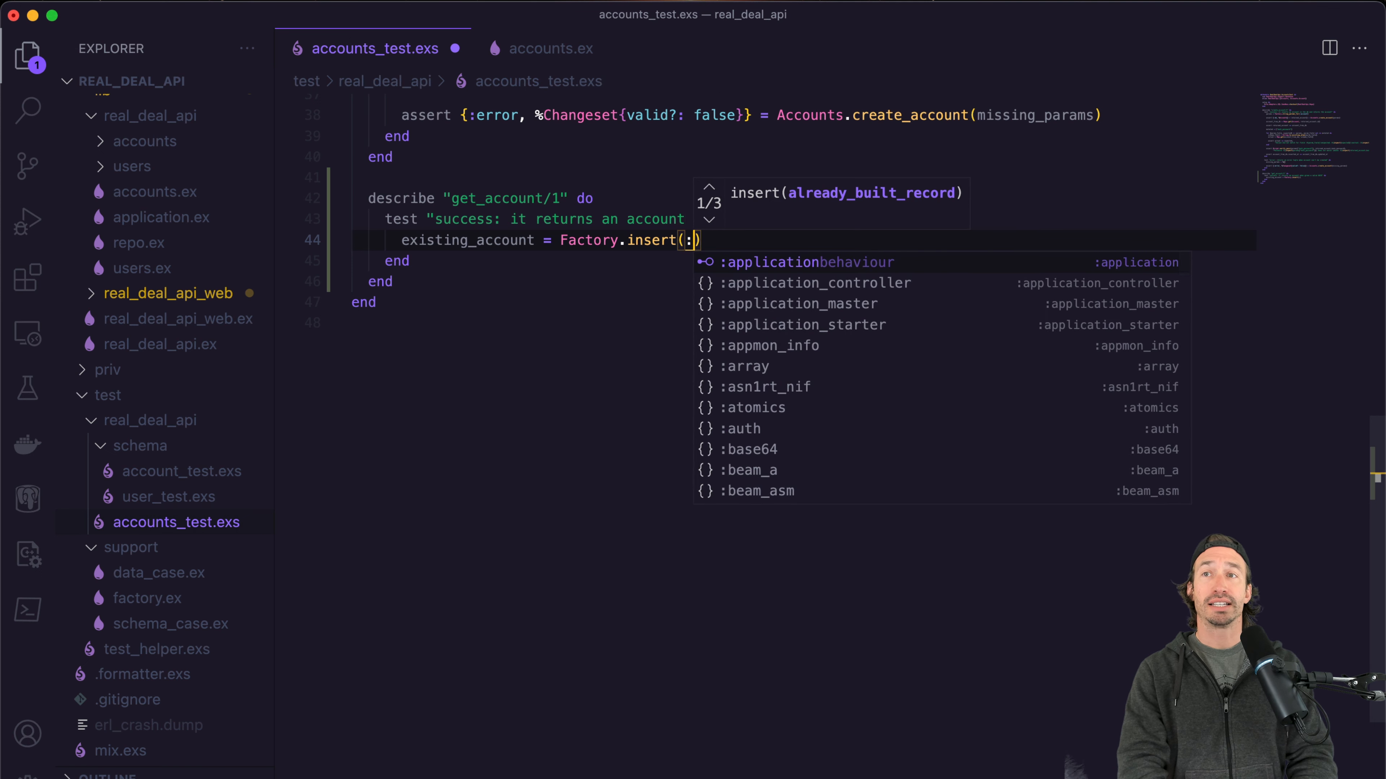
type("account")
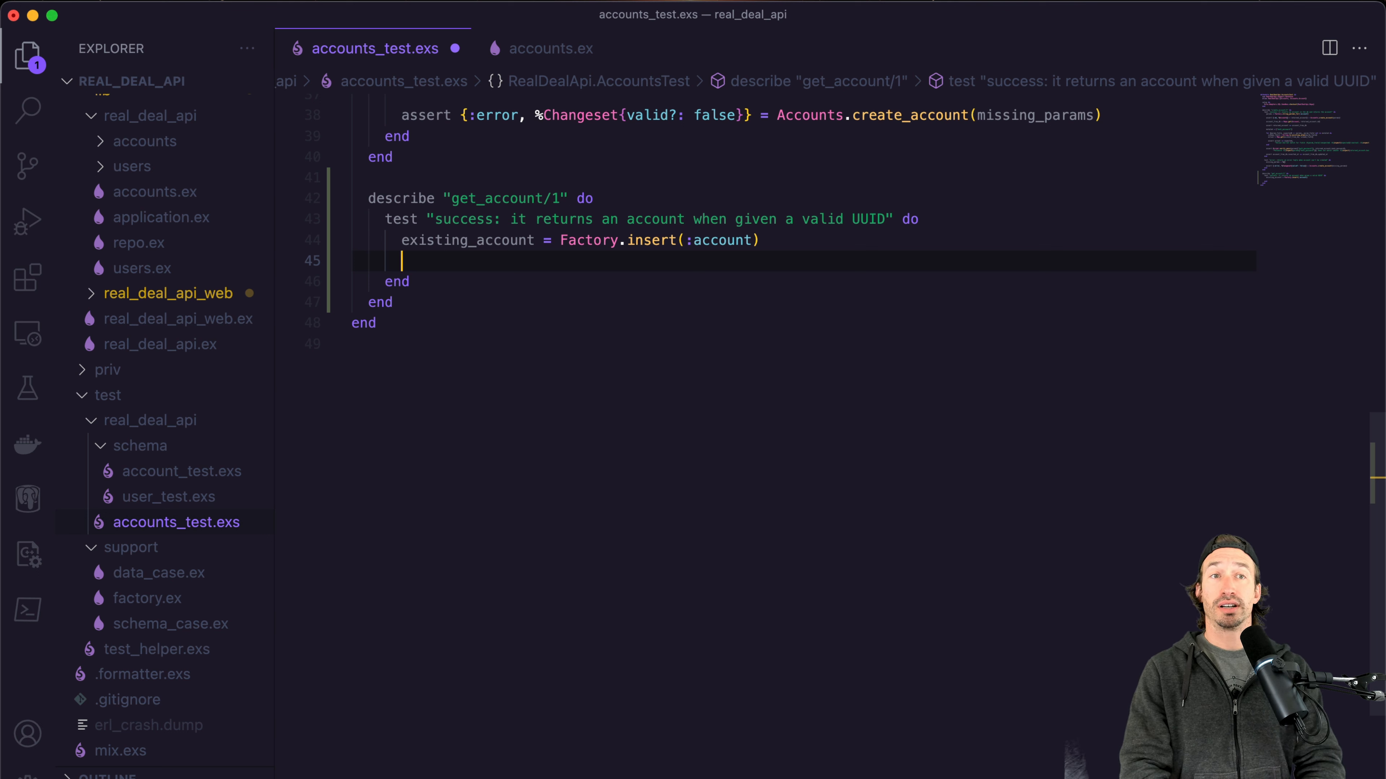
Assert returned_account = Accounts.get_account!(existing_account.id) in the success test.
type("assert returned_acc")
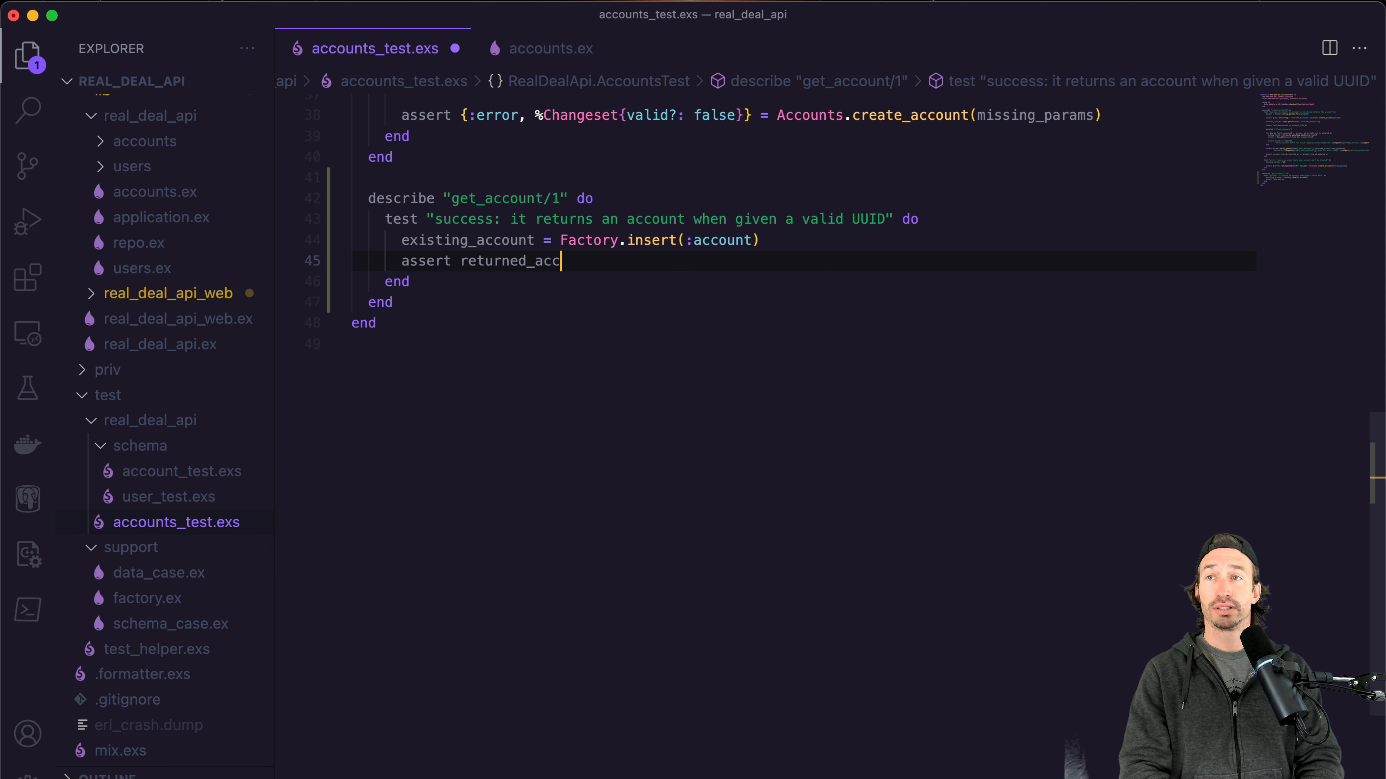
type("ount =")
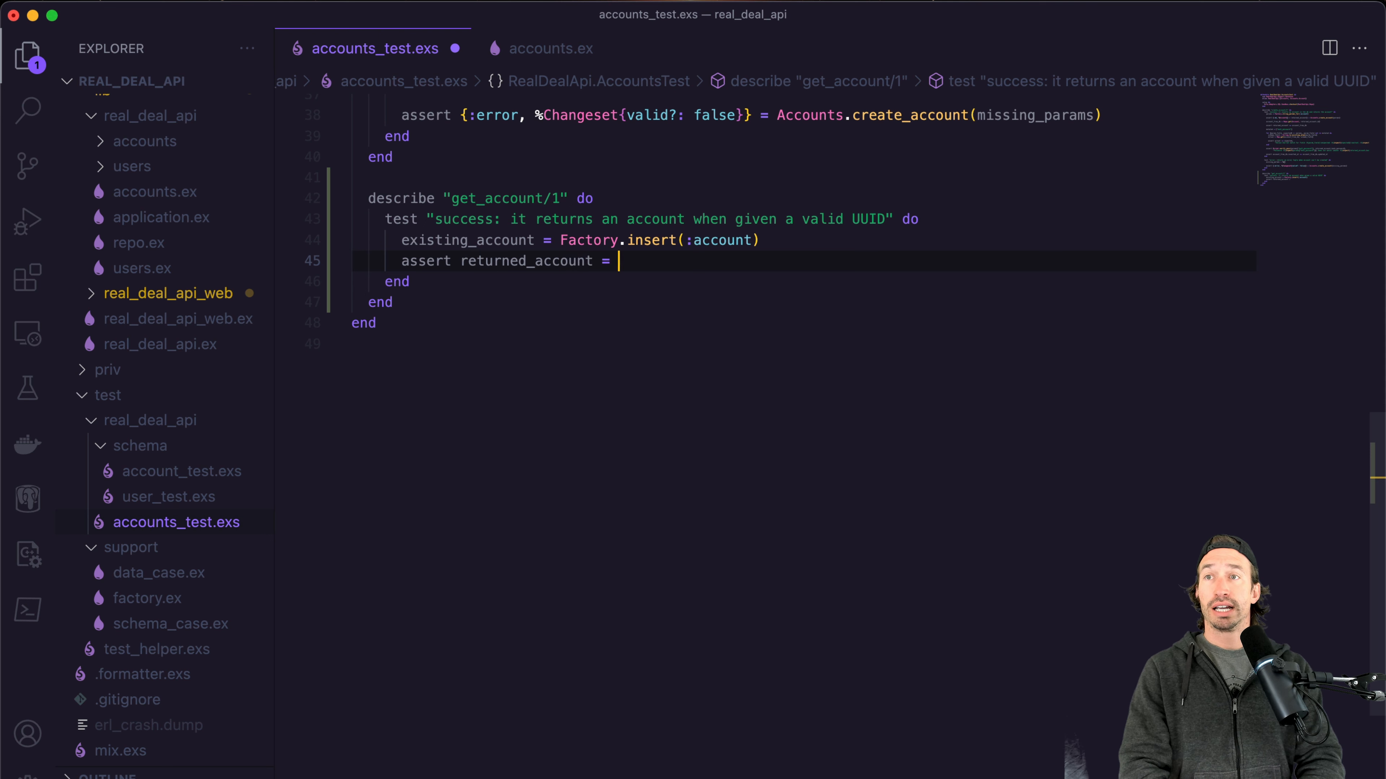
type("Acc")
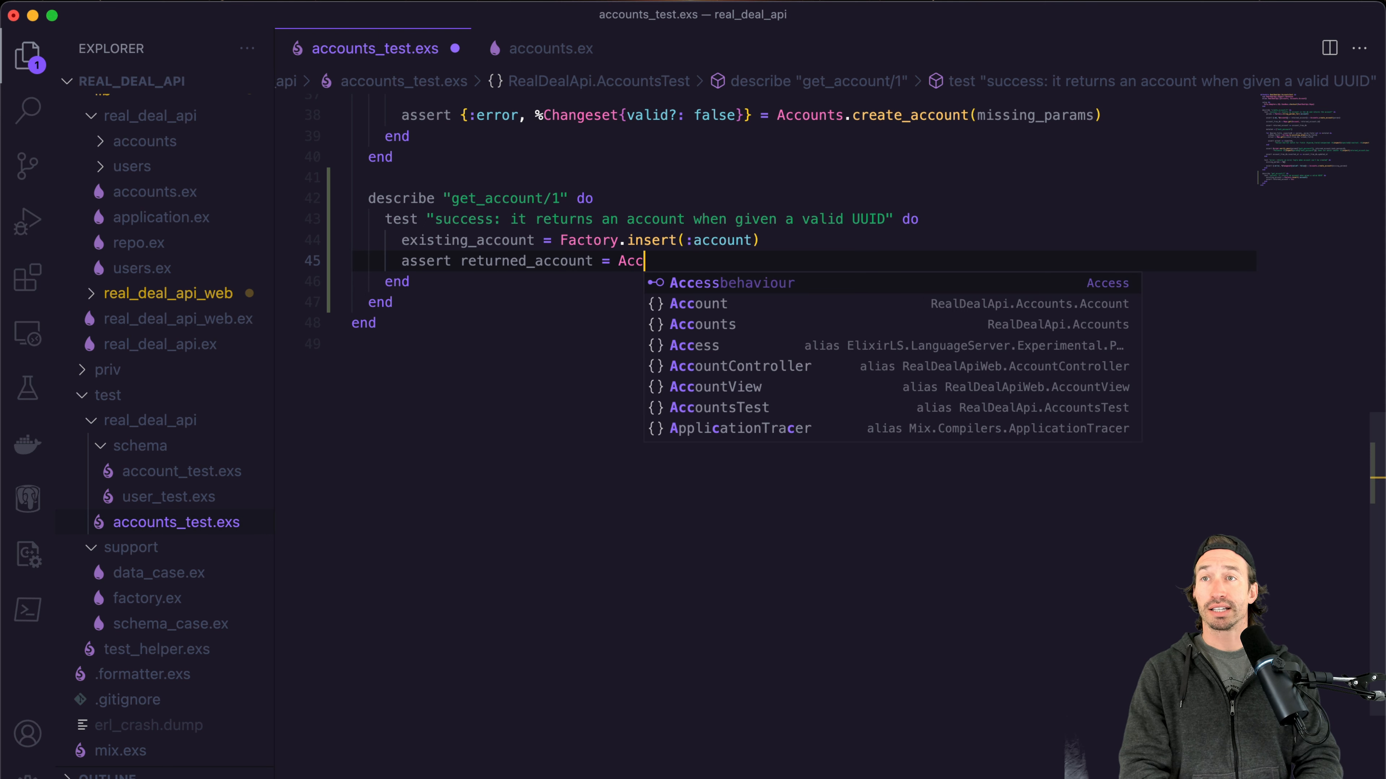
type("ounts.")
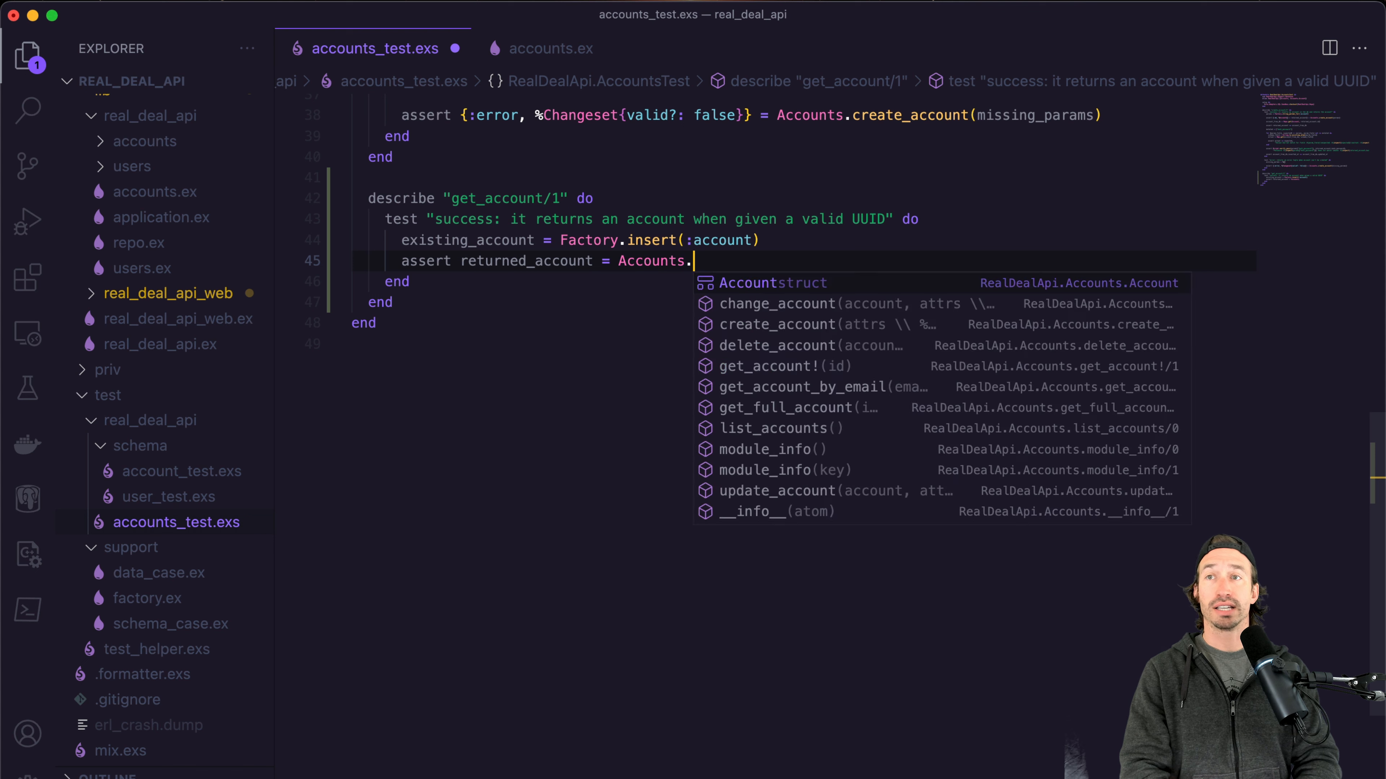
type("get_account!(")
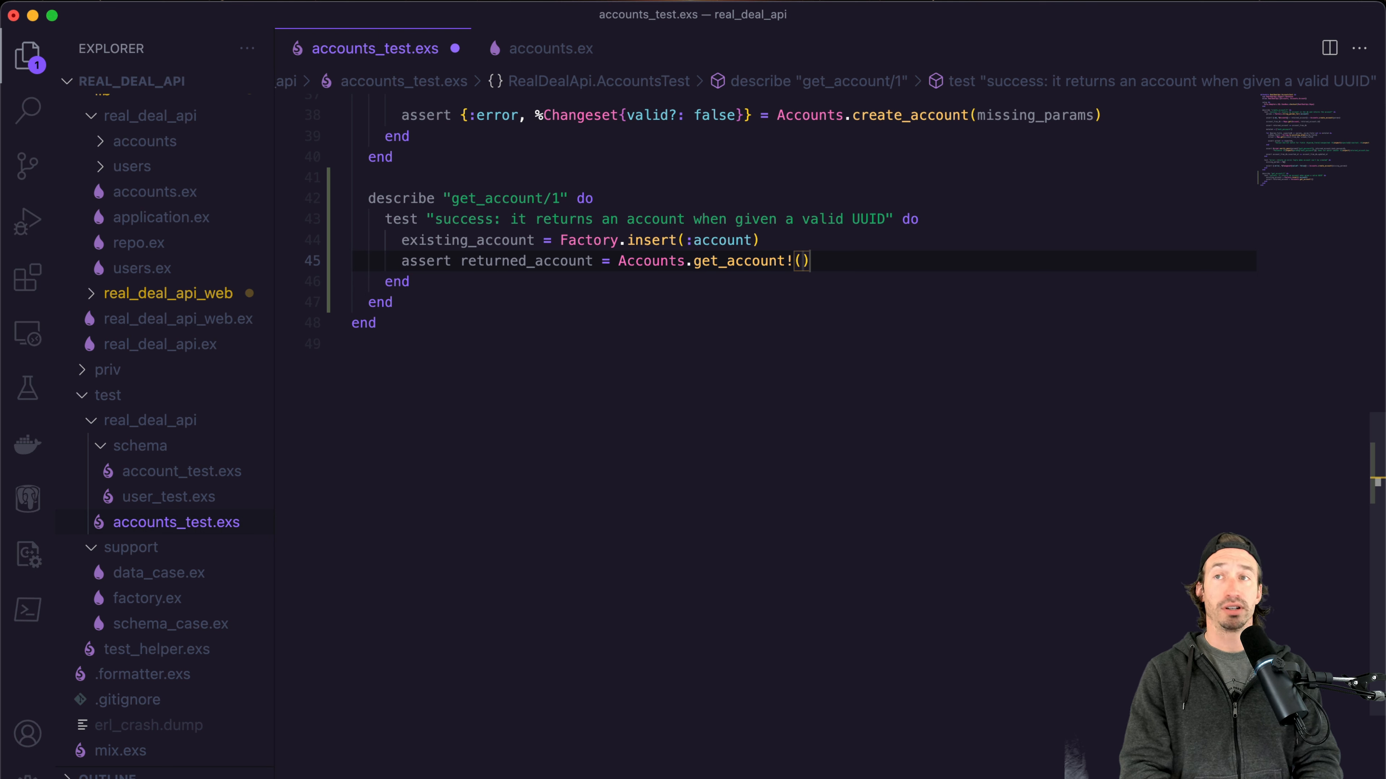
type("existing_account.id")
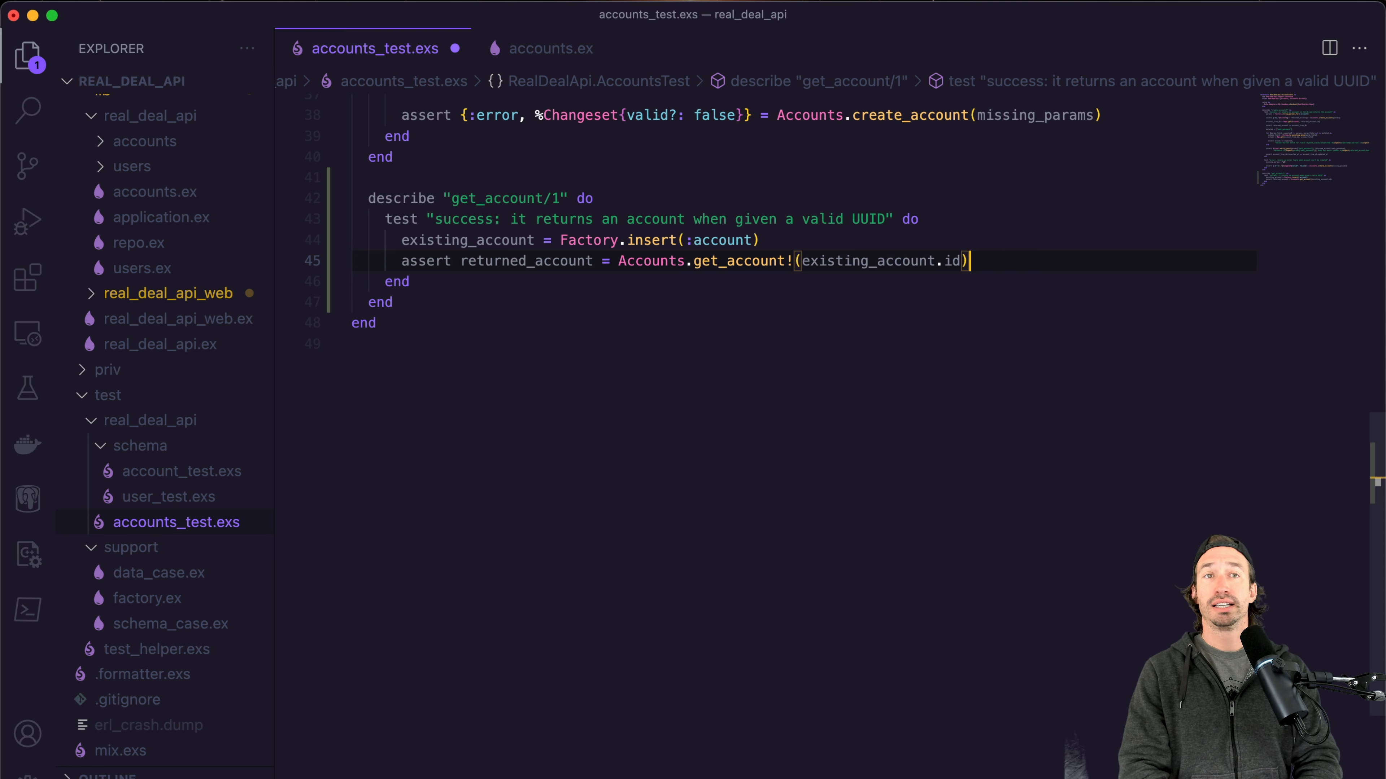
key("enter")
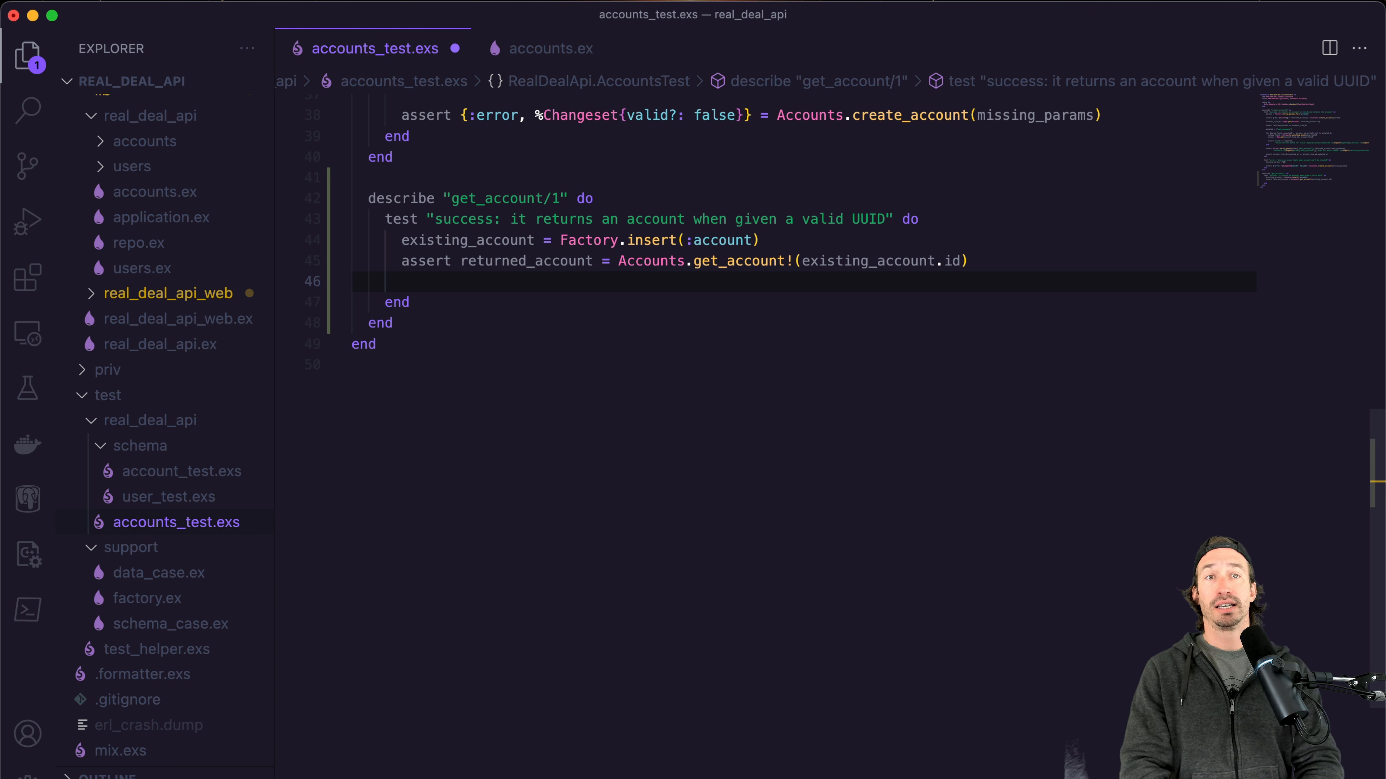
Add assert returned_account == existing_account.
type("assert returned_account")
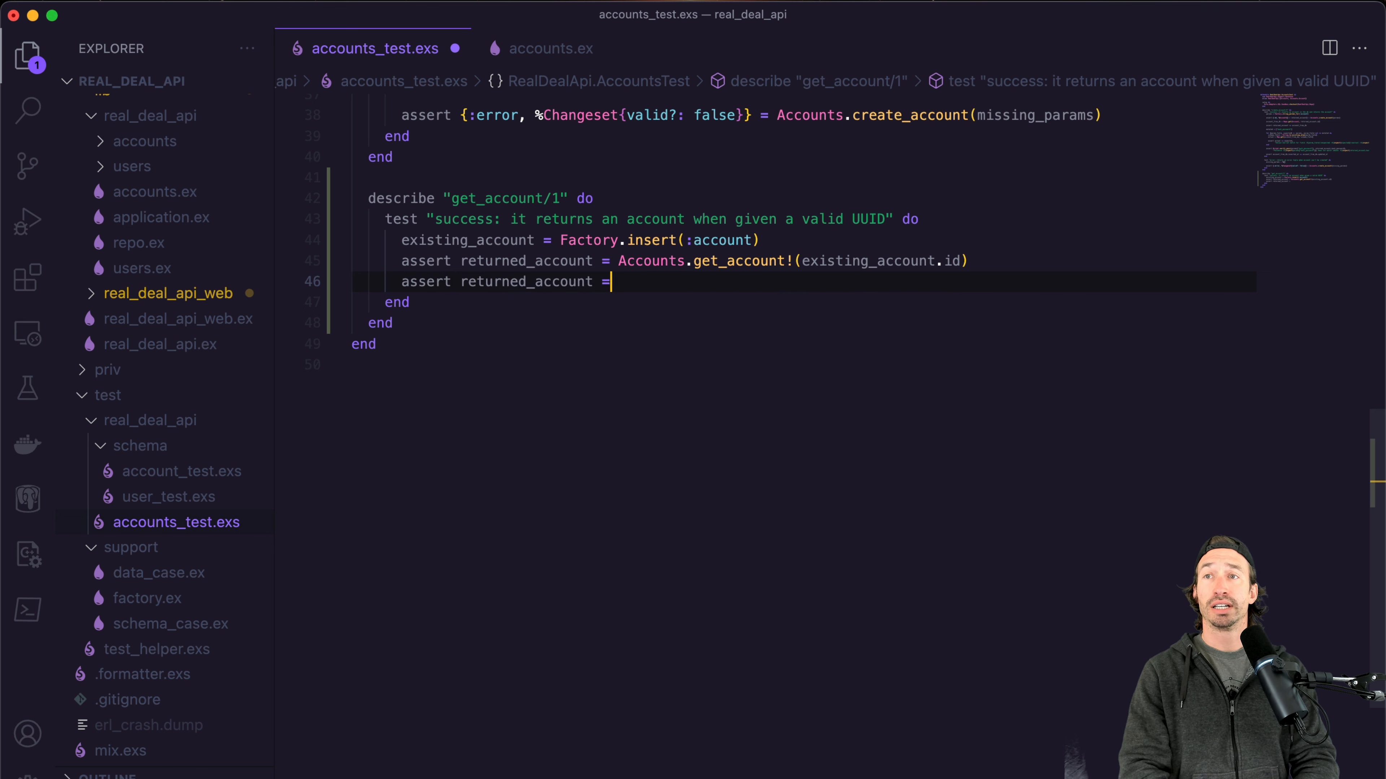
type("= existing_account")
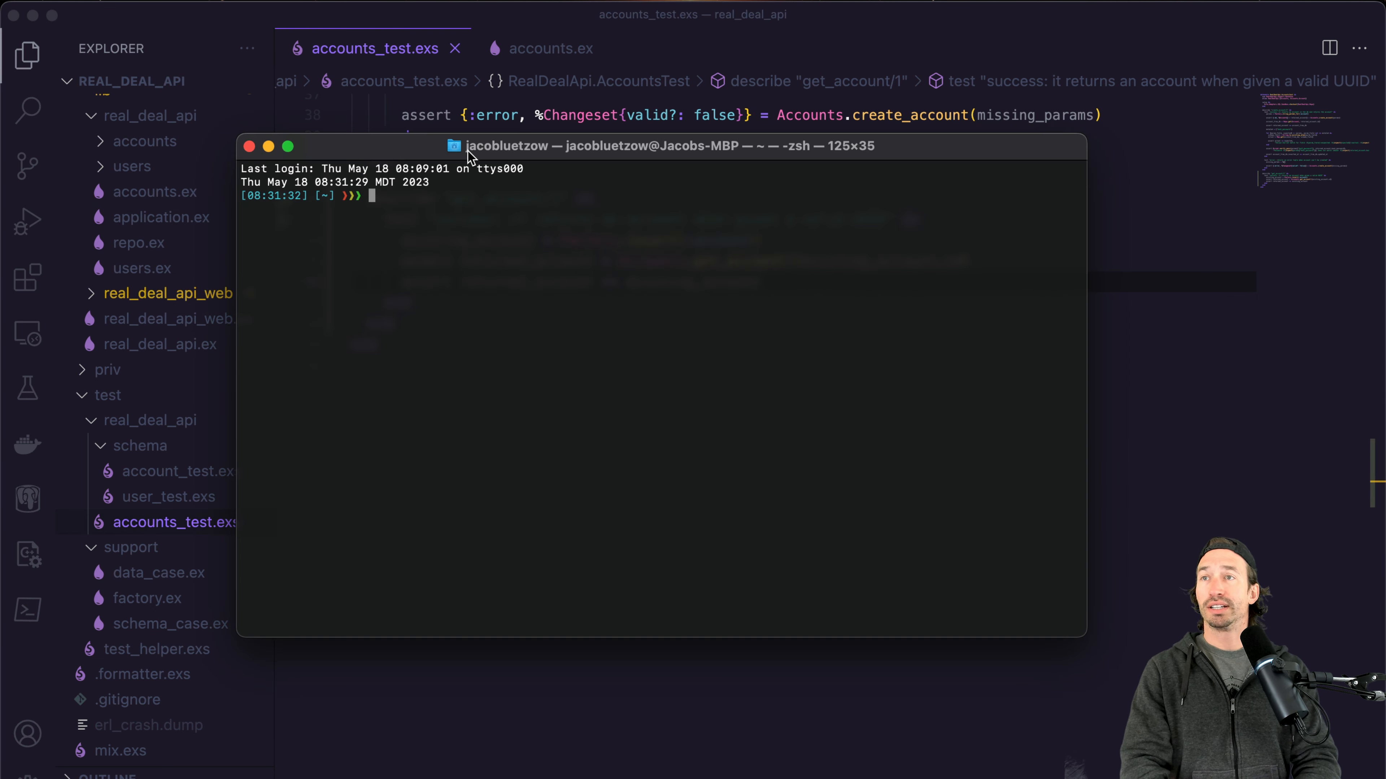
cd into Documents/Develop.nosync/bs/real_deal_api and run mix test, which fails on a refused database connection.
type("cd Documents/")
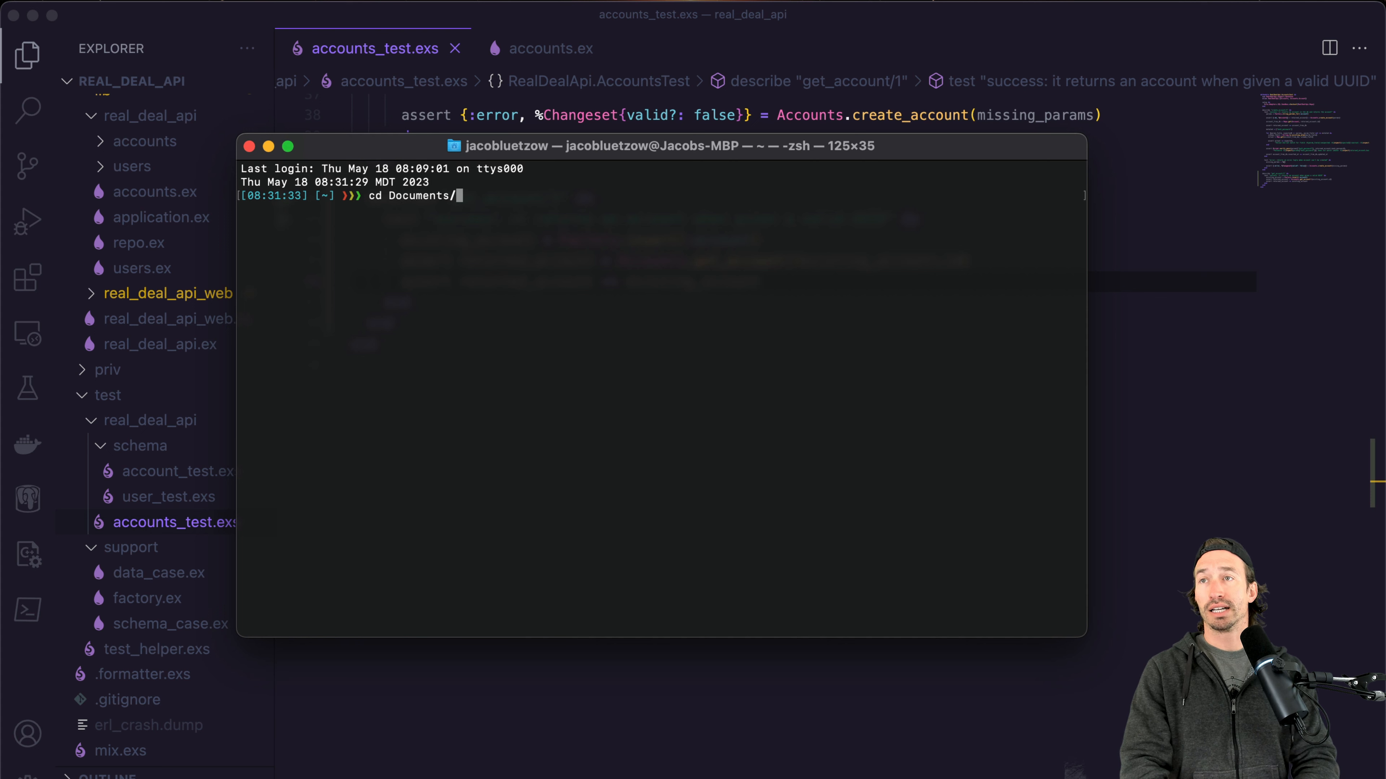
type("Develop.nosync/")
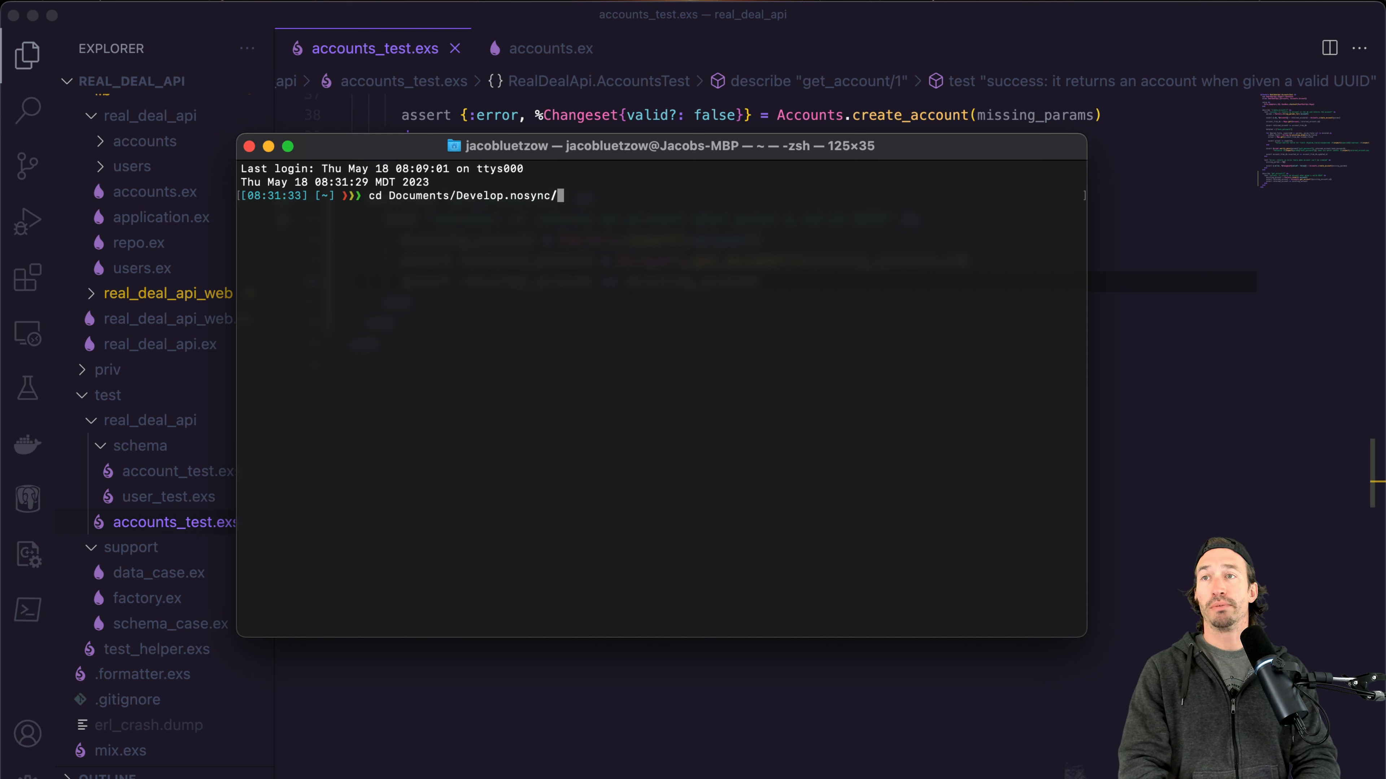
type("bs/rel")
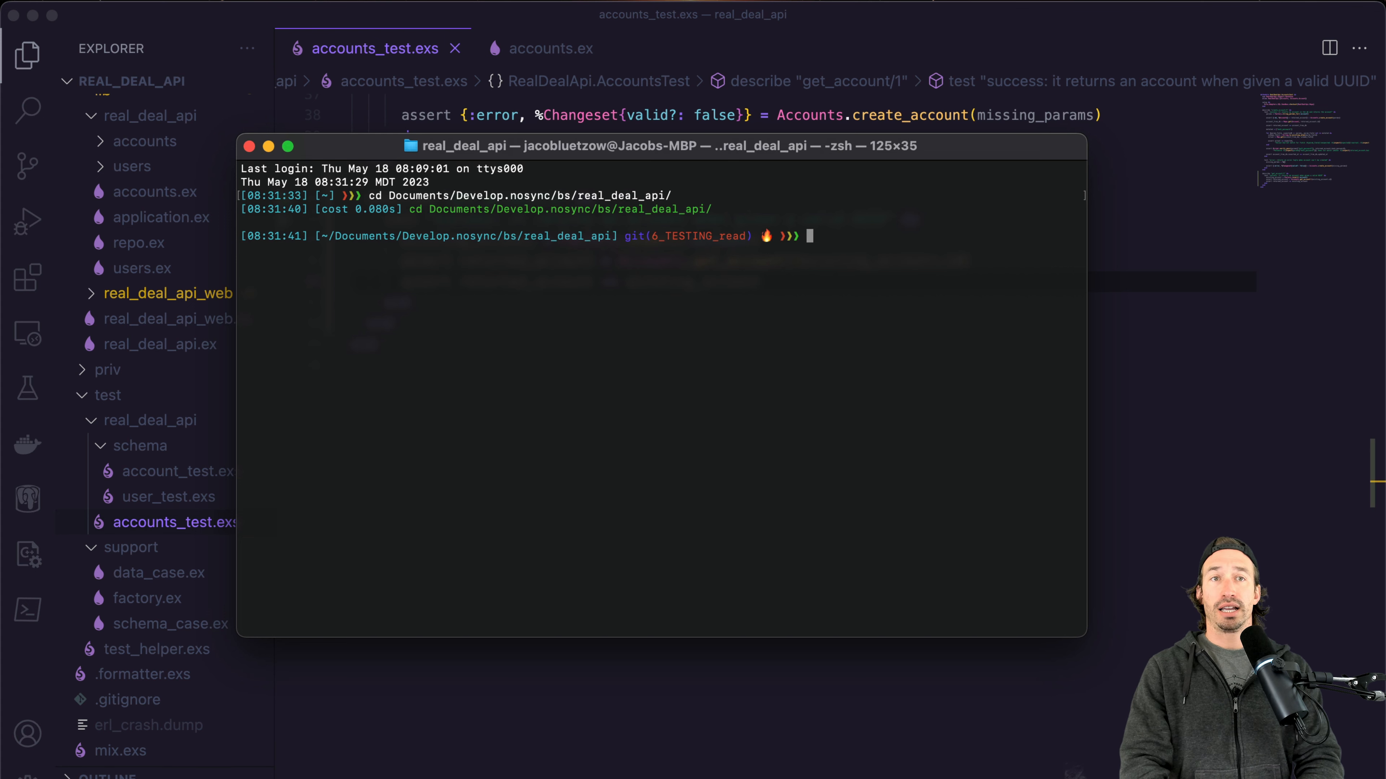
type("mix test")
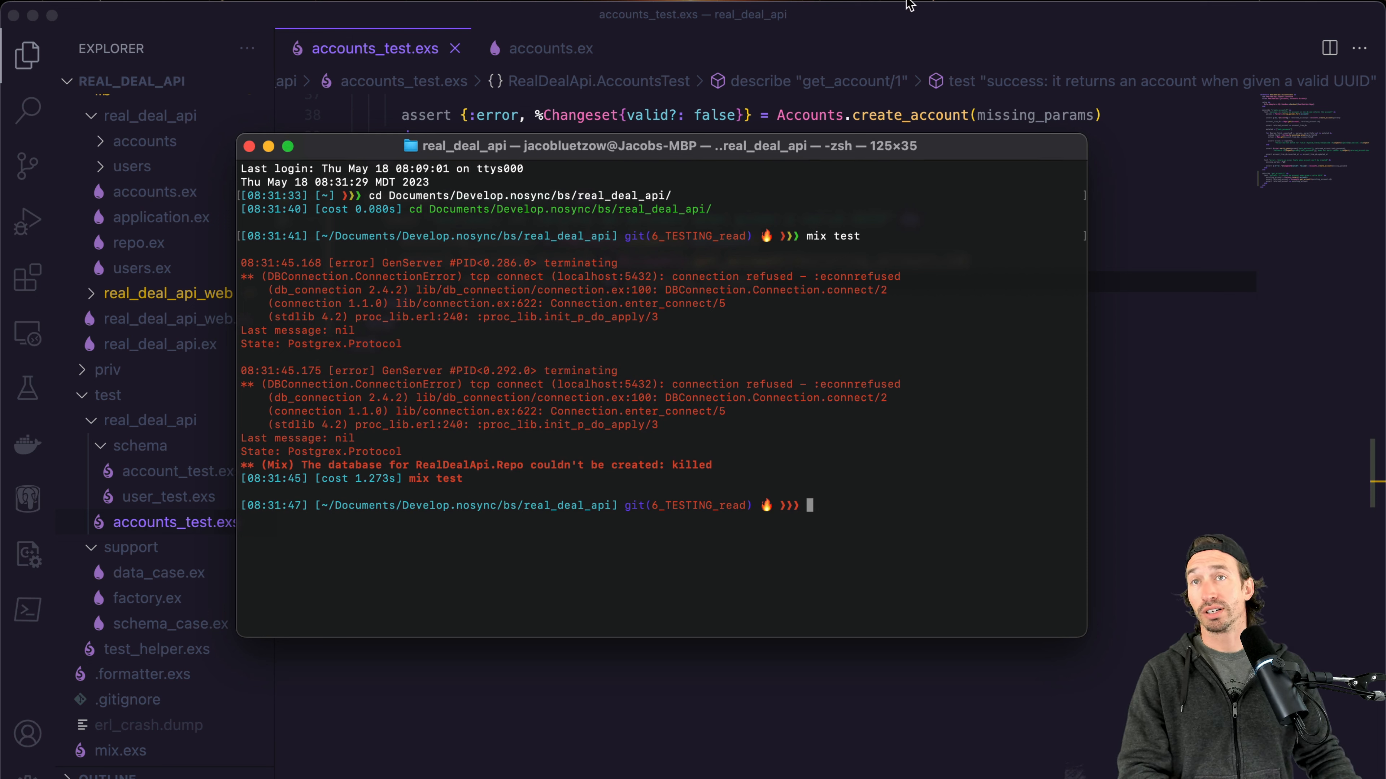
key("cmd+space")
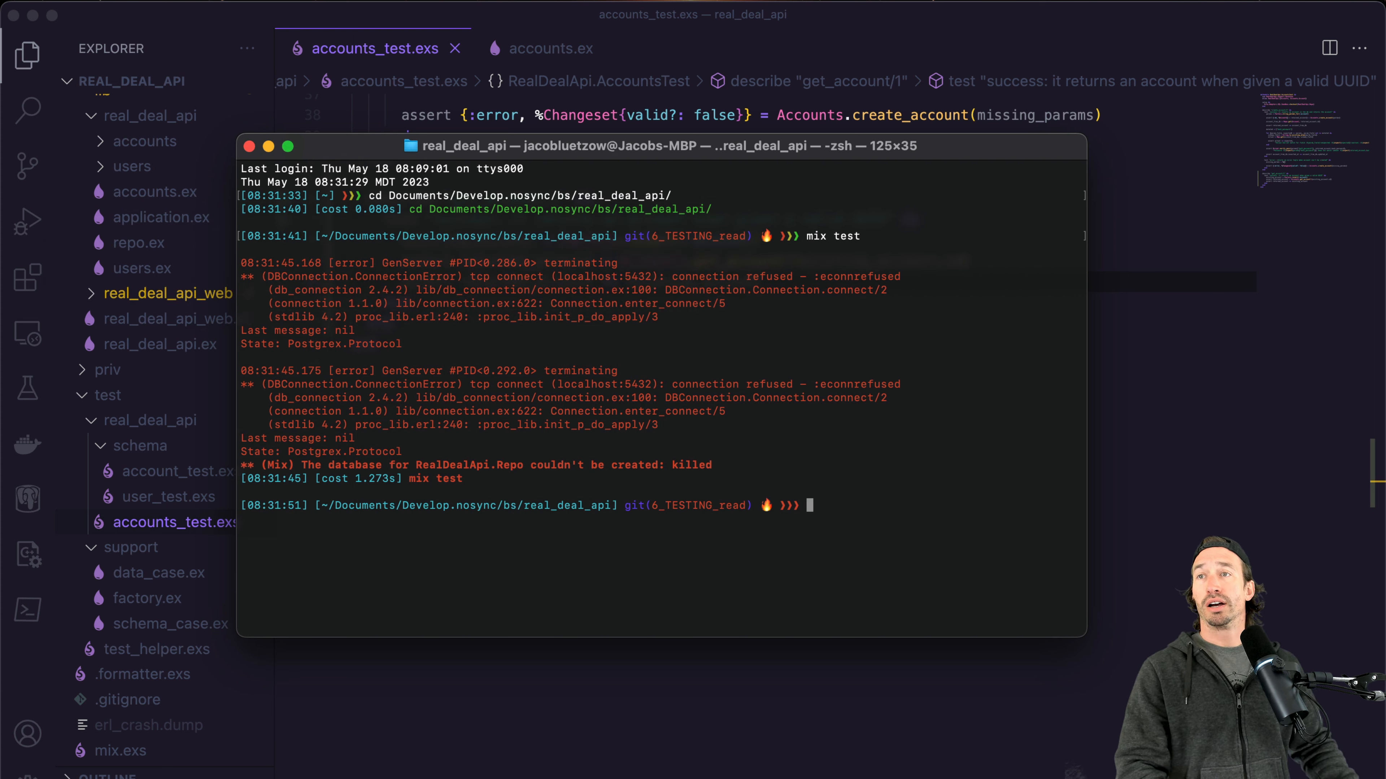
mouse_move(940, 216)
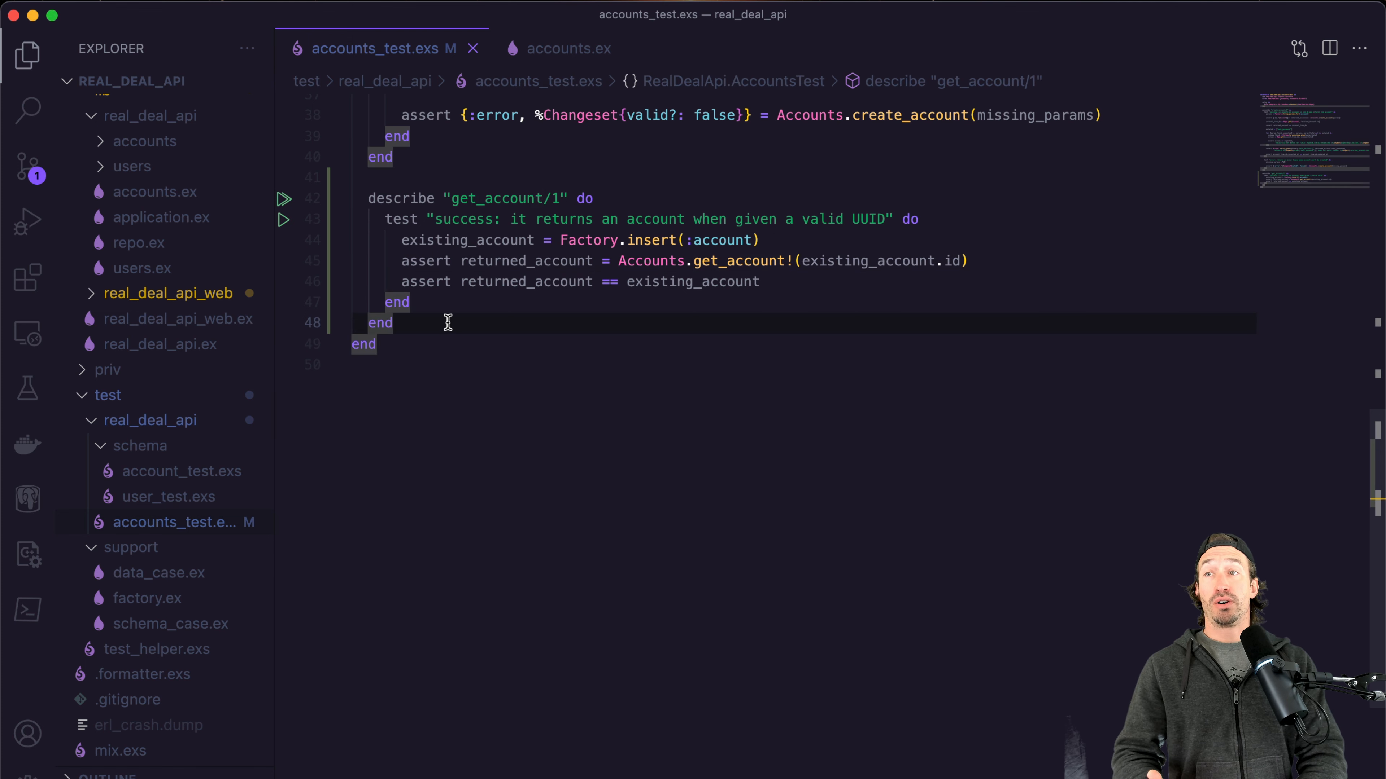
Add an empty test "error: raises a Ecto.NoResultsError when an account doesn't exist".
key("enter")
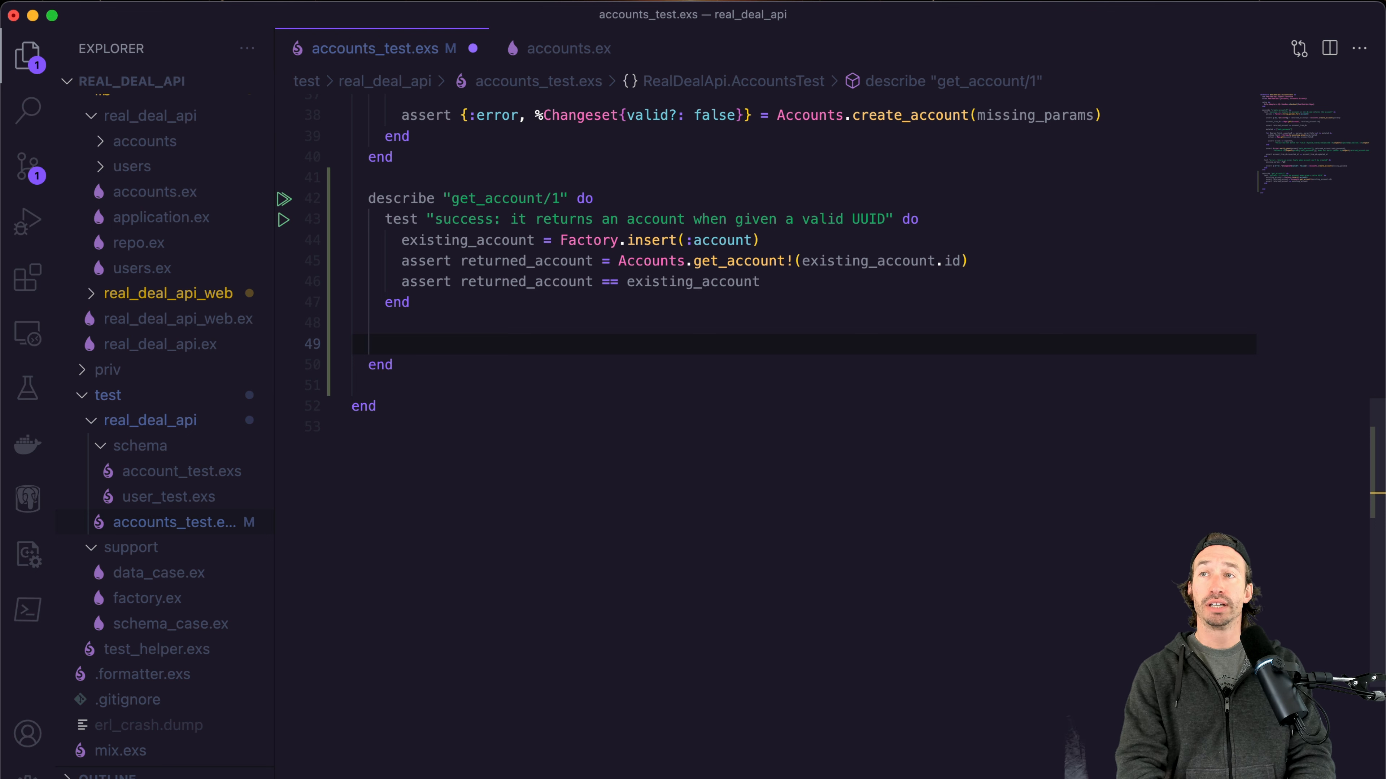
type("test \"e")
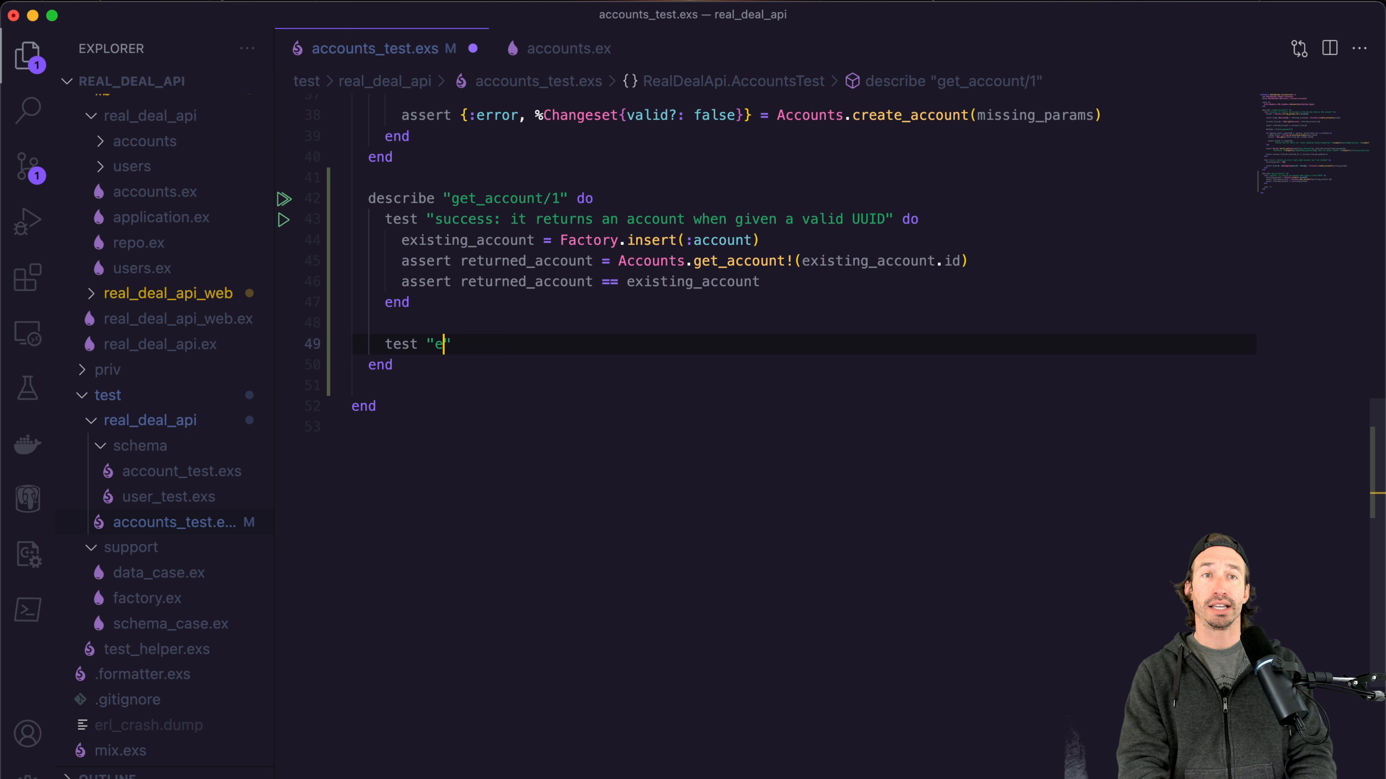
type("rror")
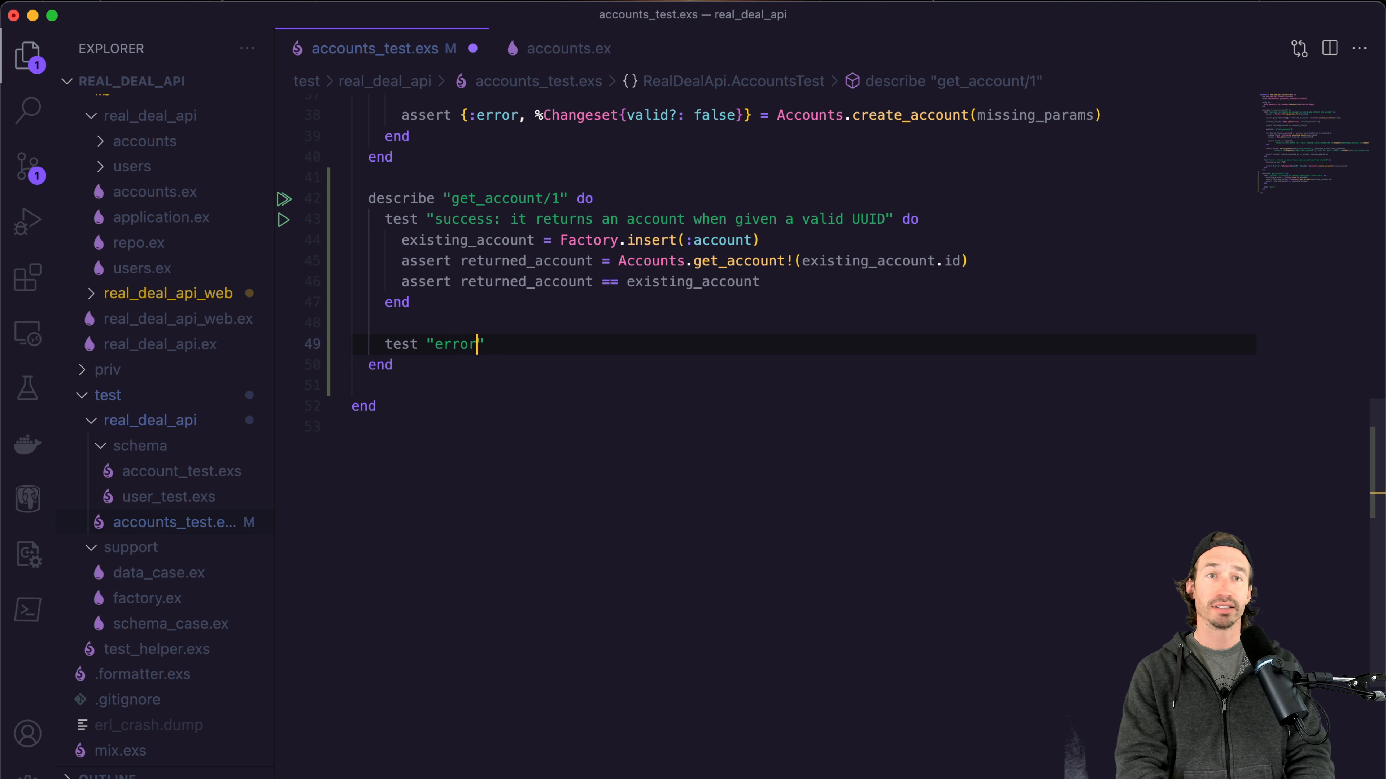
type(": raises a")
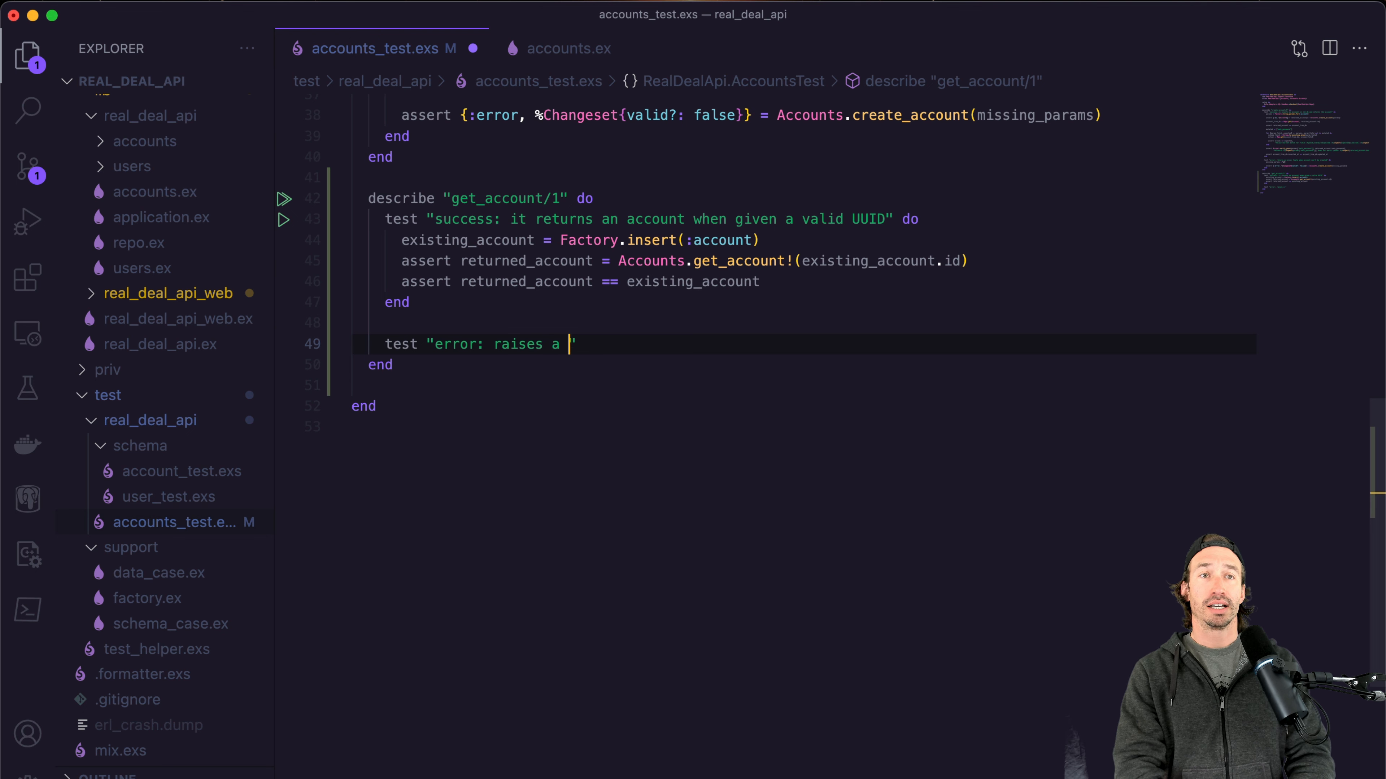
type("Ecto.N")
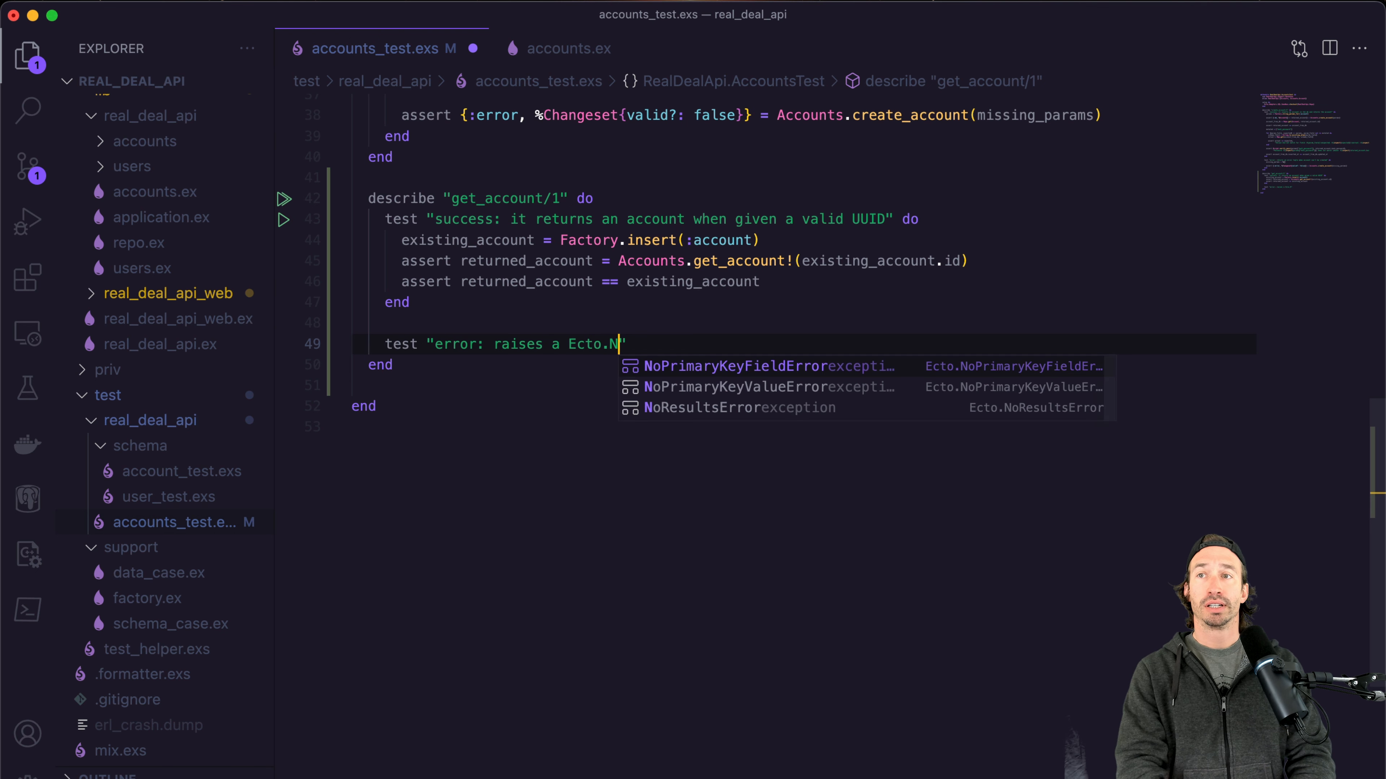
type("o")
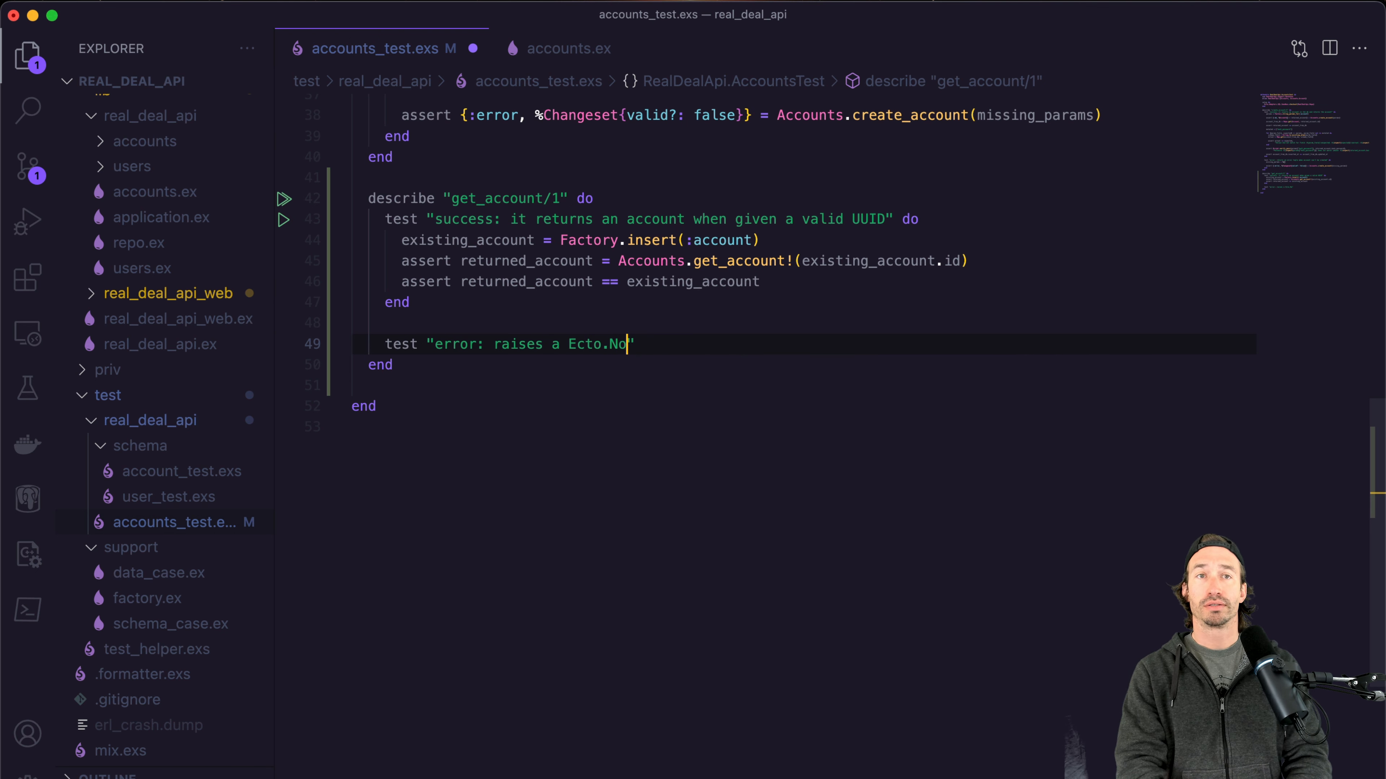
type("Results")
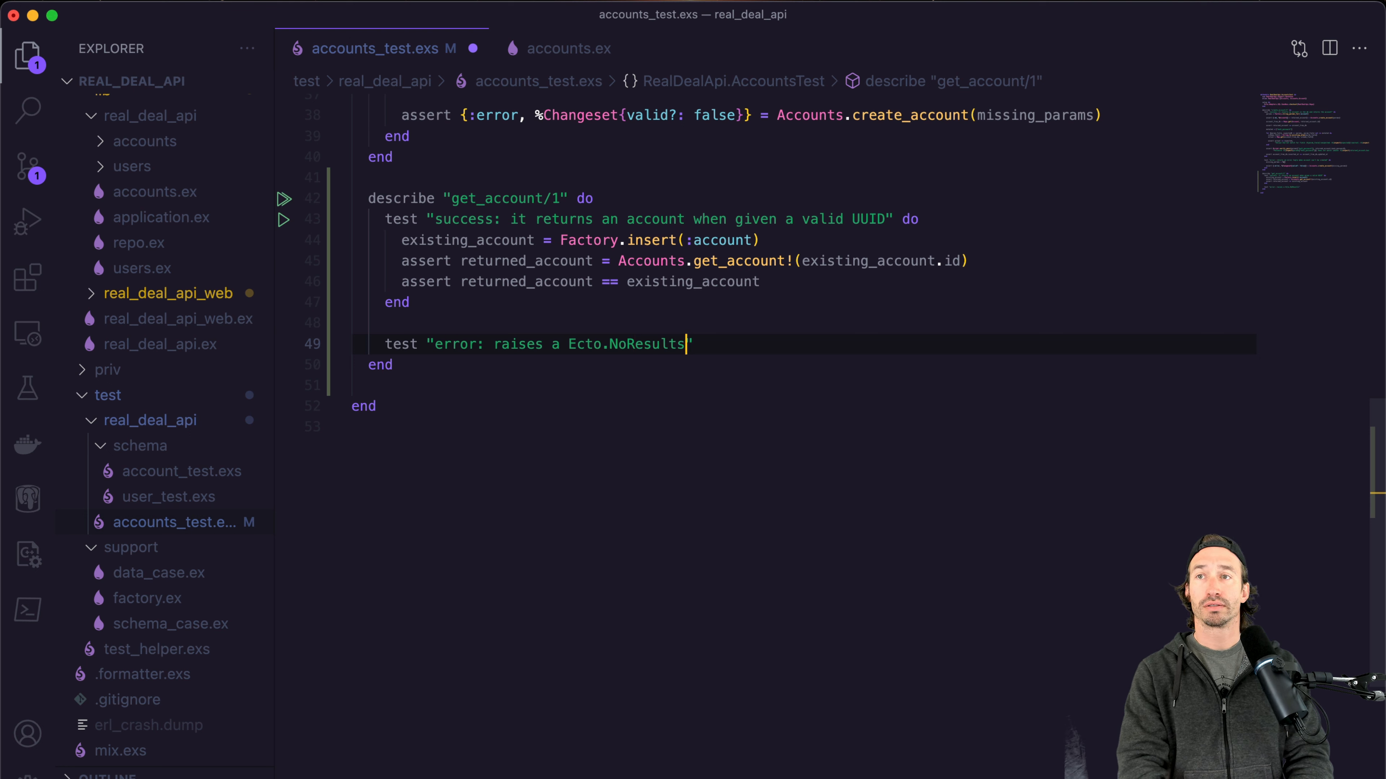
type("Error when")
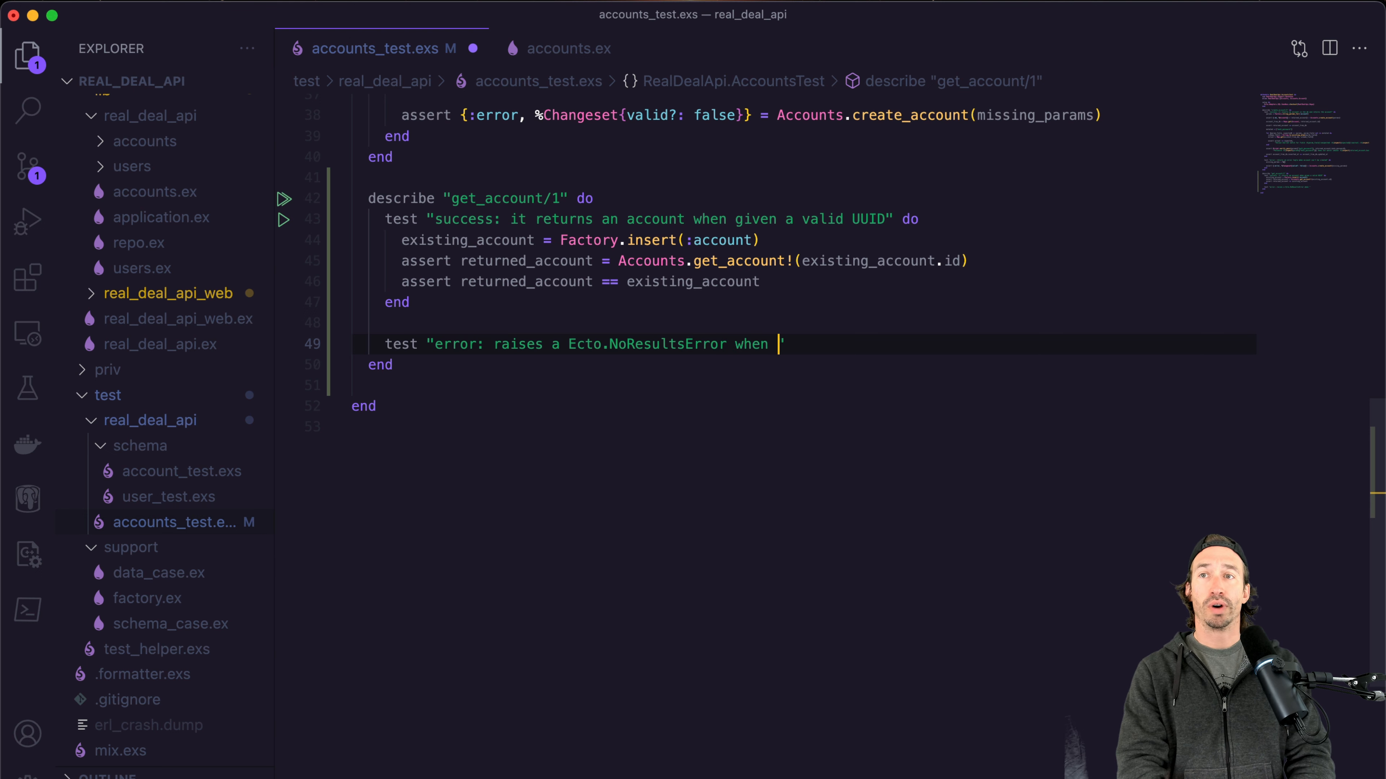
type("an account doesn")
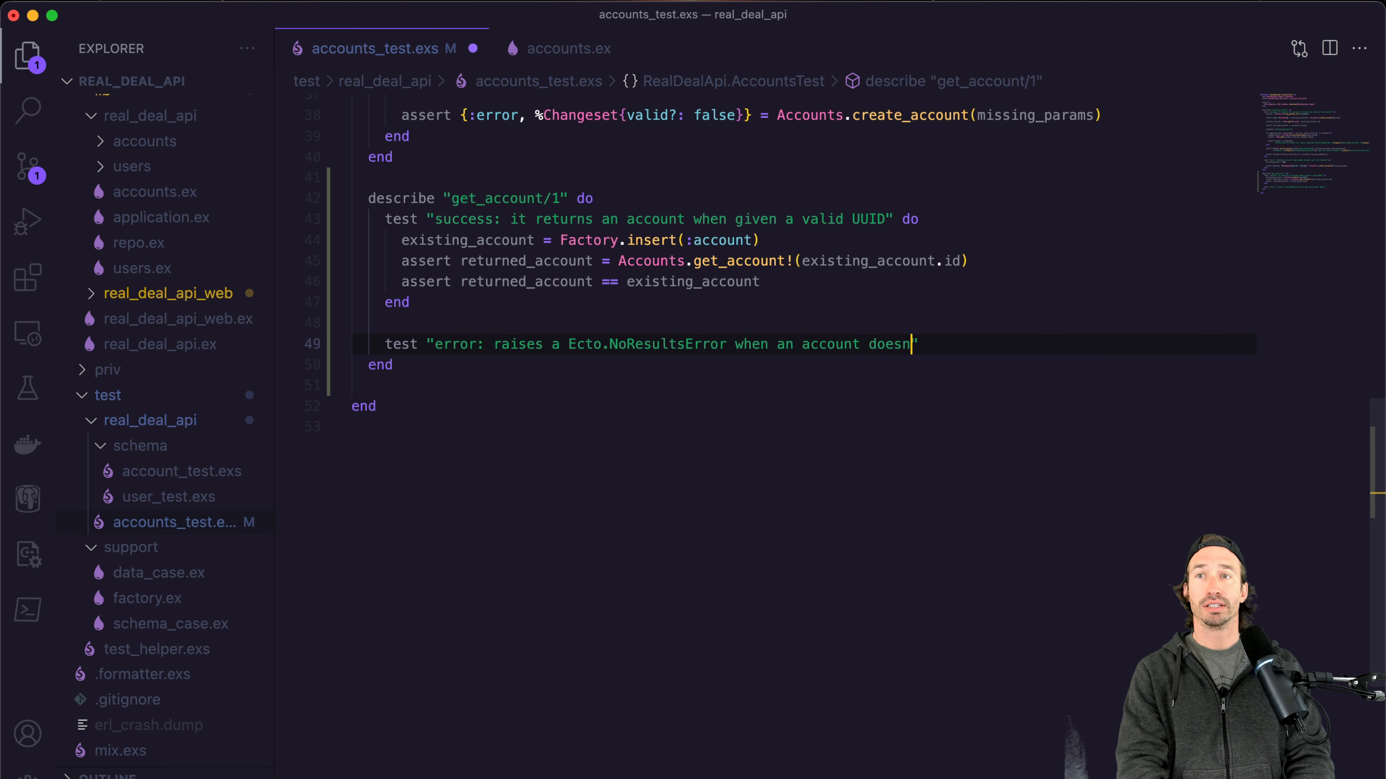
type("'t exist\"")
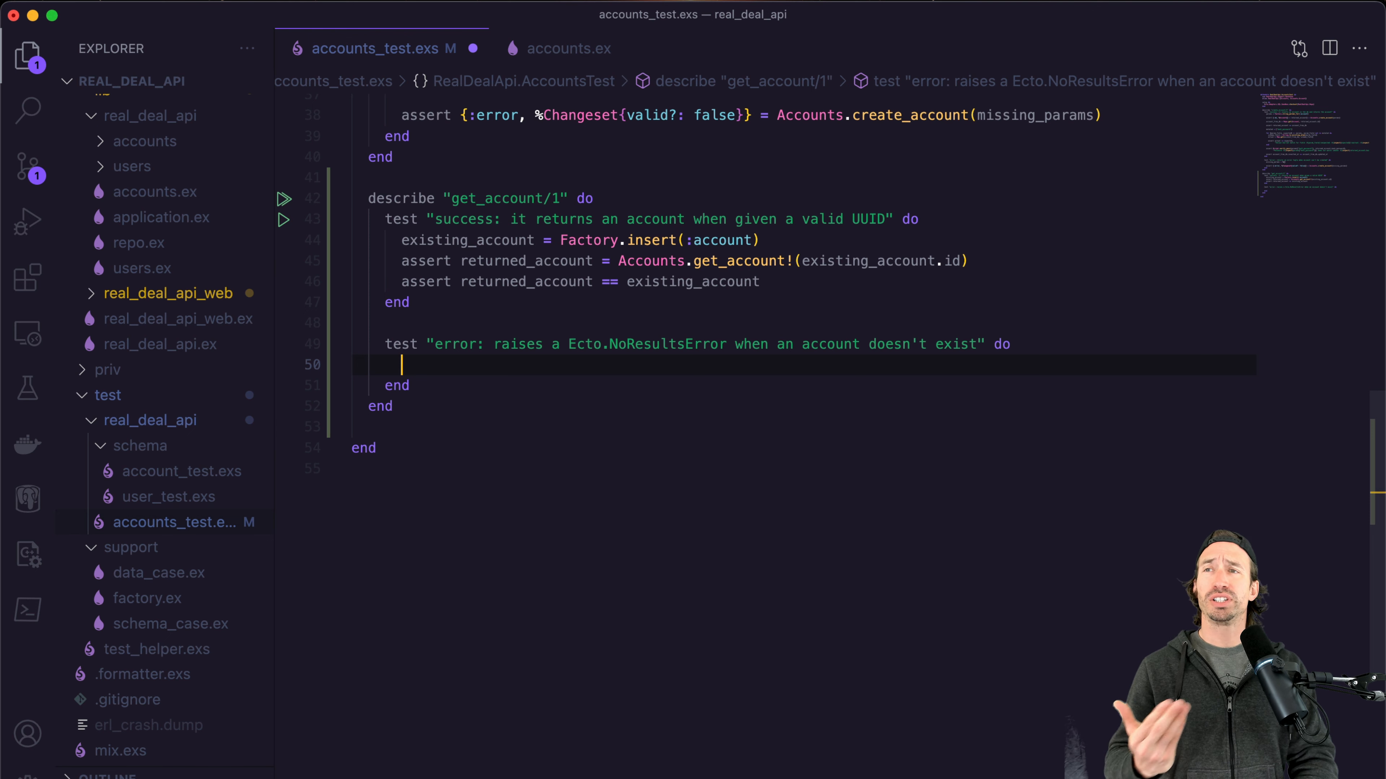
Write assert_raise Ecto.NoResultsError, fn -> in the error test.
type("as")
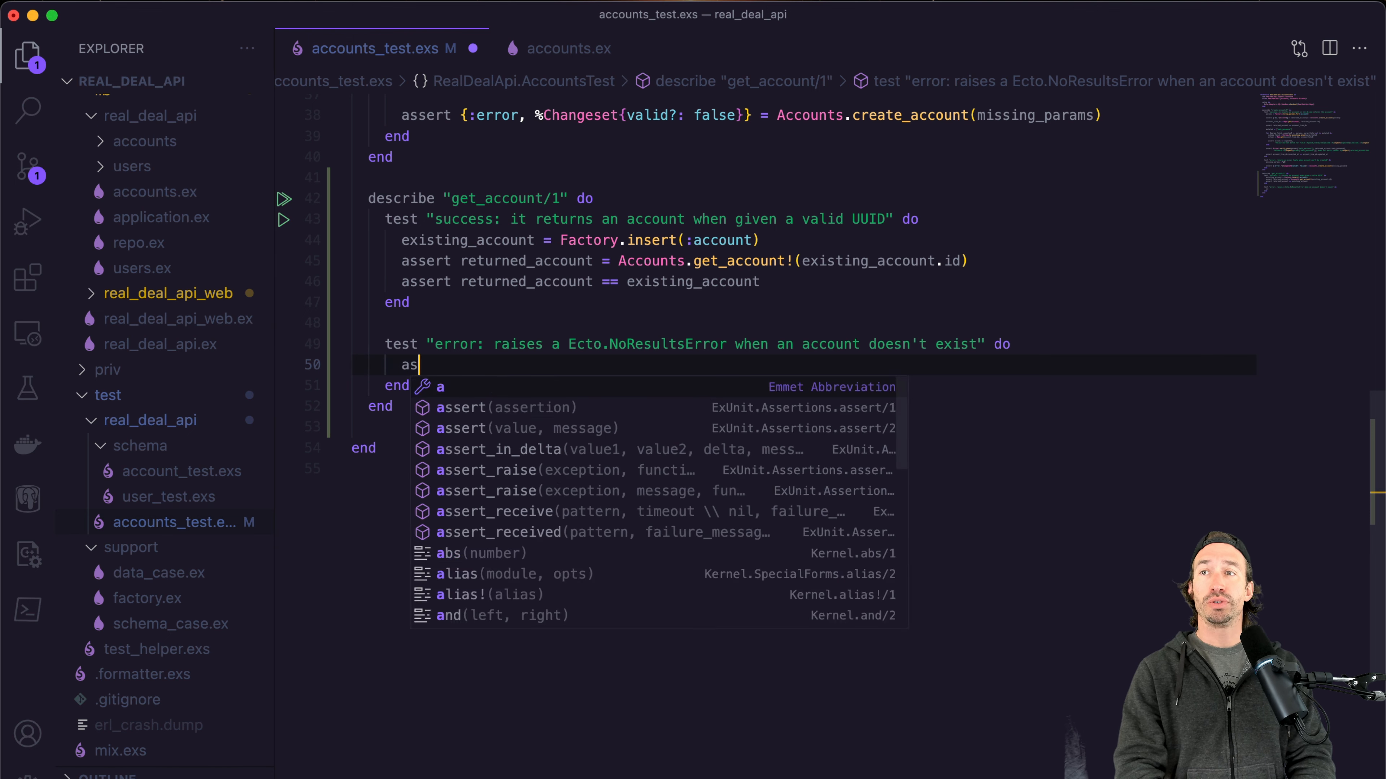
type("sert_raise")
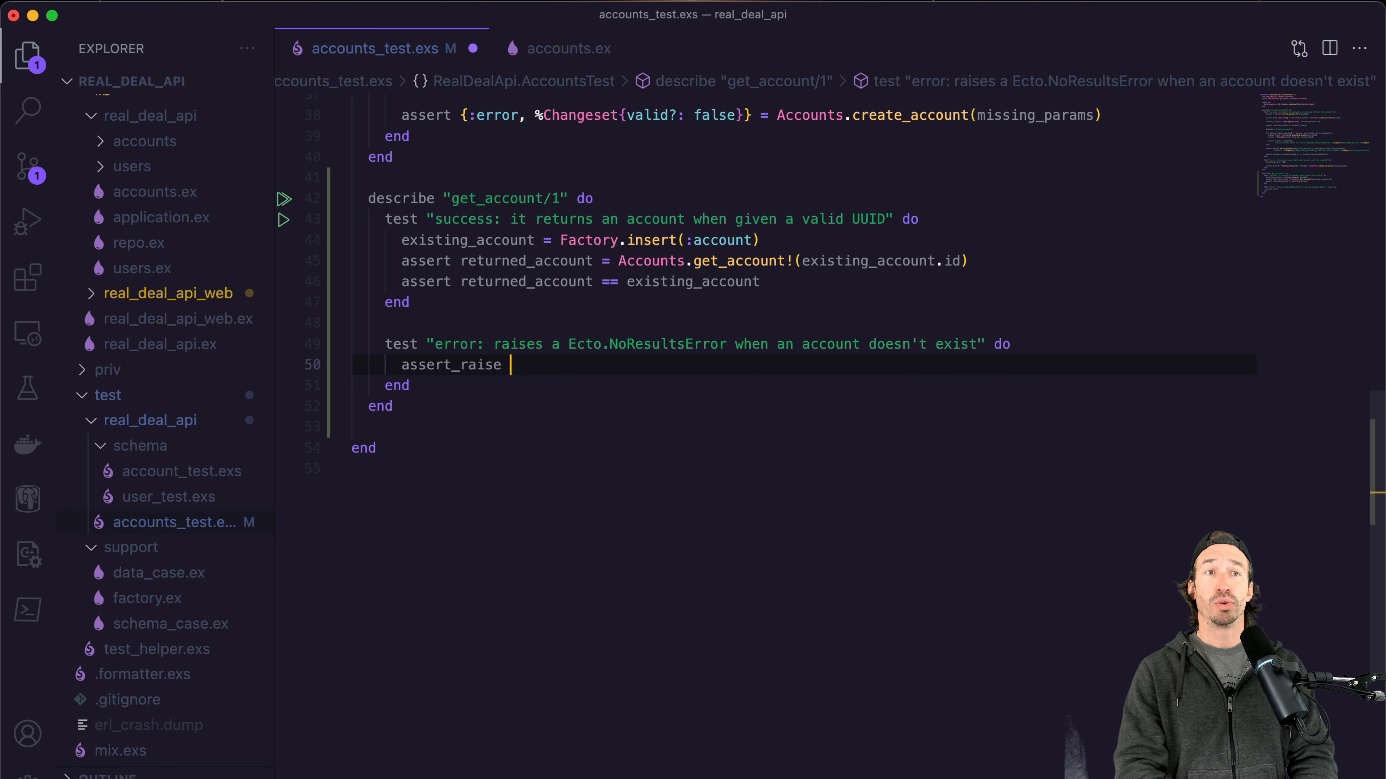
type("E")
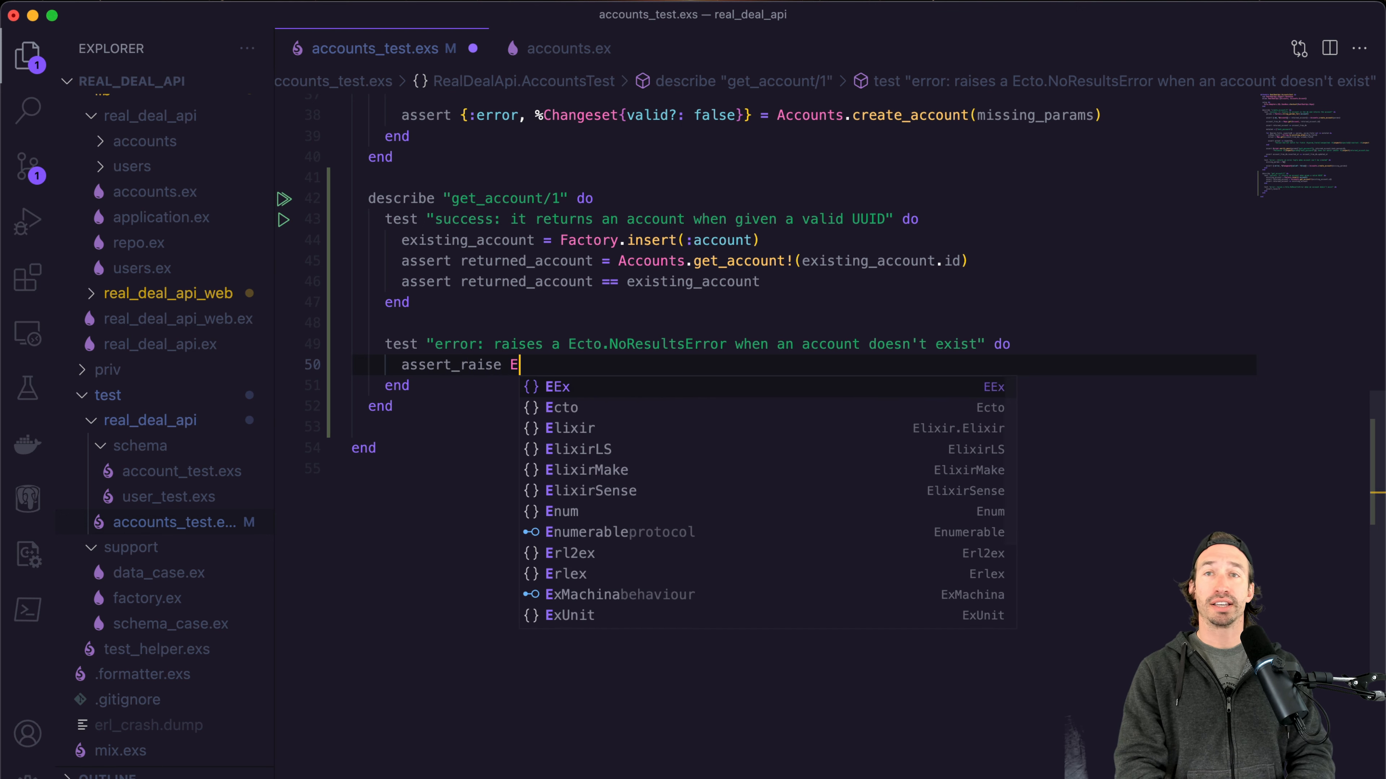
type("cto.N")
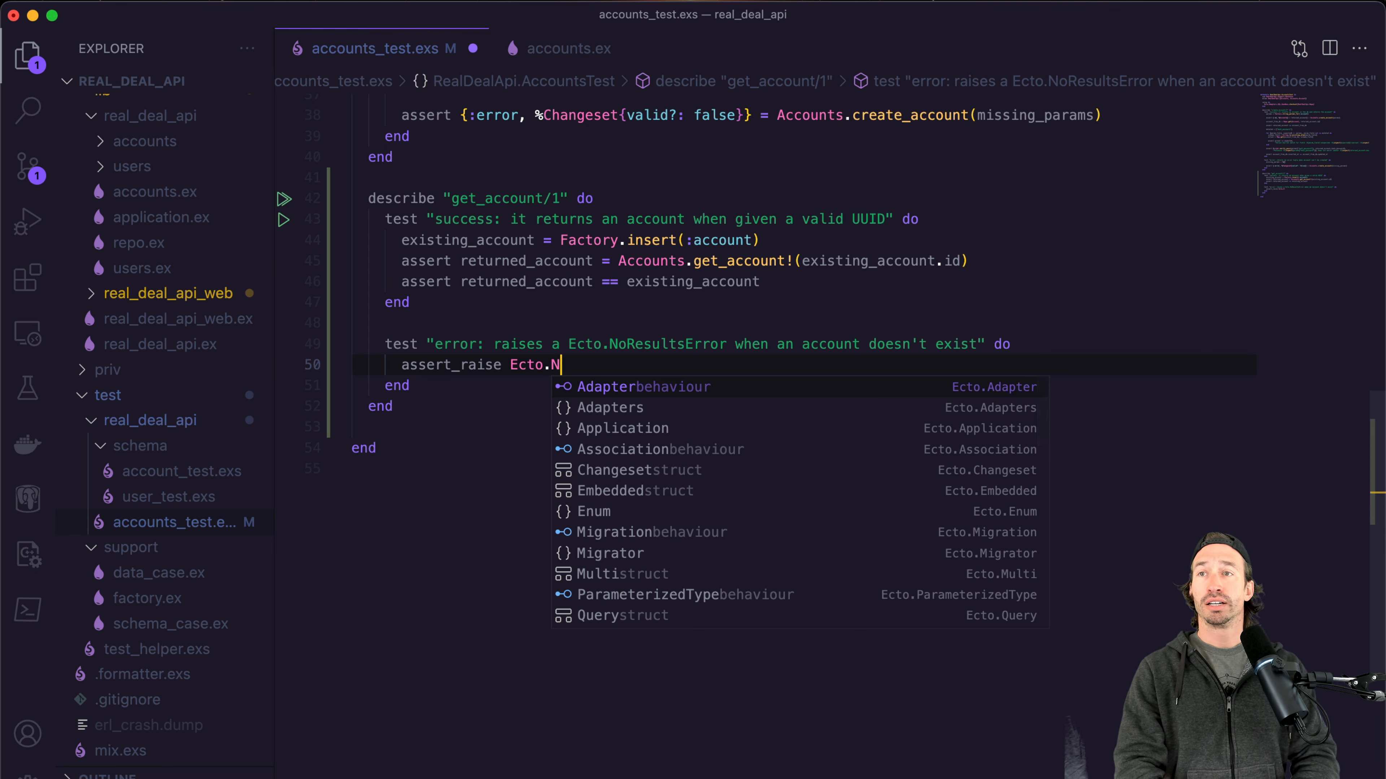
type("o")
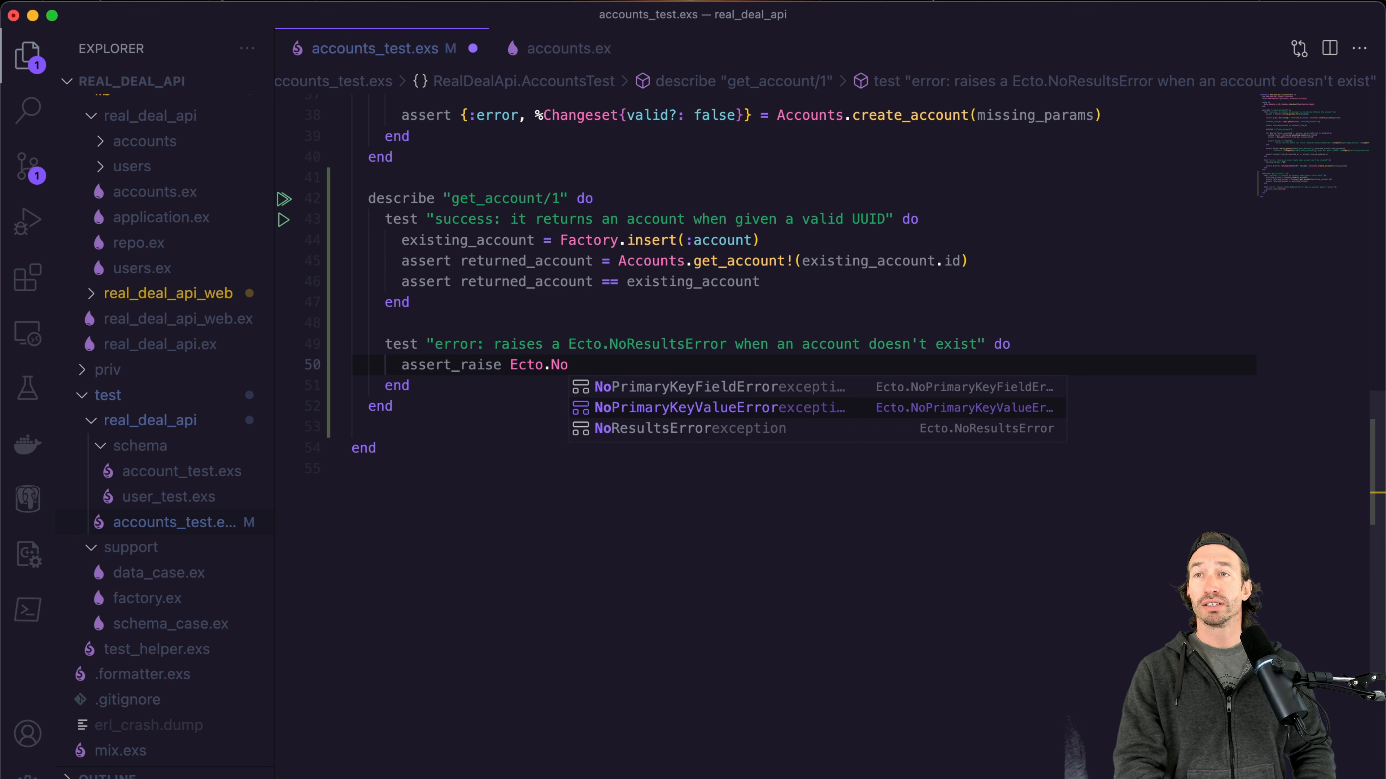
left_click(691, 428)
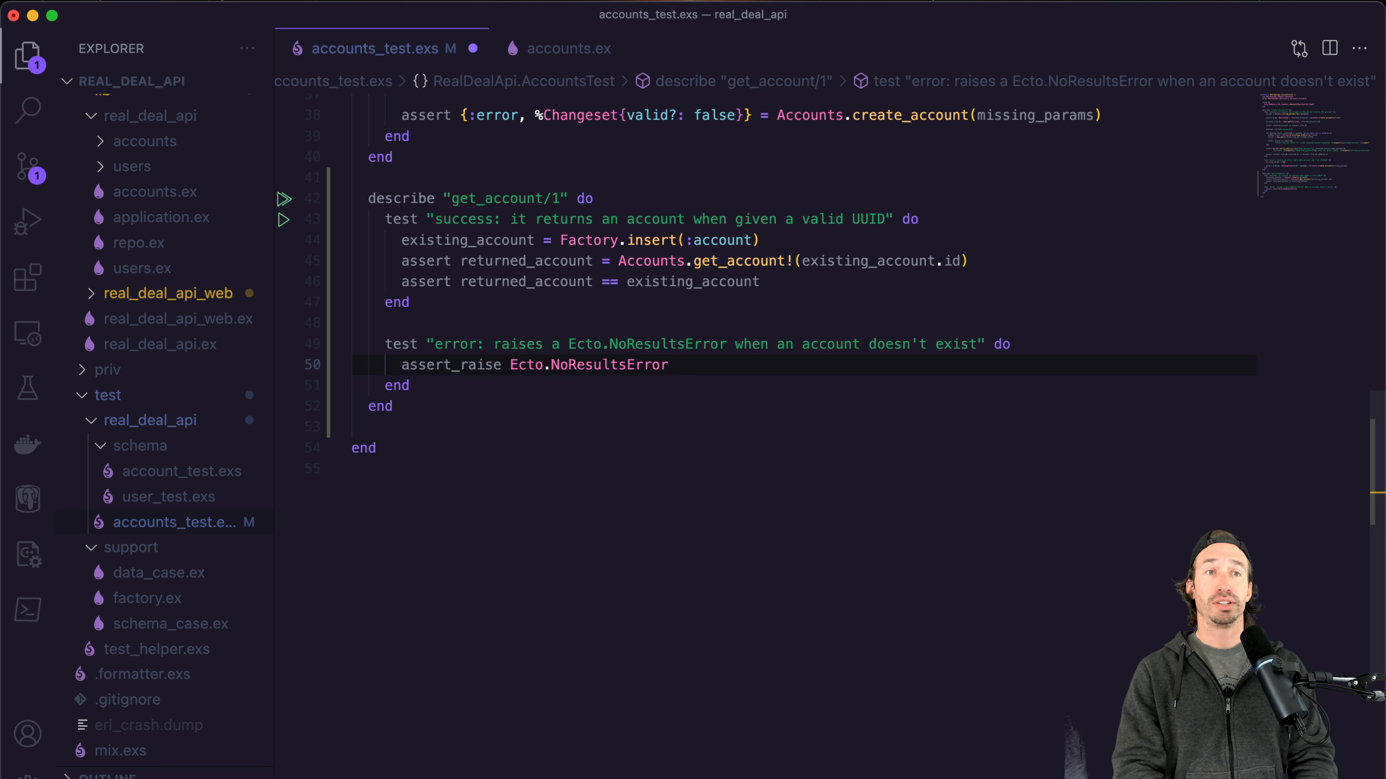
type(", fn ->")
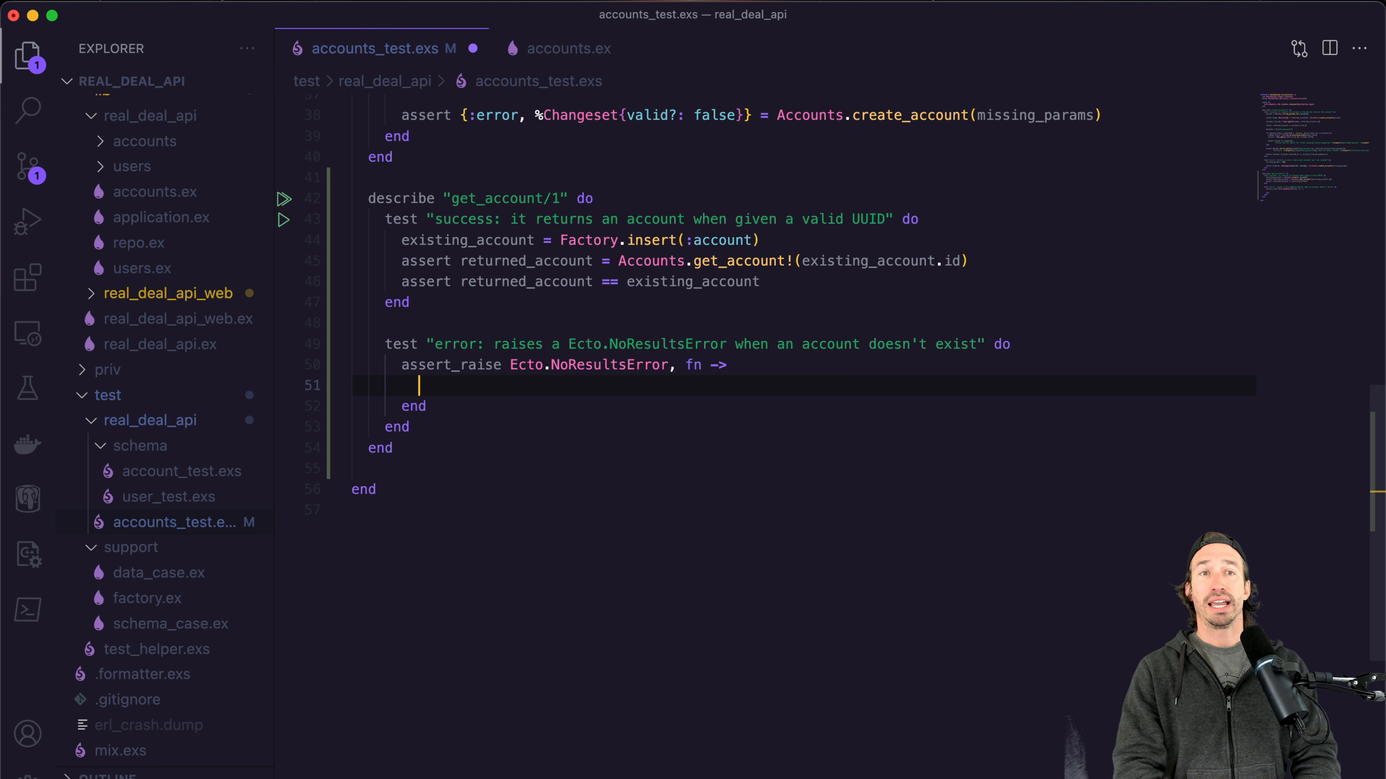
Call Accounts.get_account!(Ecto.UUID.autogenerate()) inside the assert_raise function.
type("Accou")
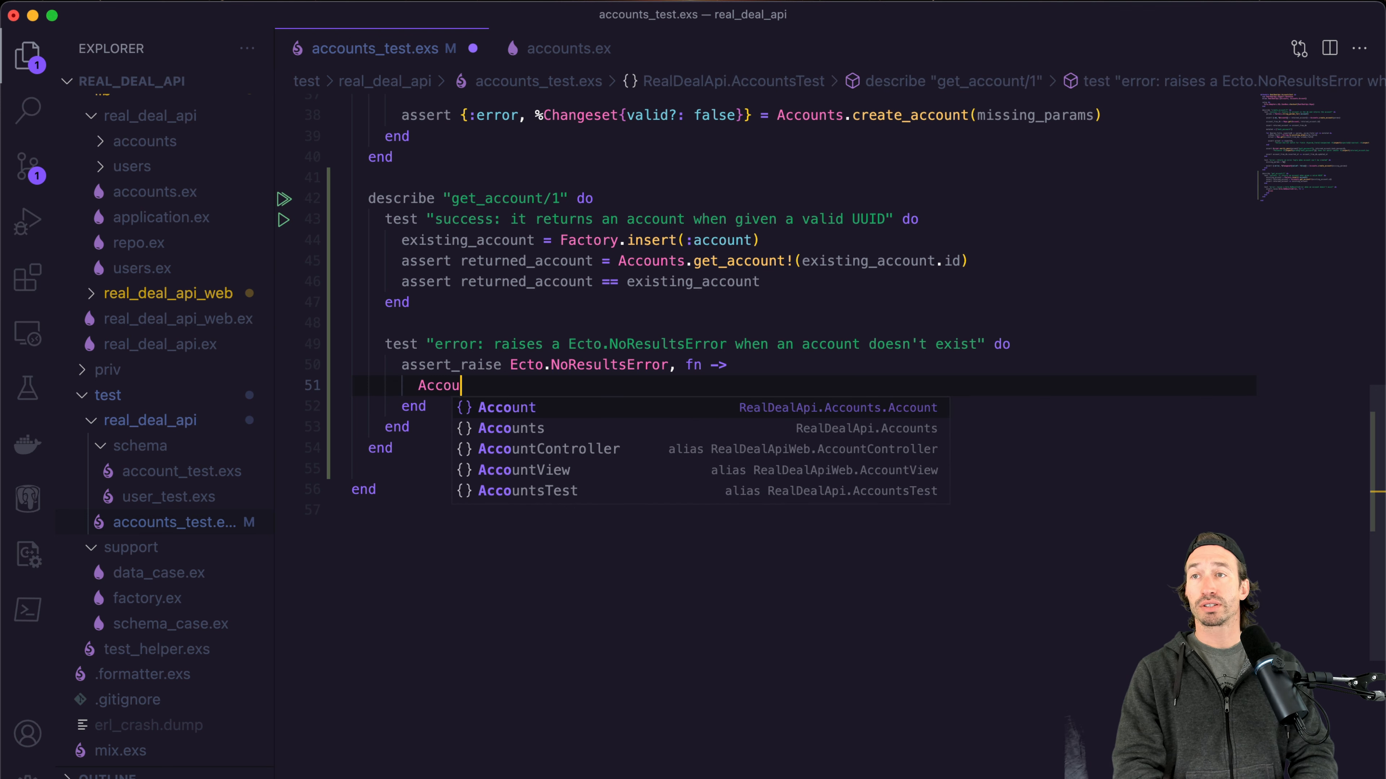
type("nts.get_account!(")
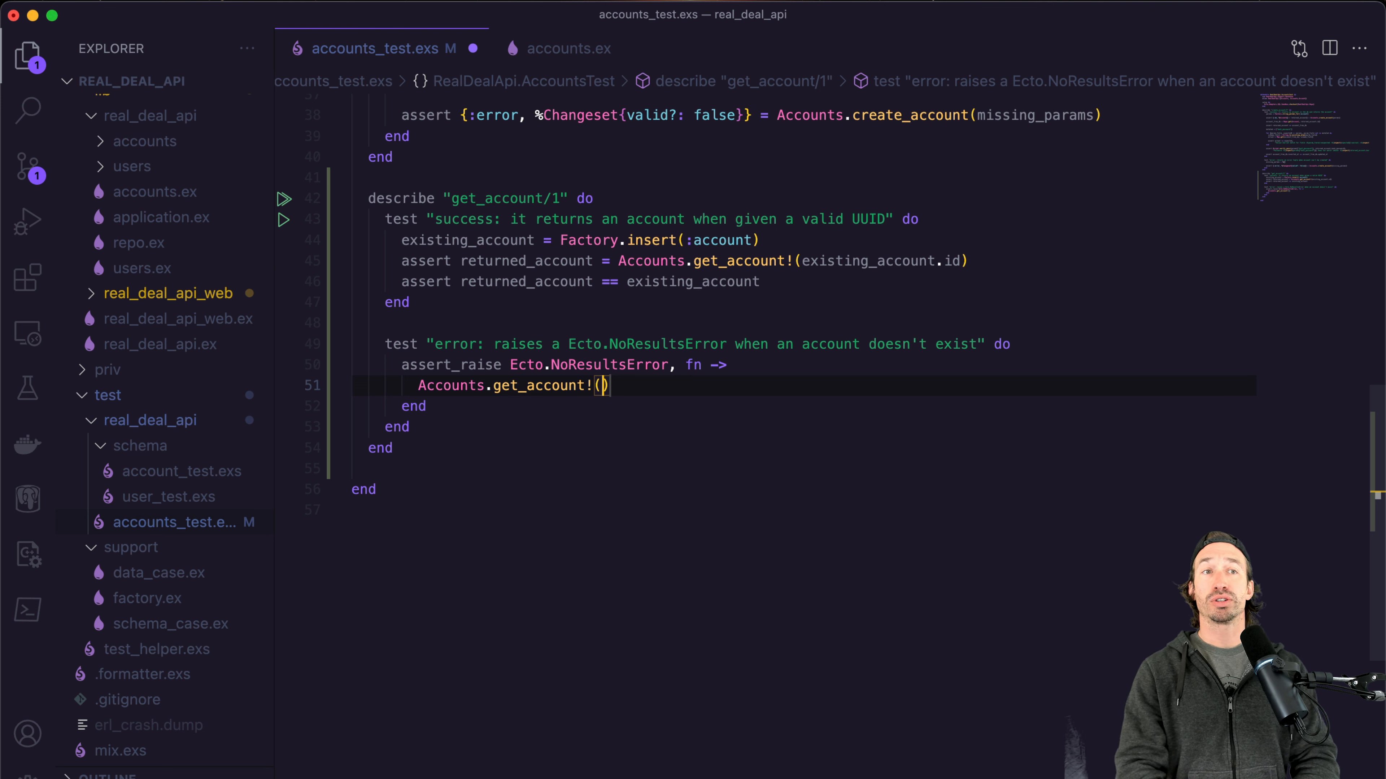
type("Ecto.UU")
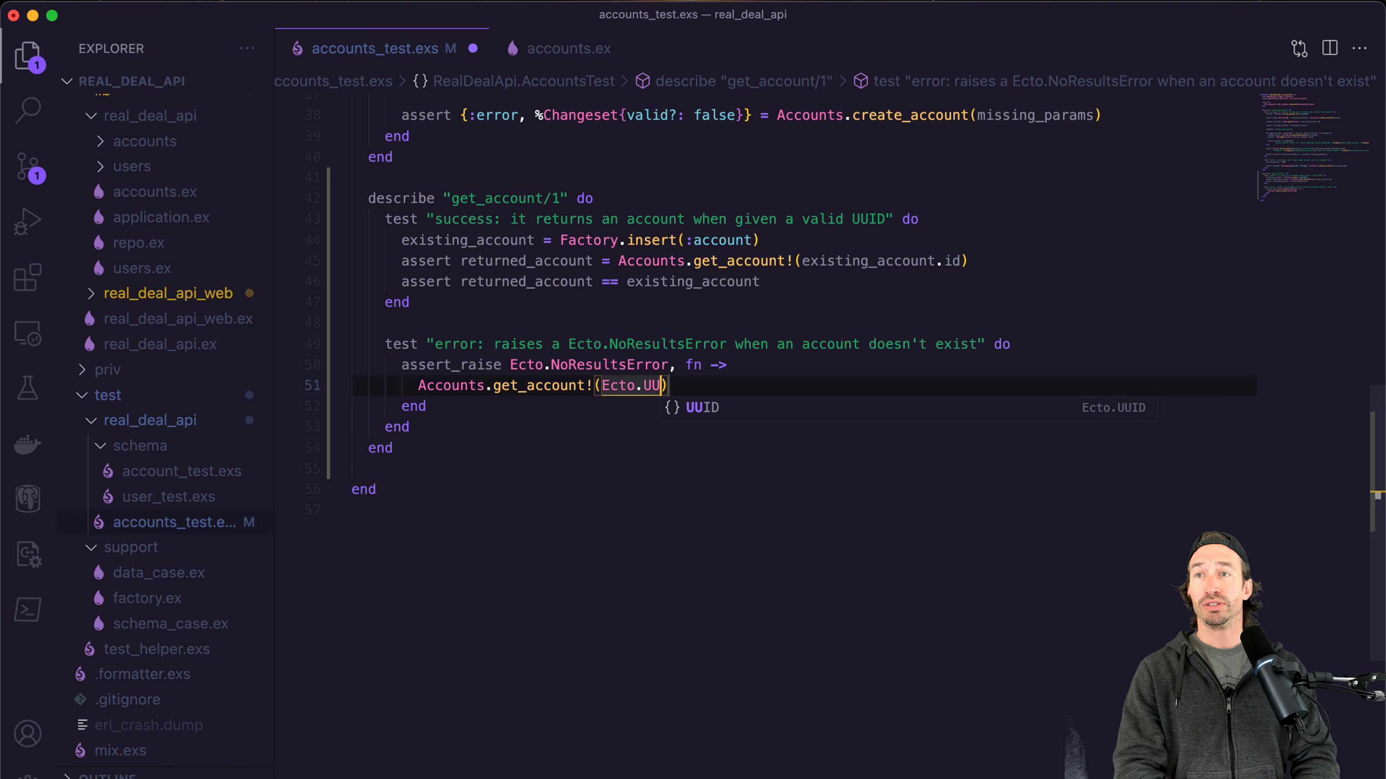
type("ID.")
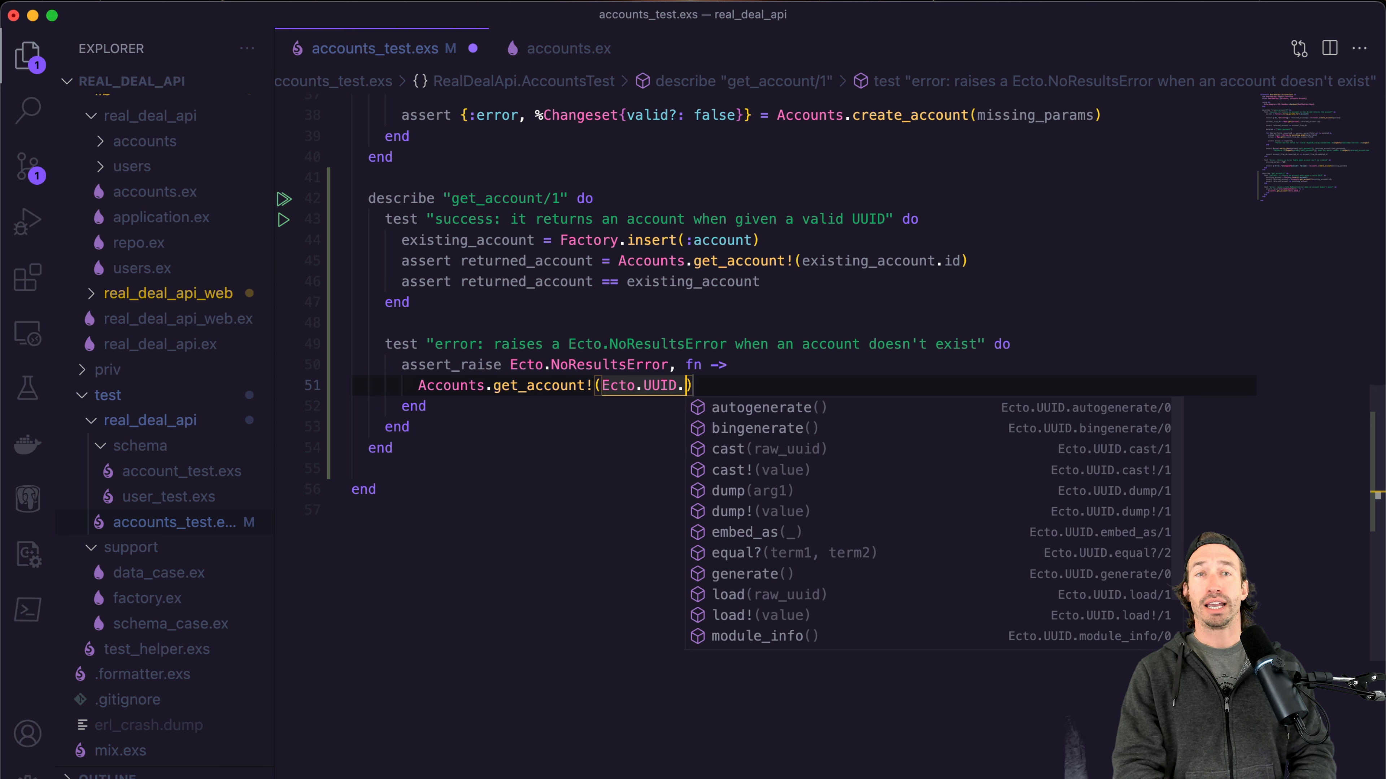
type("au")
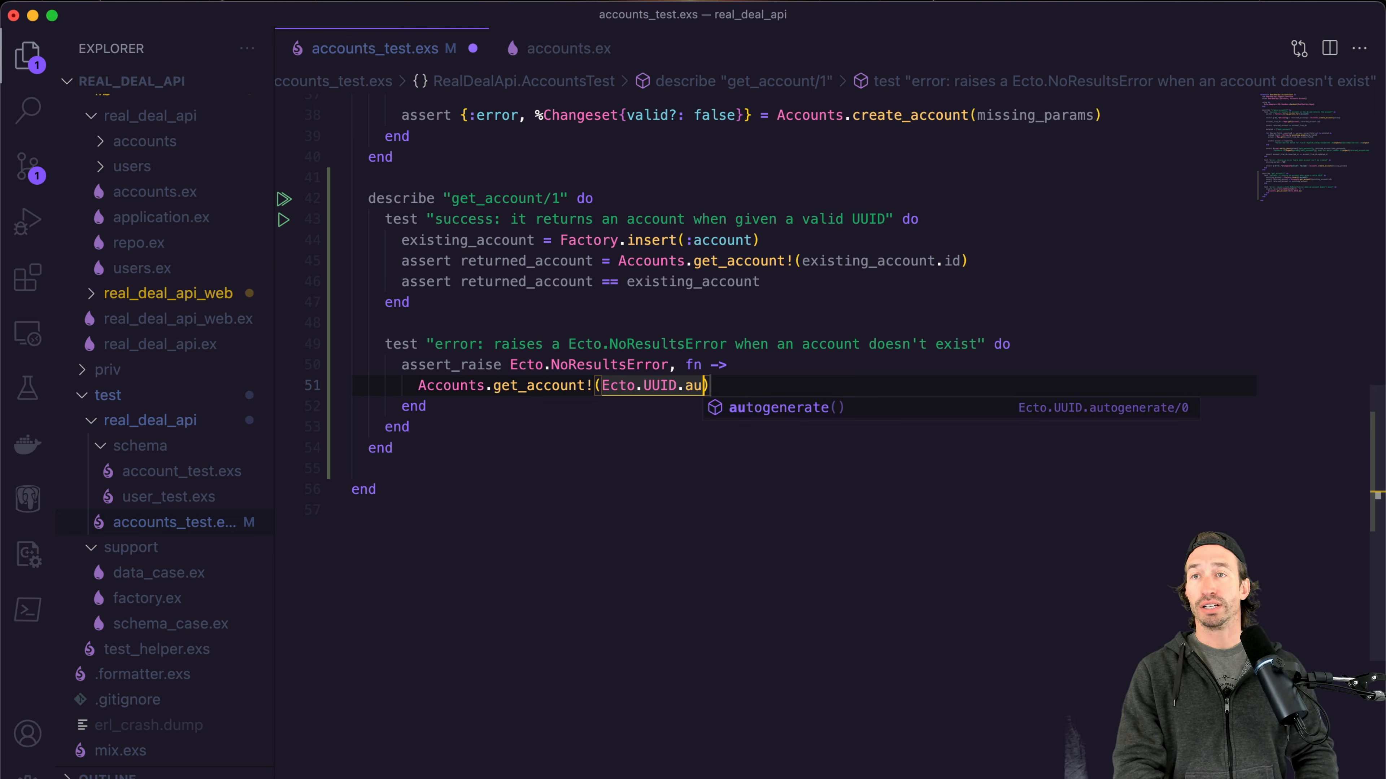
key("Tab")
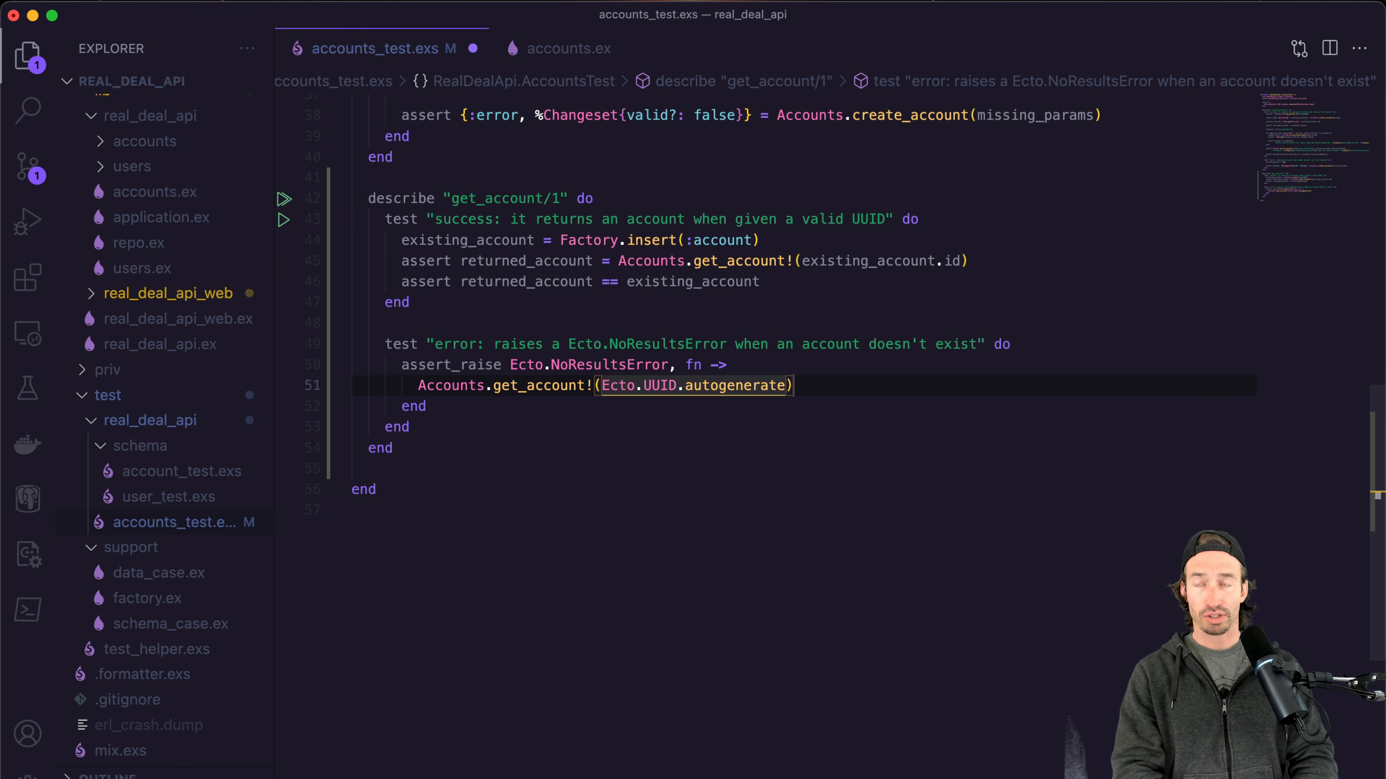
type("()")
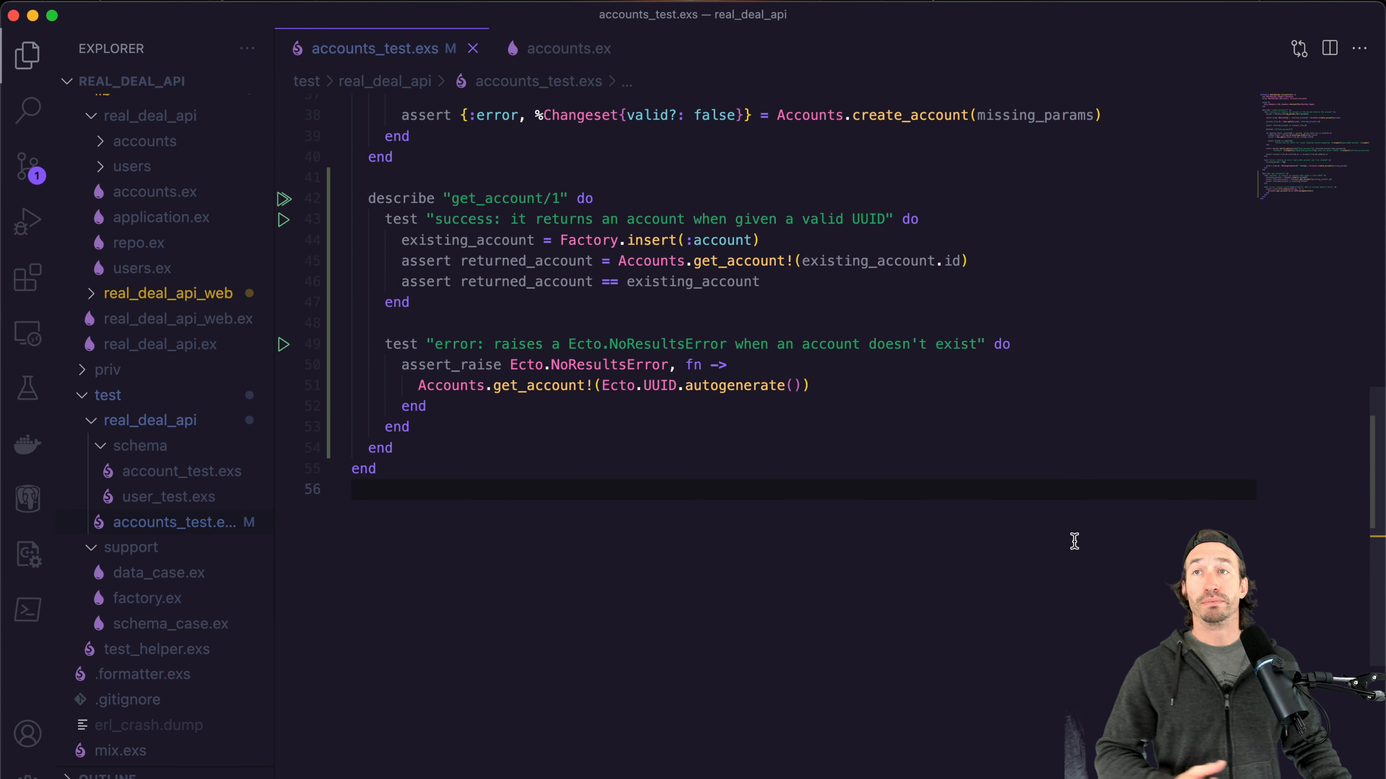
mouse_move(941, 518)
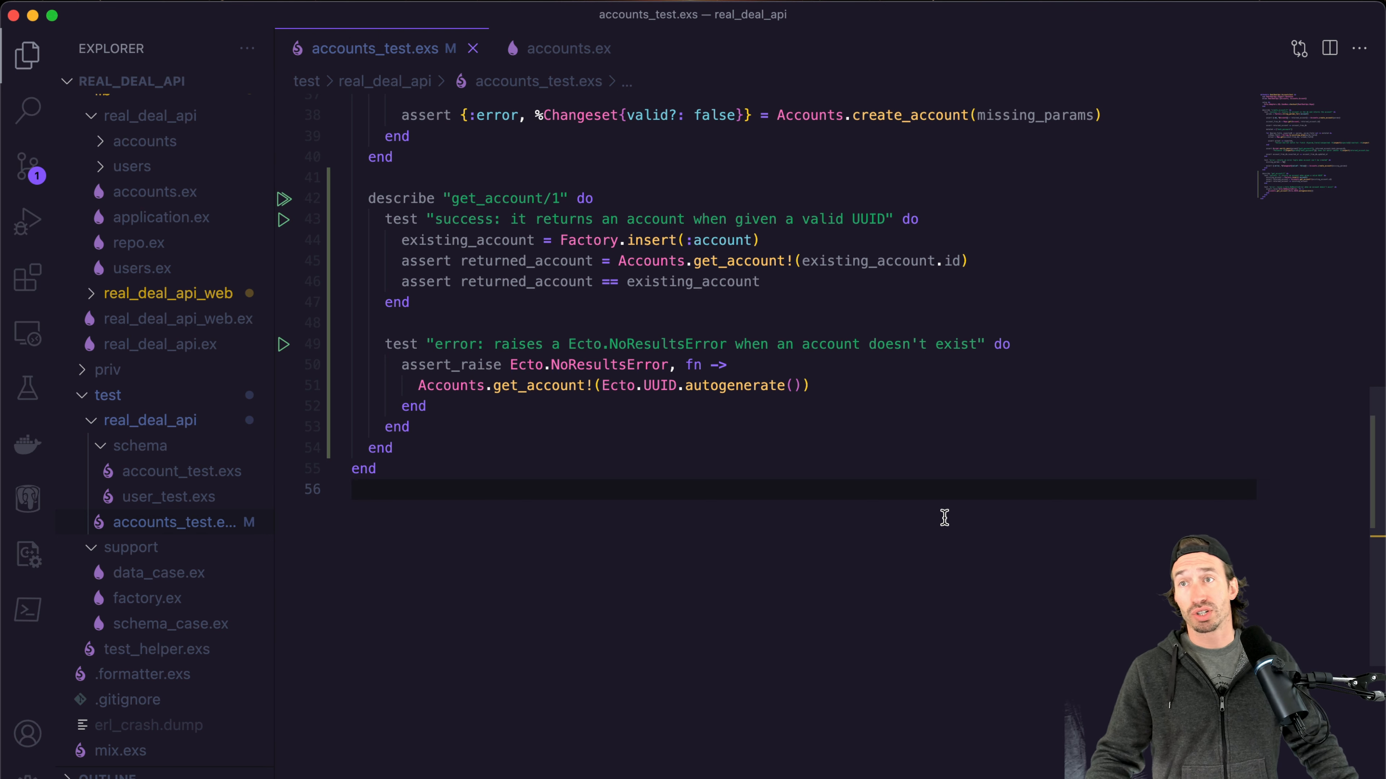
mouse_move(946, 521)
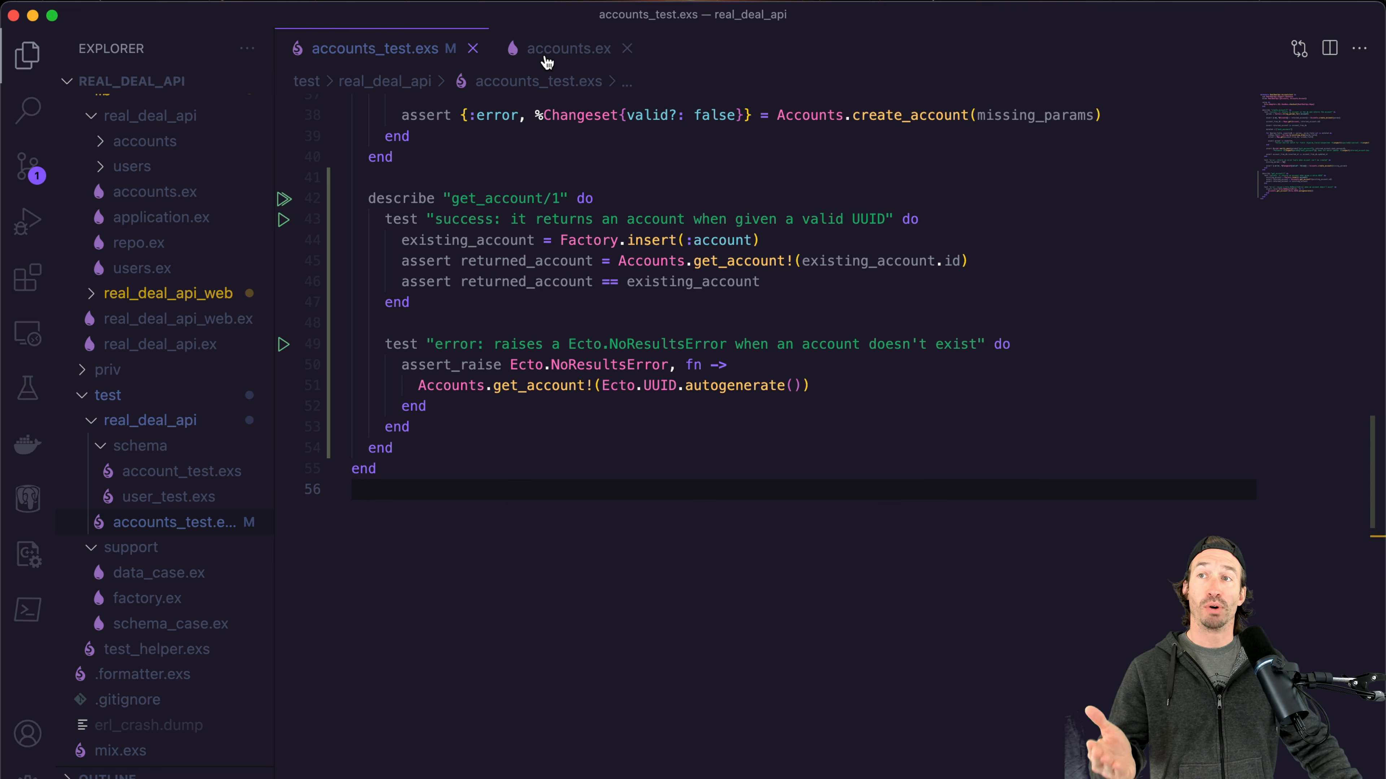
left_click(568, 48)
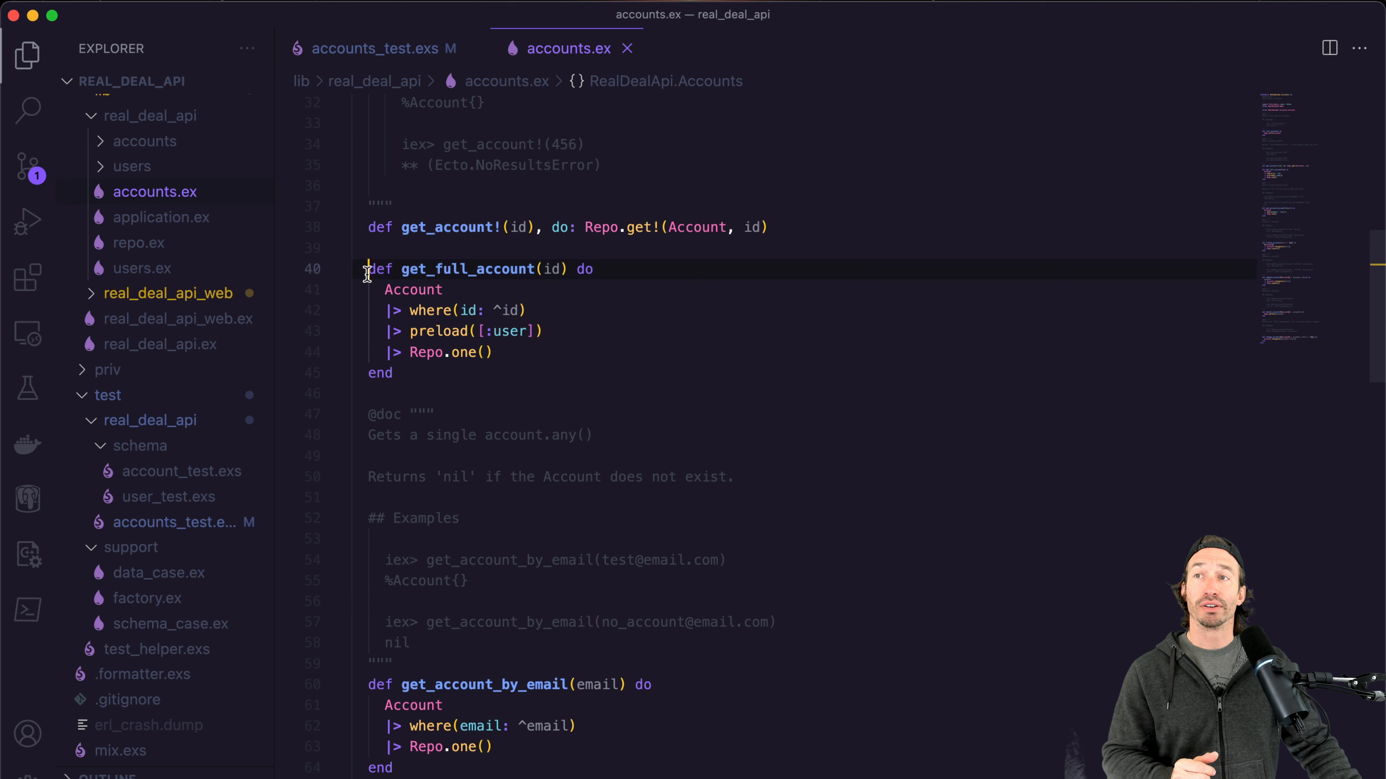
left_click_drag(368, 268, 393, 373)
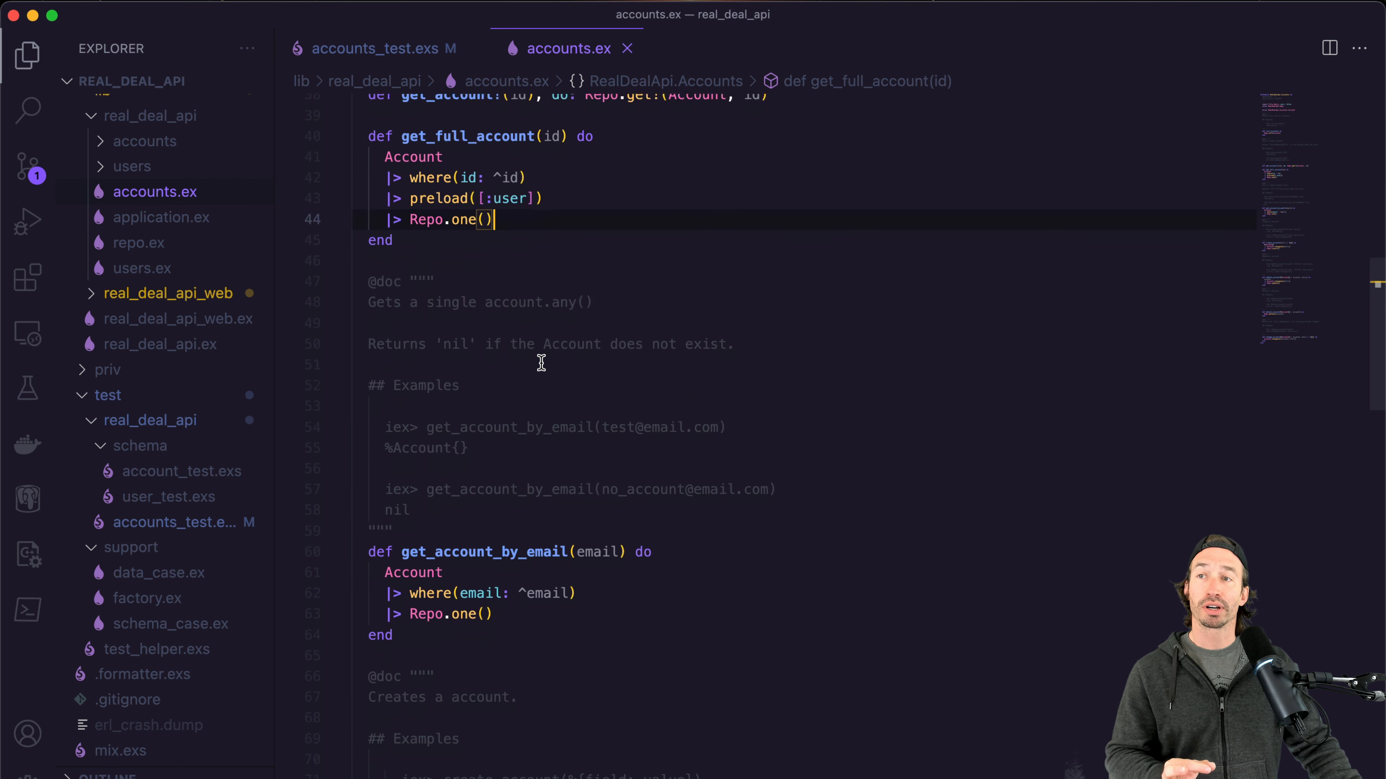
scroll("down", 3)
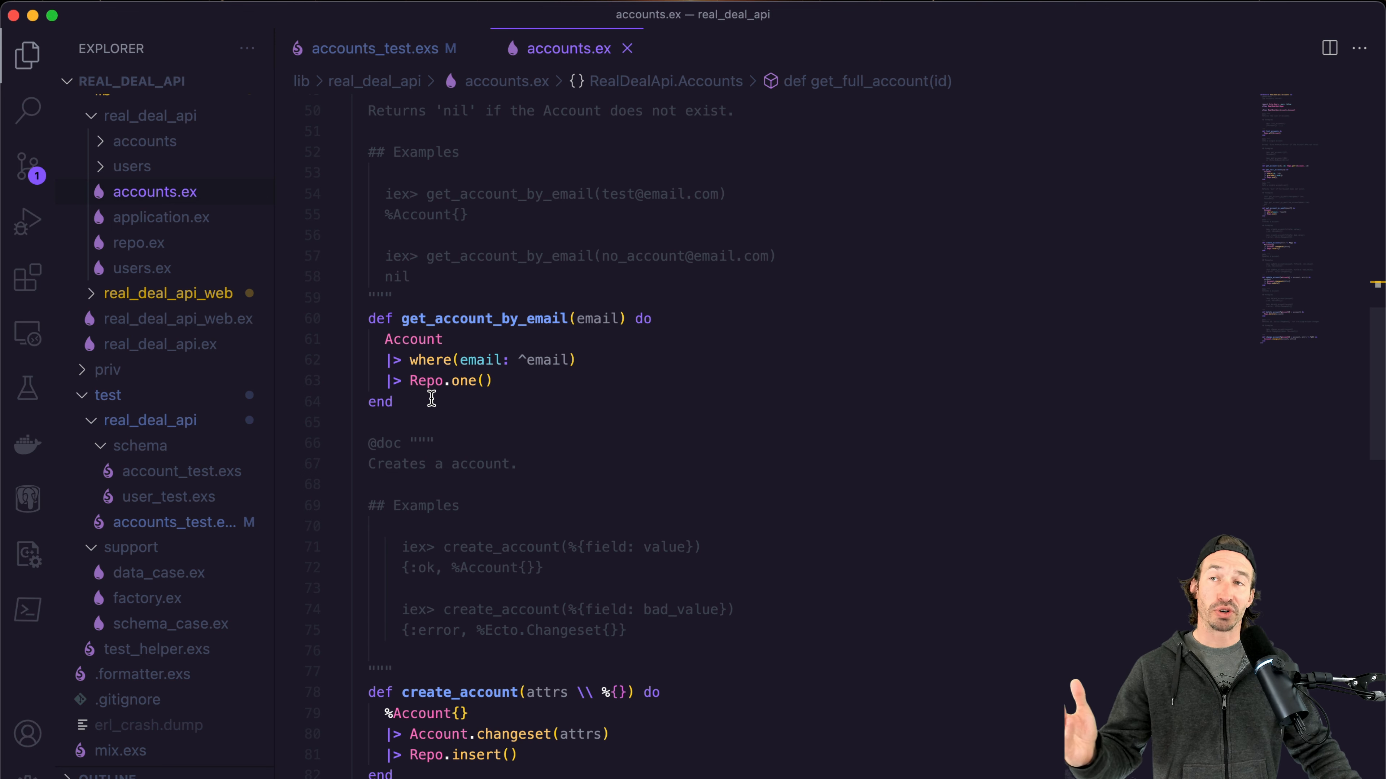
mouse_move(357, 141)
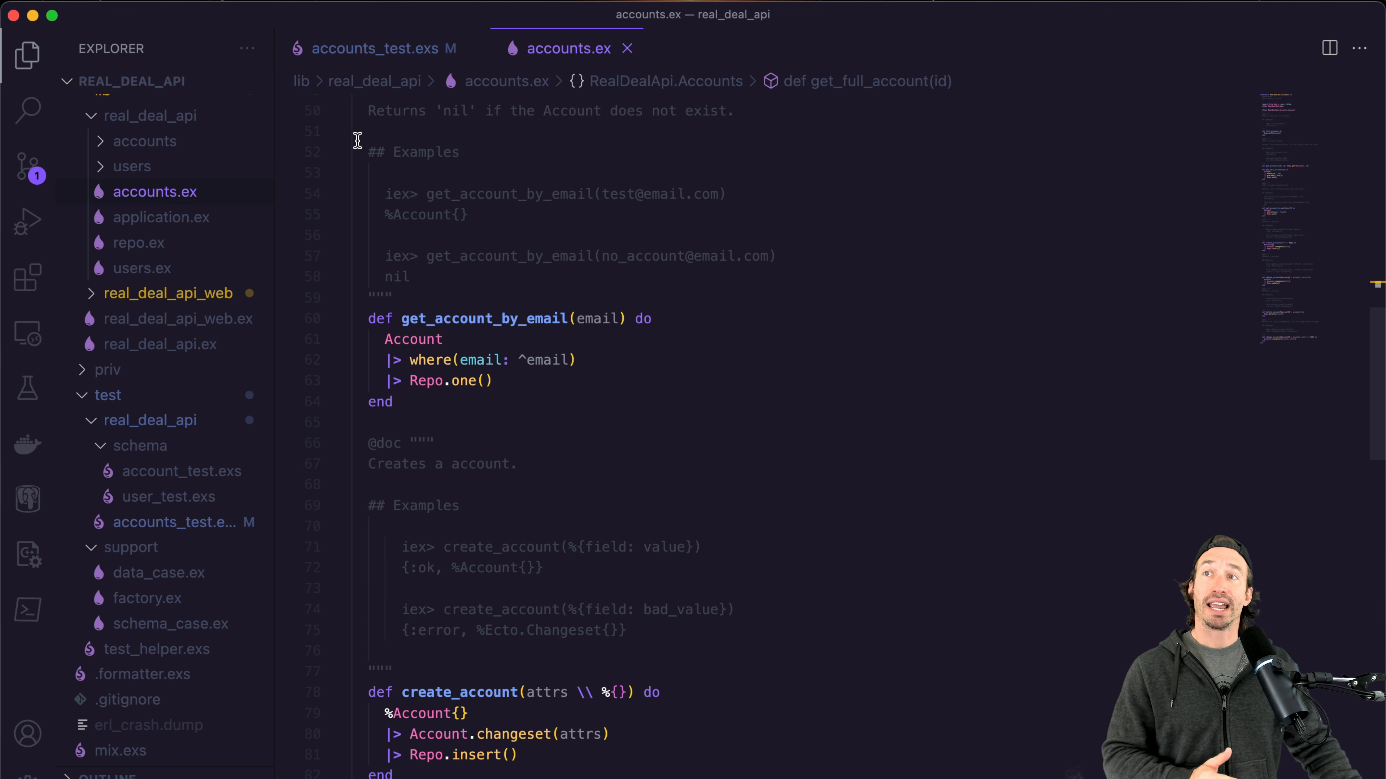
left_click(371, 49)
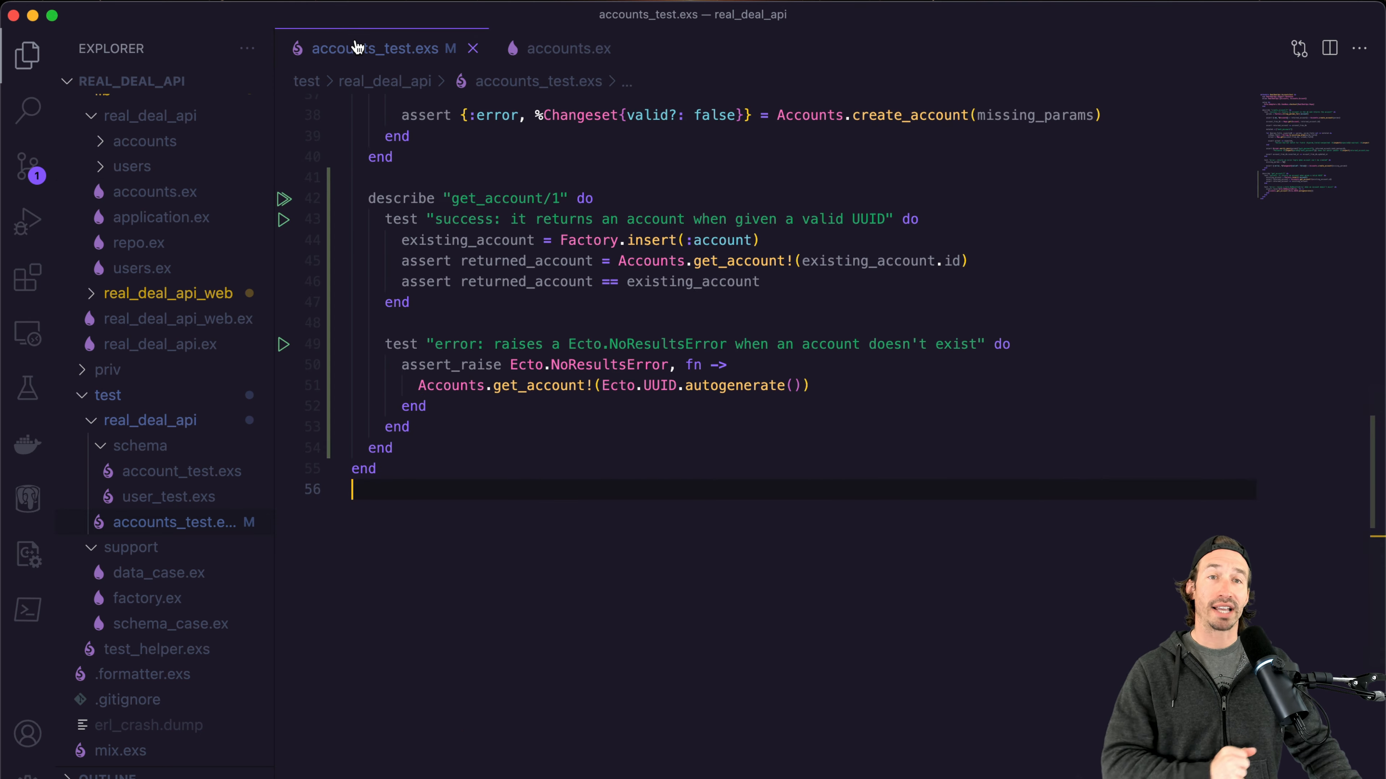